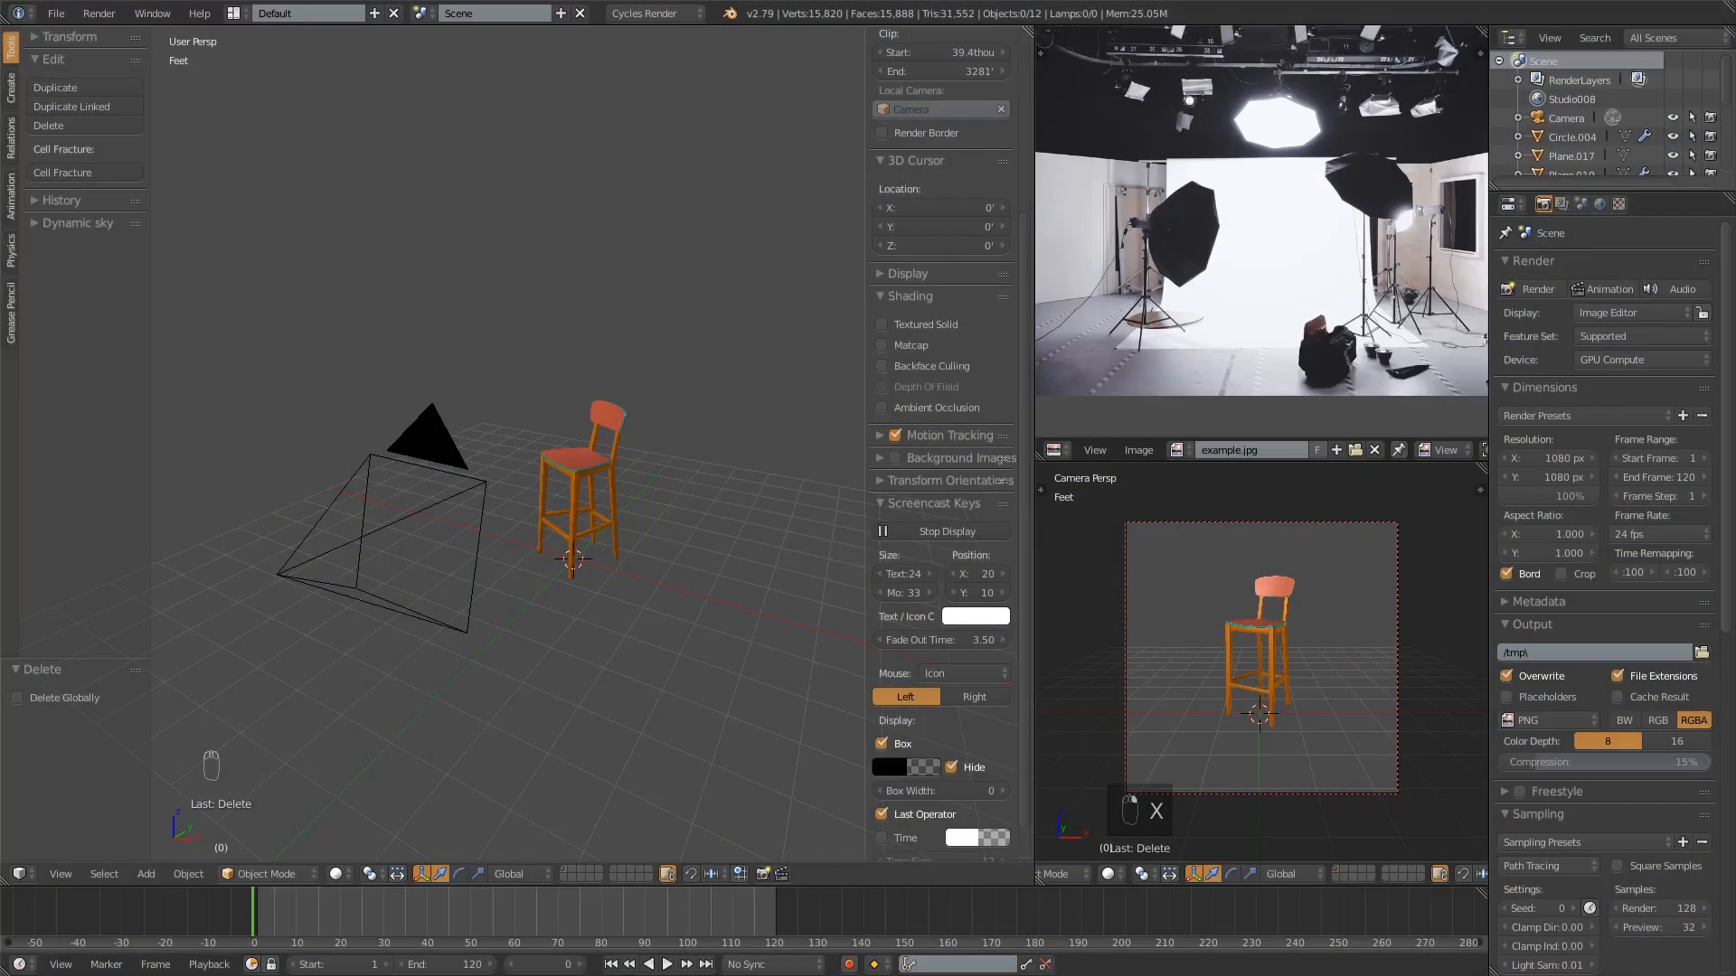
{"action": "mouse_move", "coordinate": [653, 679]}
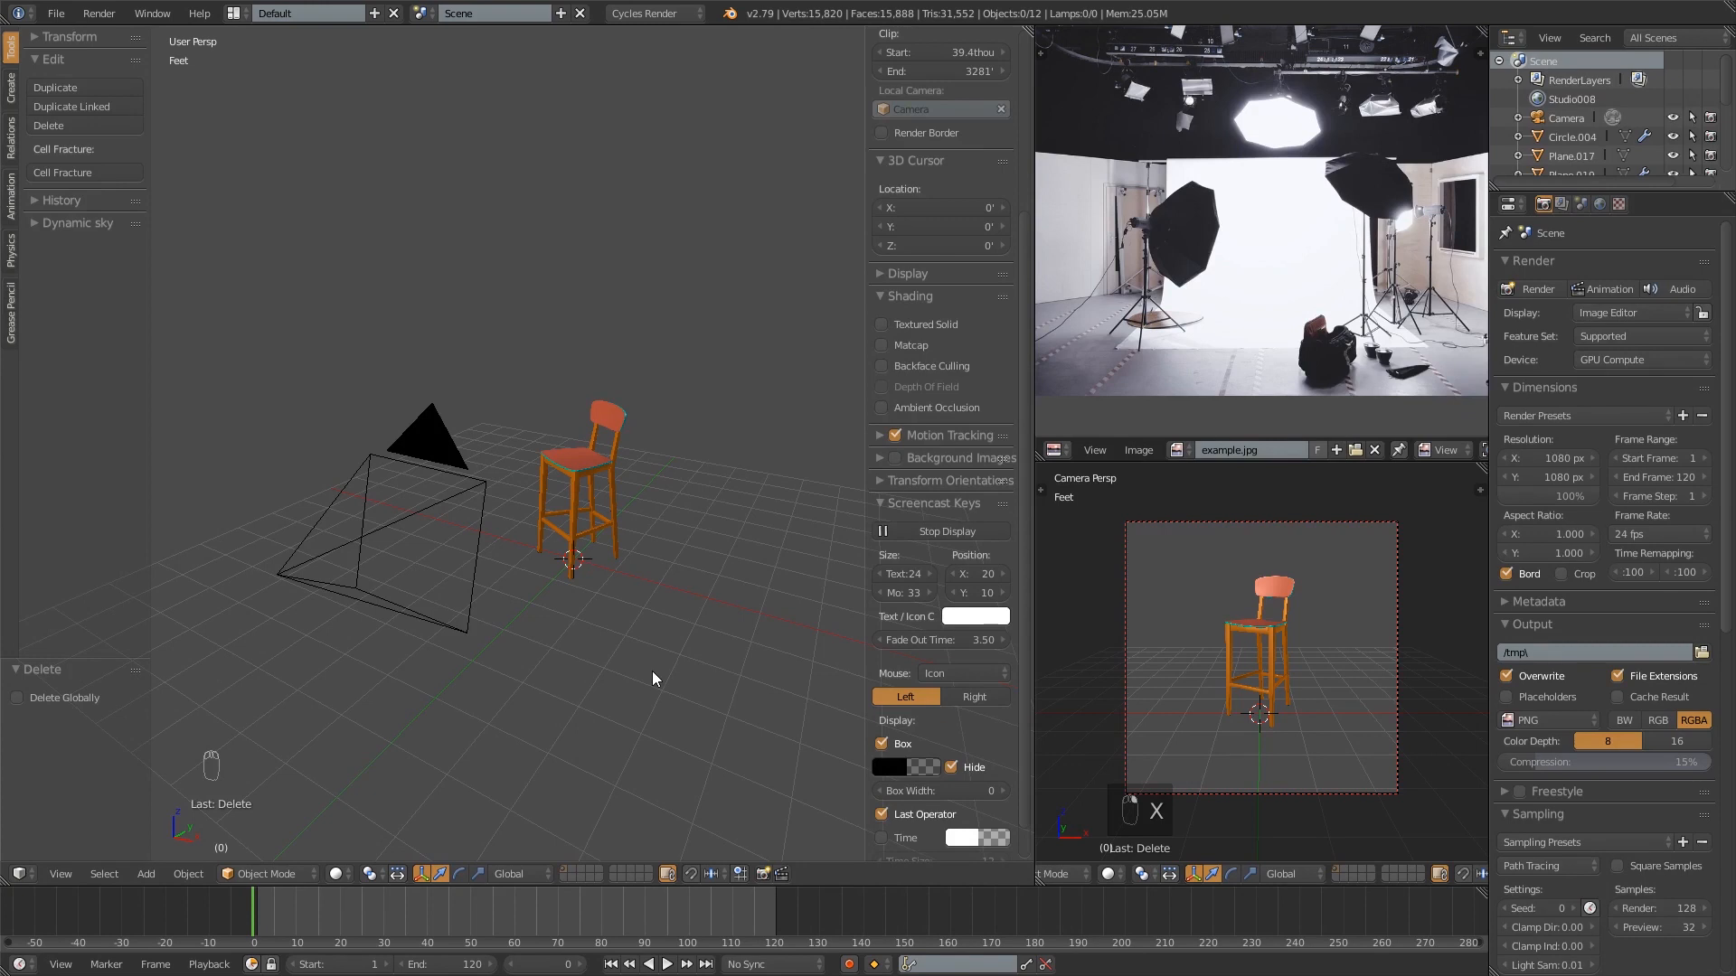
{"action": "mouse_move", "coordinate": [557, 591]}
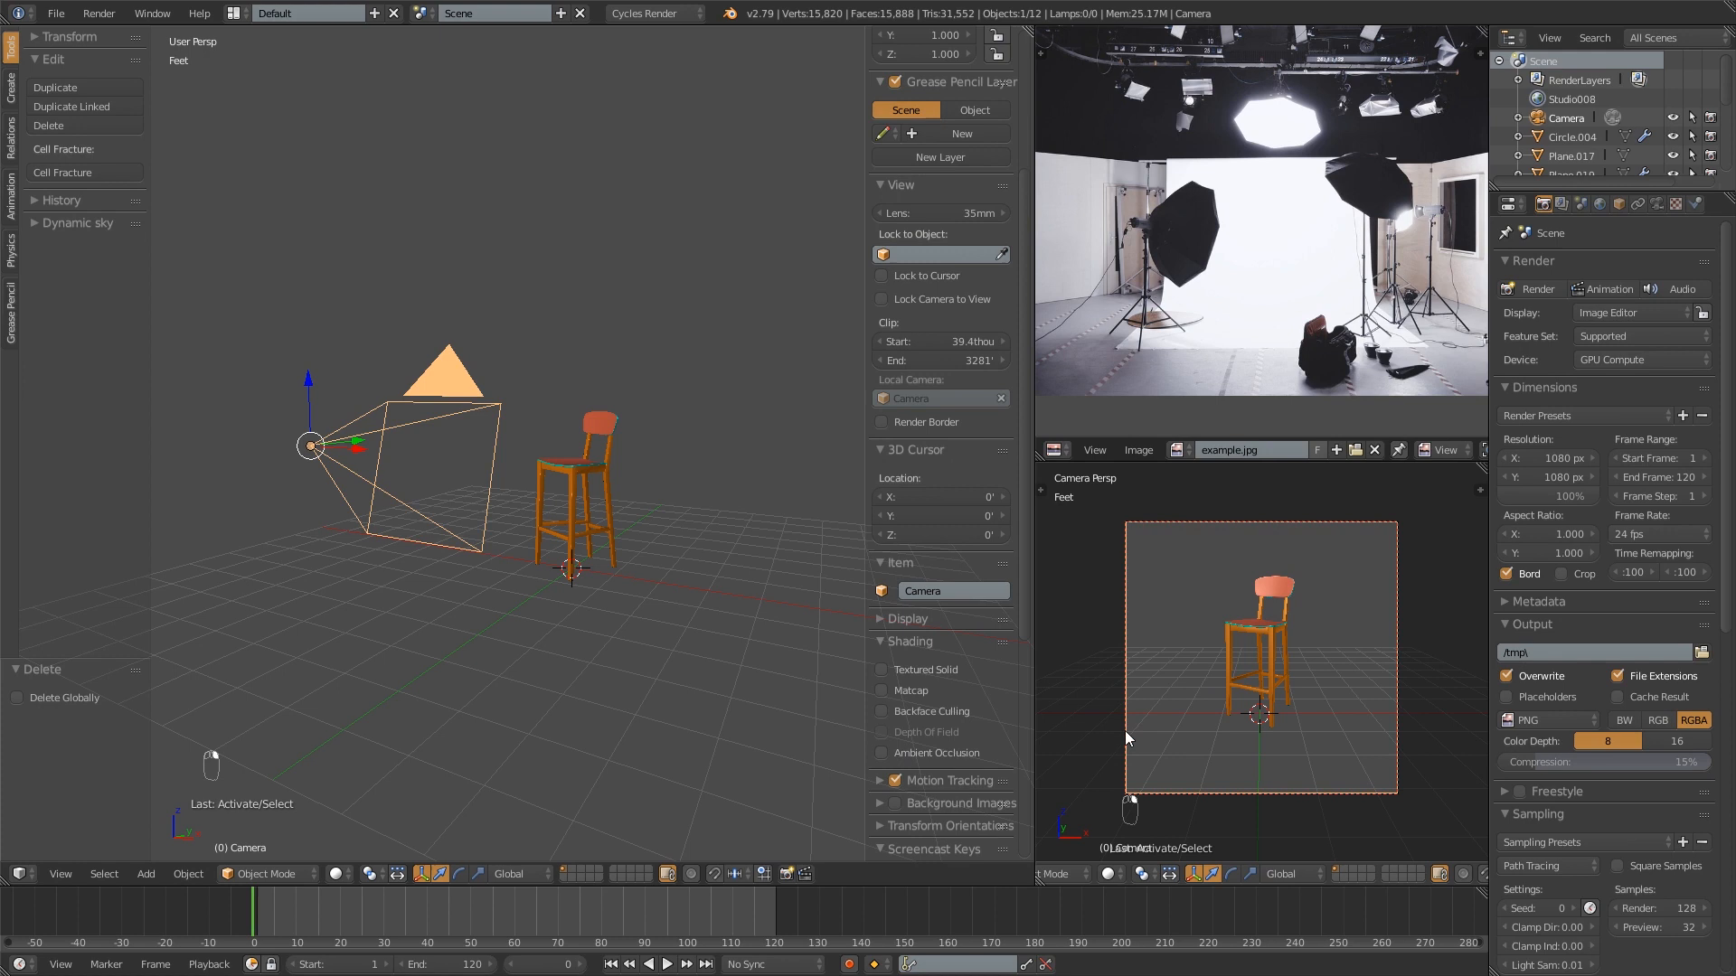
{"action": "mouse_move", "coordinate": [1381, 766]}
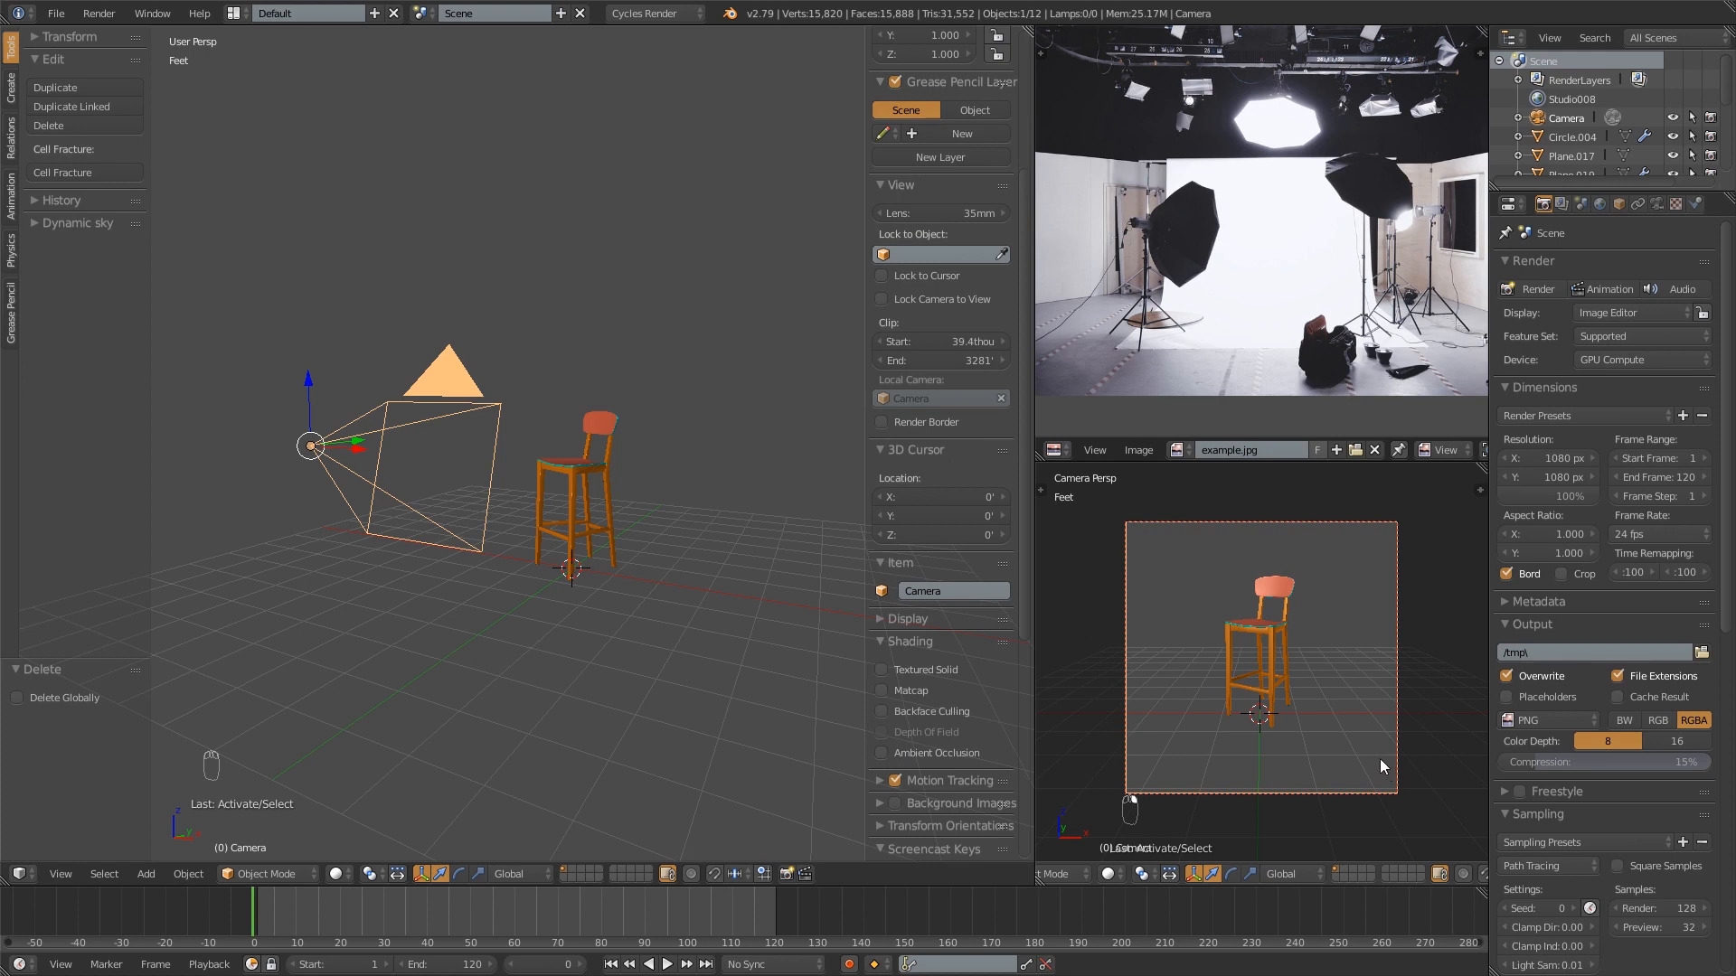
{"action": "mouse_move", "coordinate": [1336, 732]}
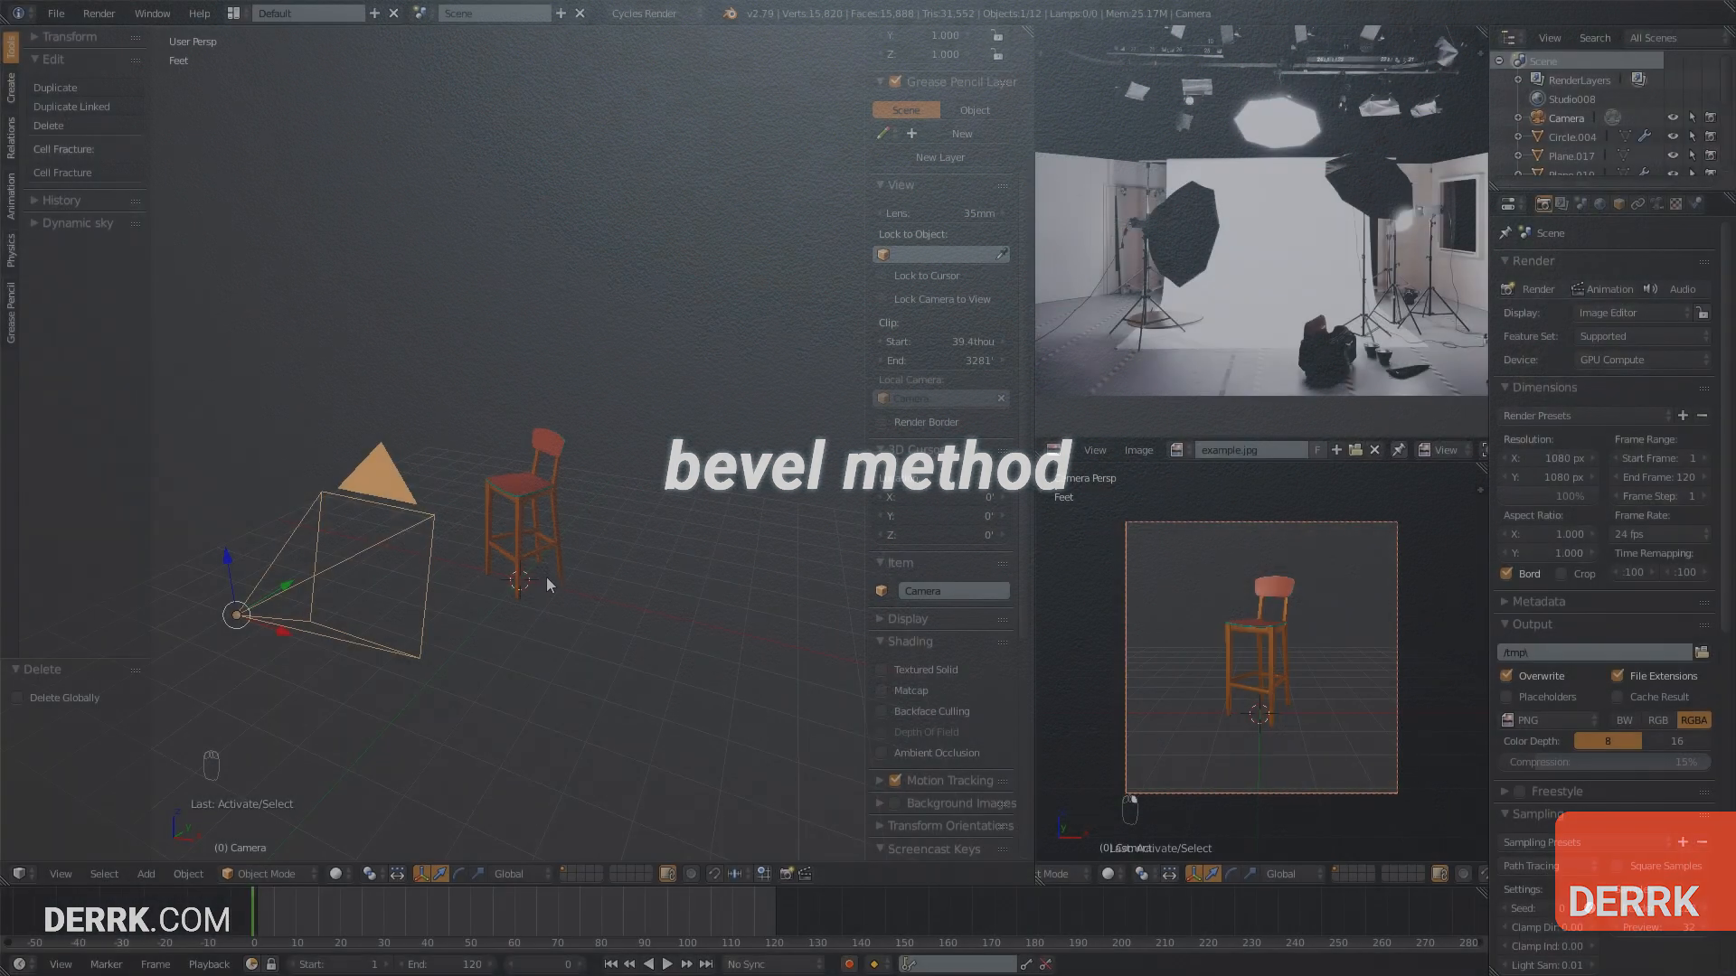
- Add a plane under the stool, scale it into a floor, and extrude its back edge into a wall
{"action": "key", "text": "shift+a"}
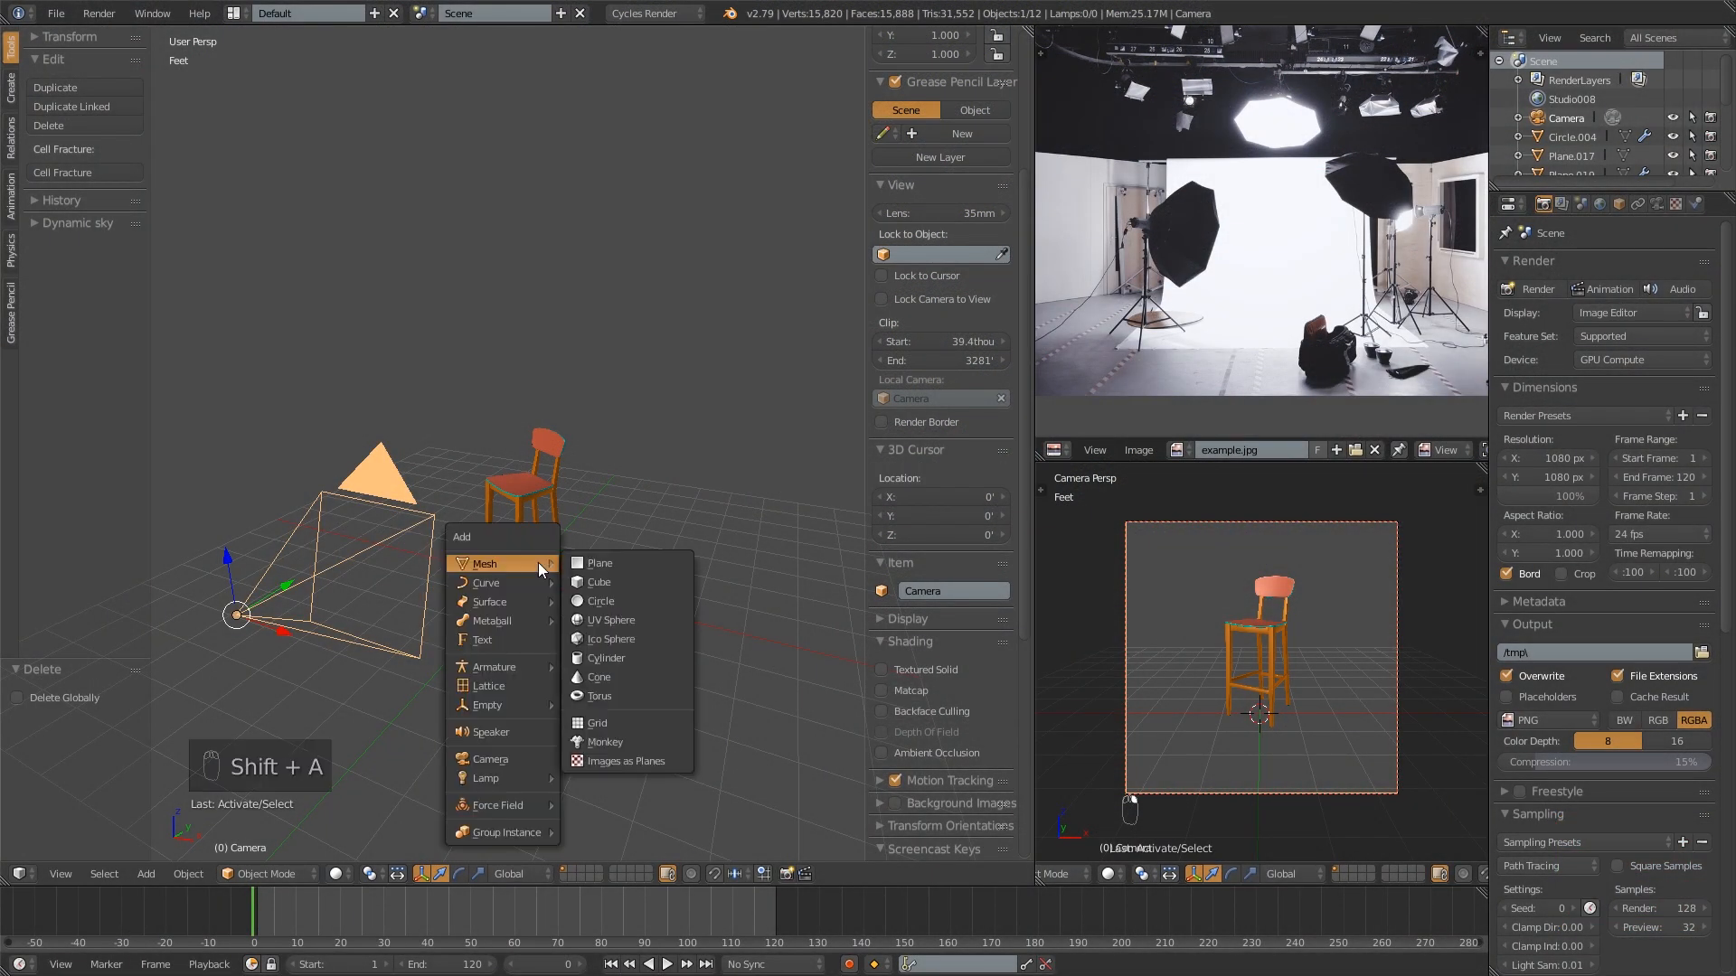
{"action": "left_click", "coordinate": [600, 563]}
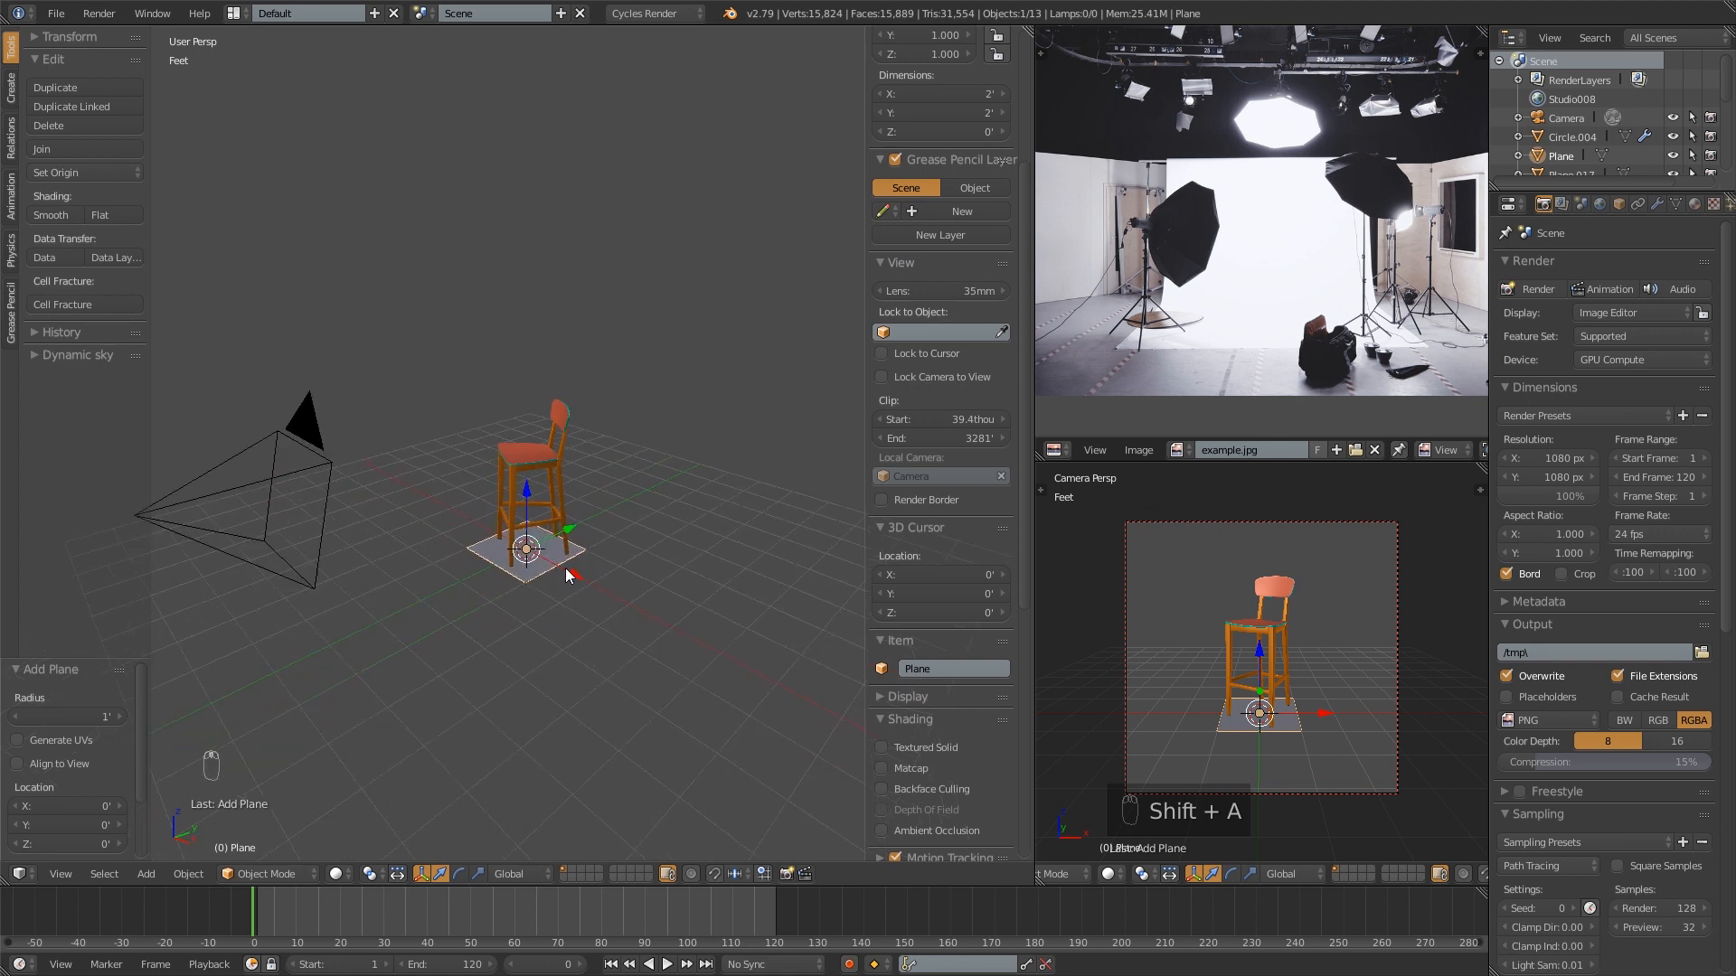
{"action": "key", "text": "Tab"}
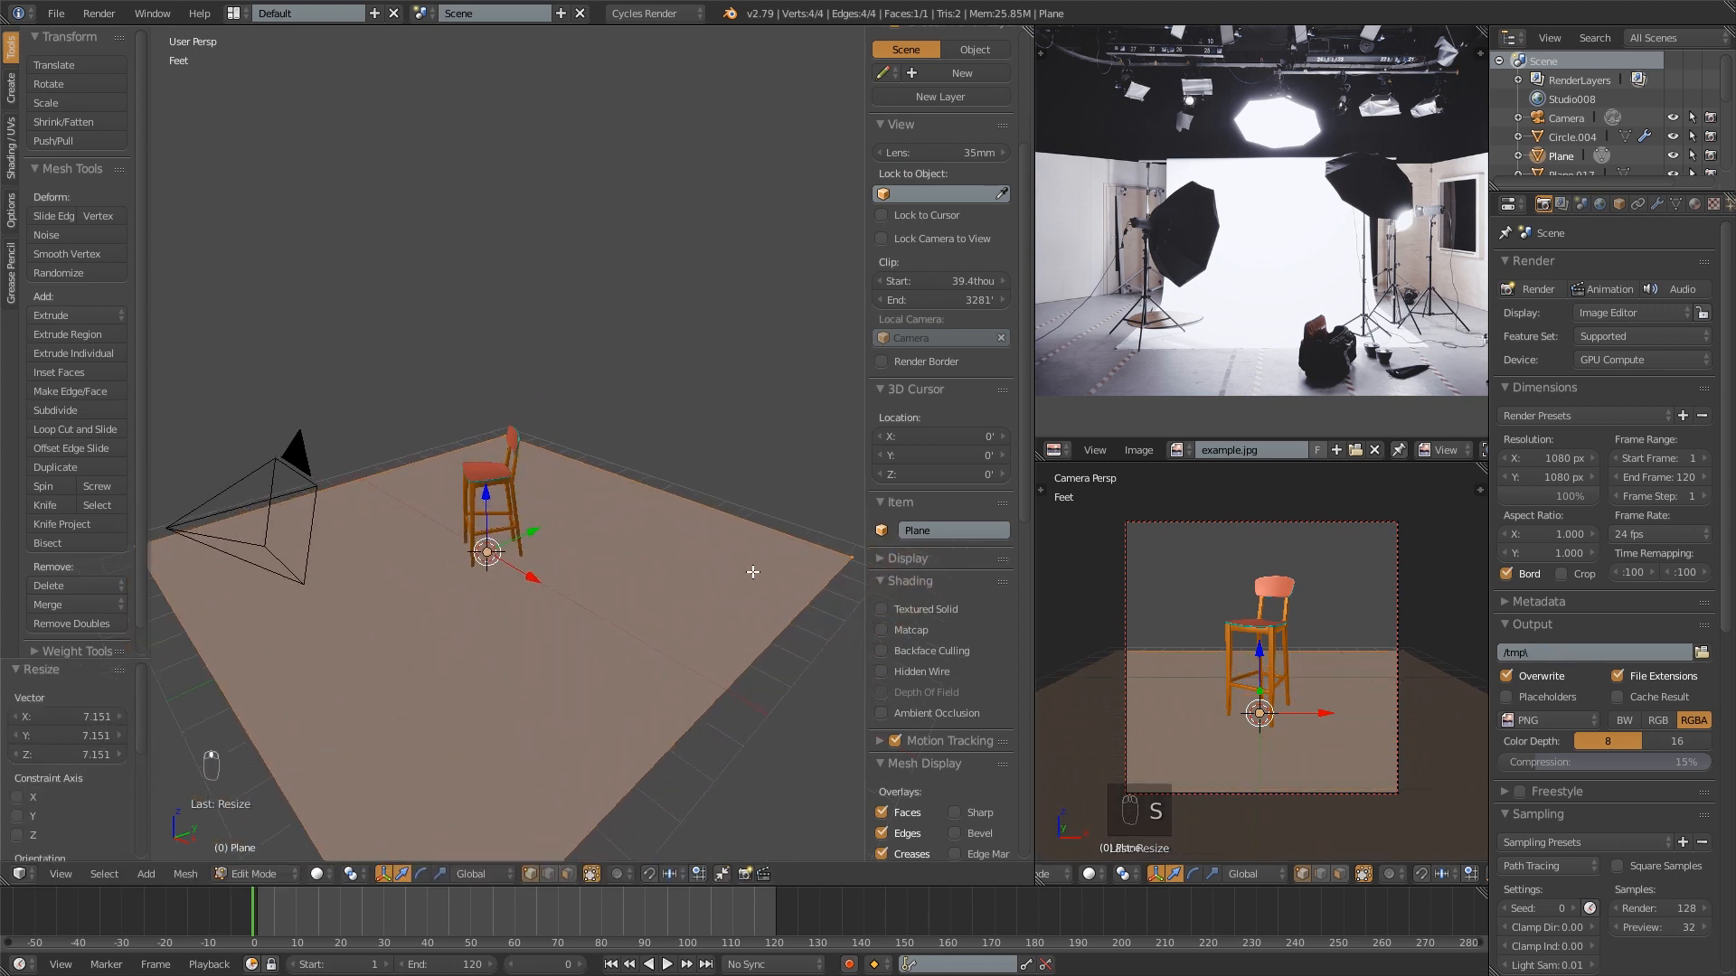
{"action": "left_click", "coordinate": [637, 480]}
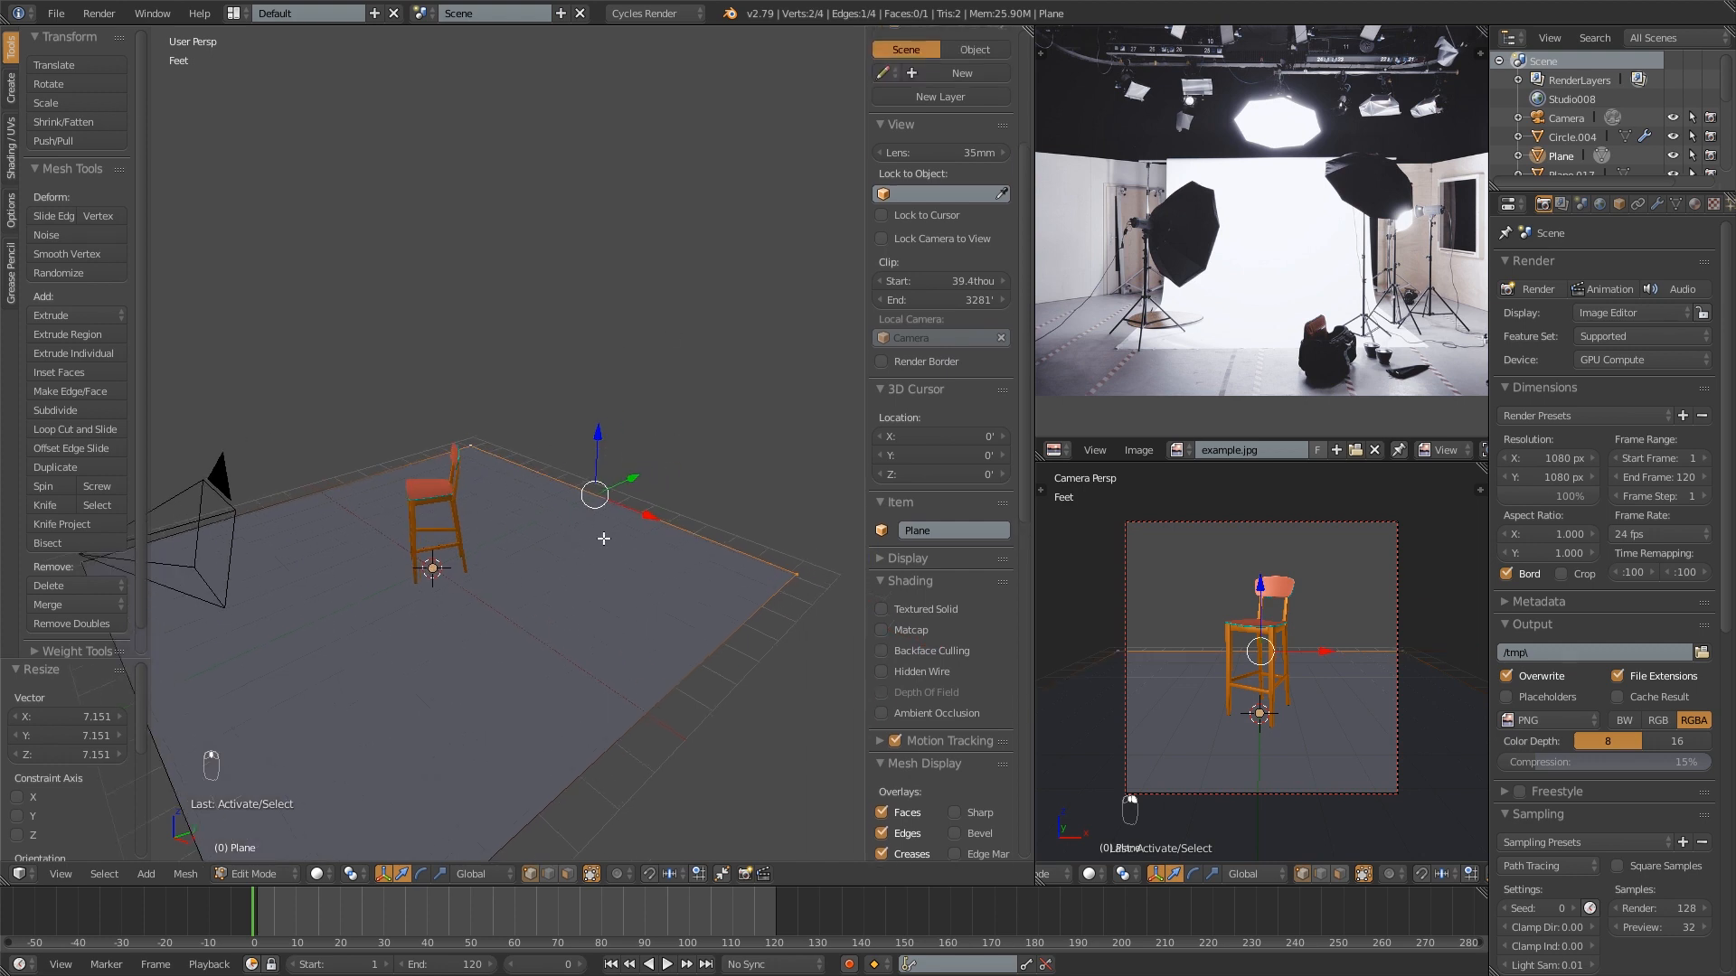
{"action": "key", "text": "e"}
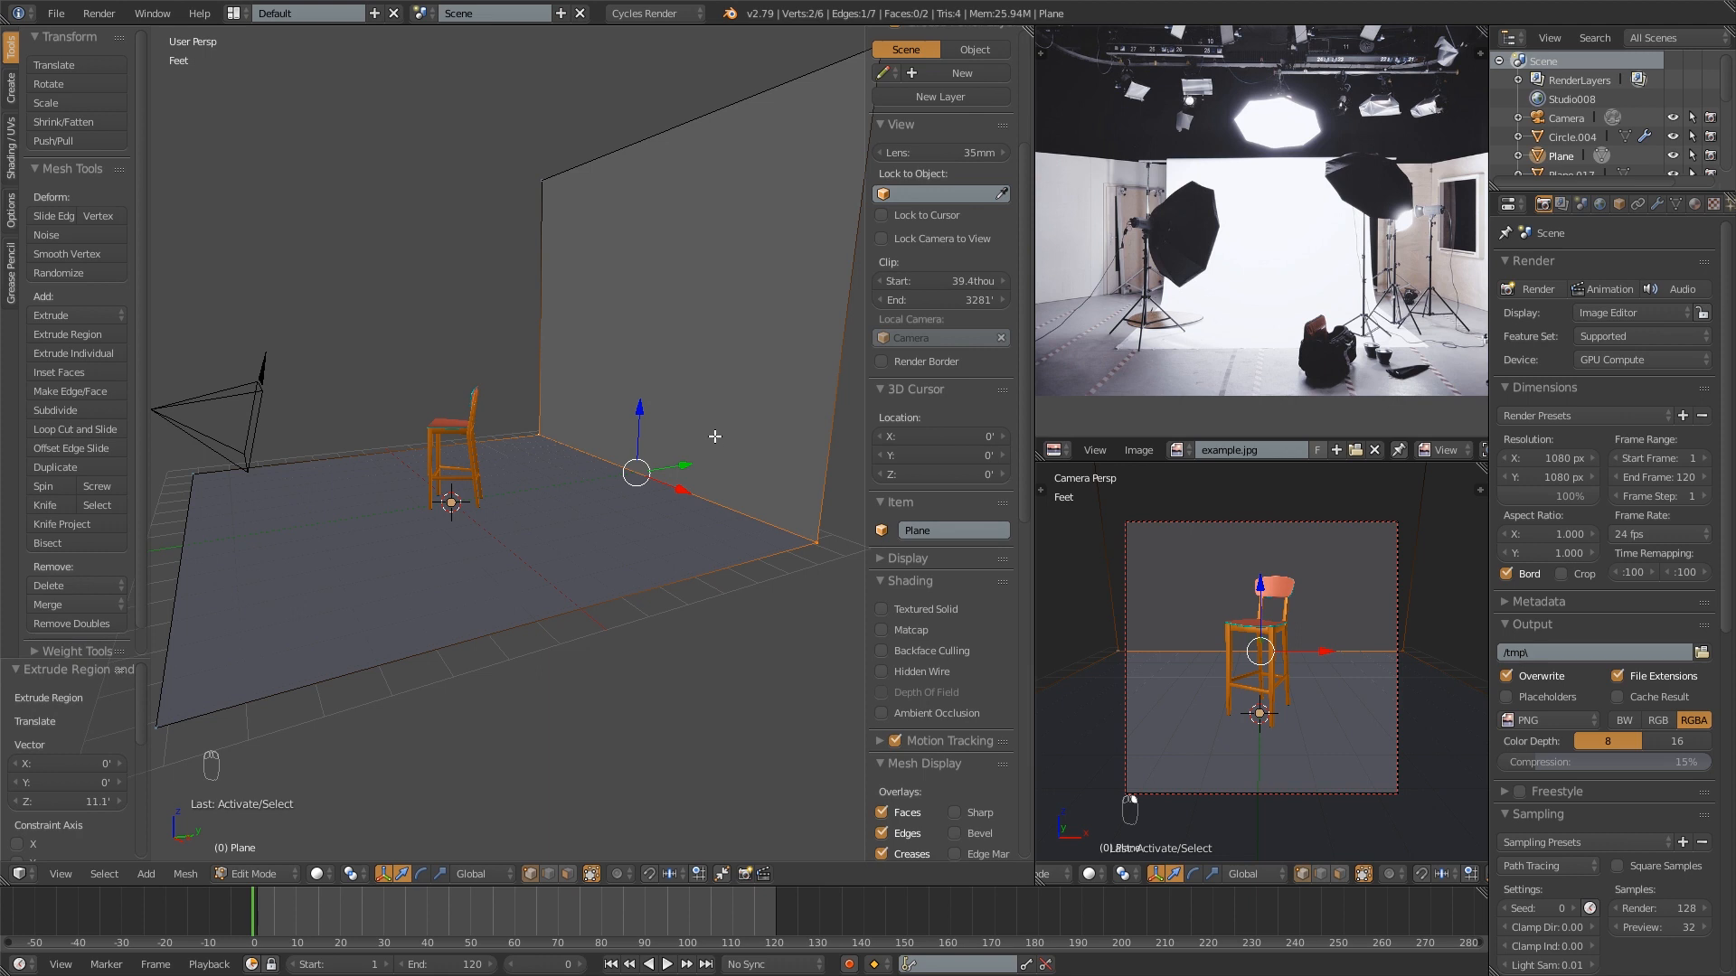
- Start a bevel on the floor-to-wall corner edge
{"action": "key", "text": "ctrl+b"}
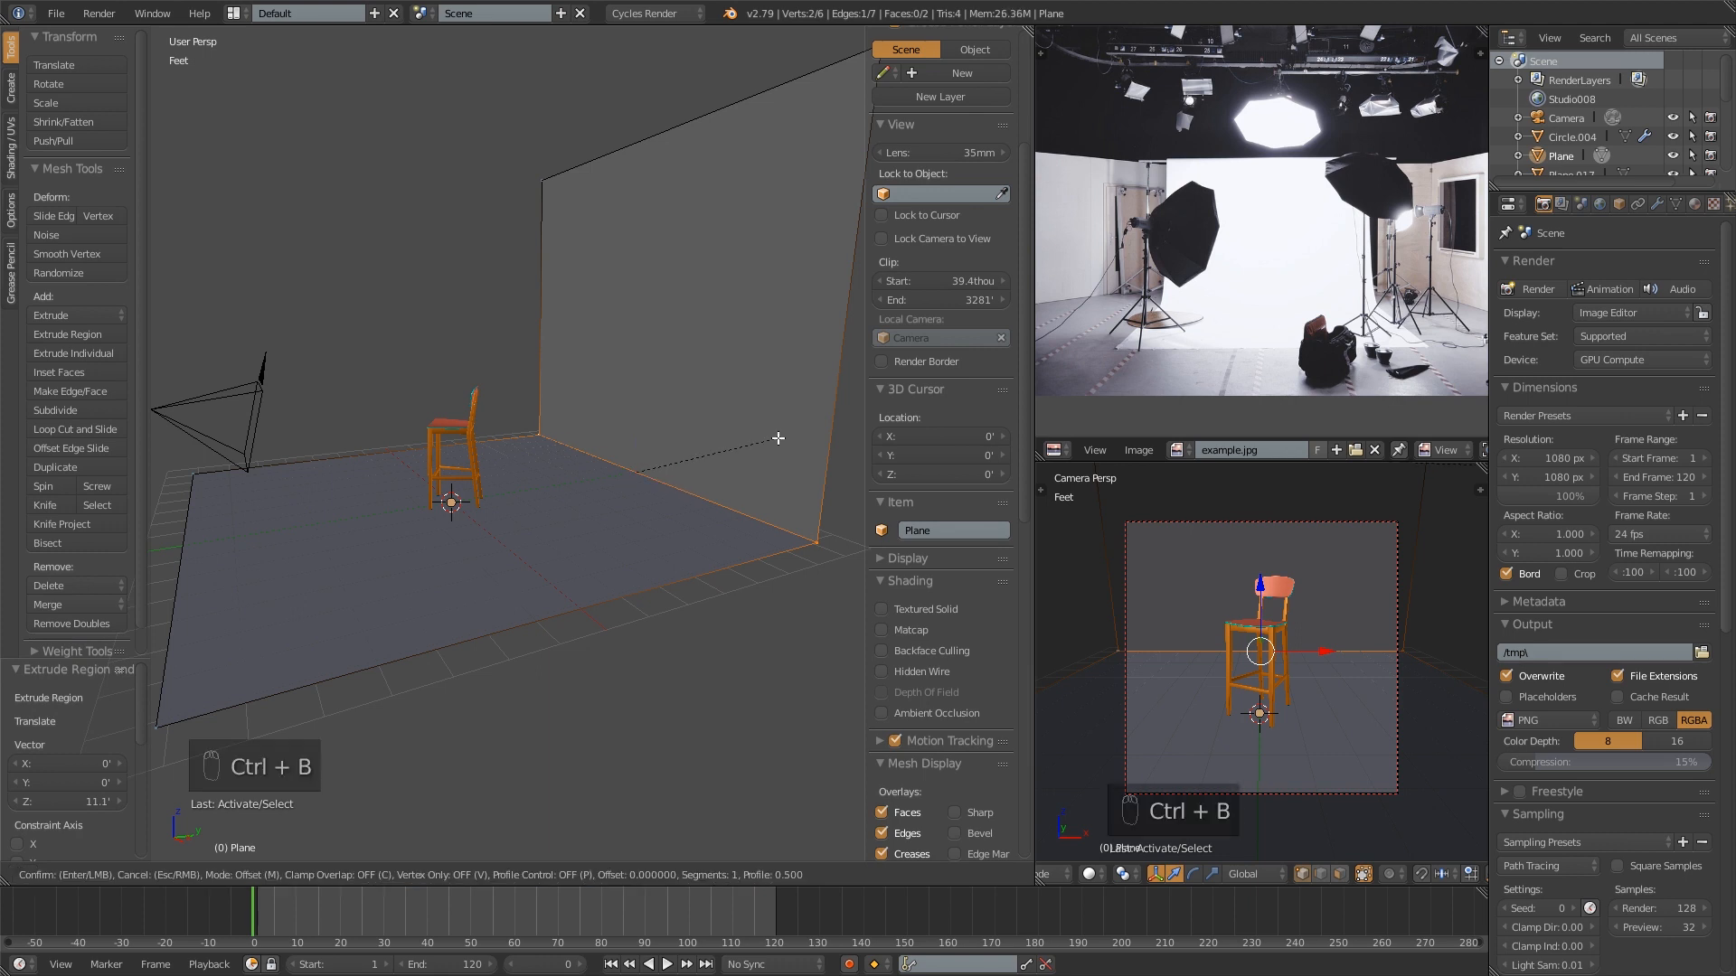
{"action": "mouse_move", "coordinate": [858, 439]}
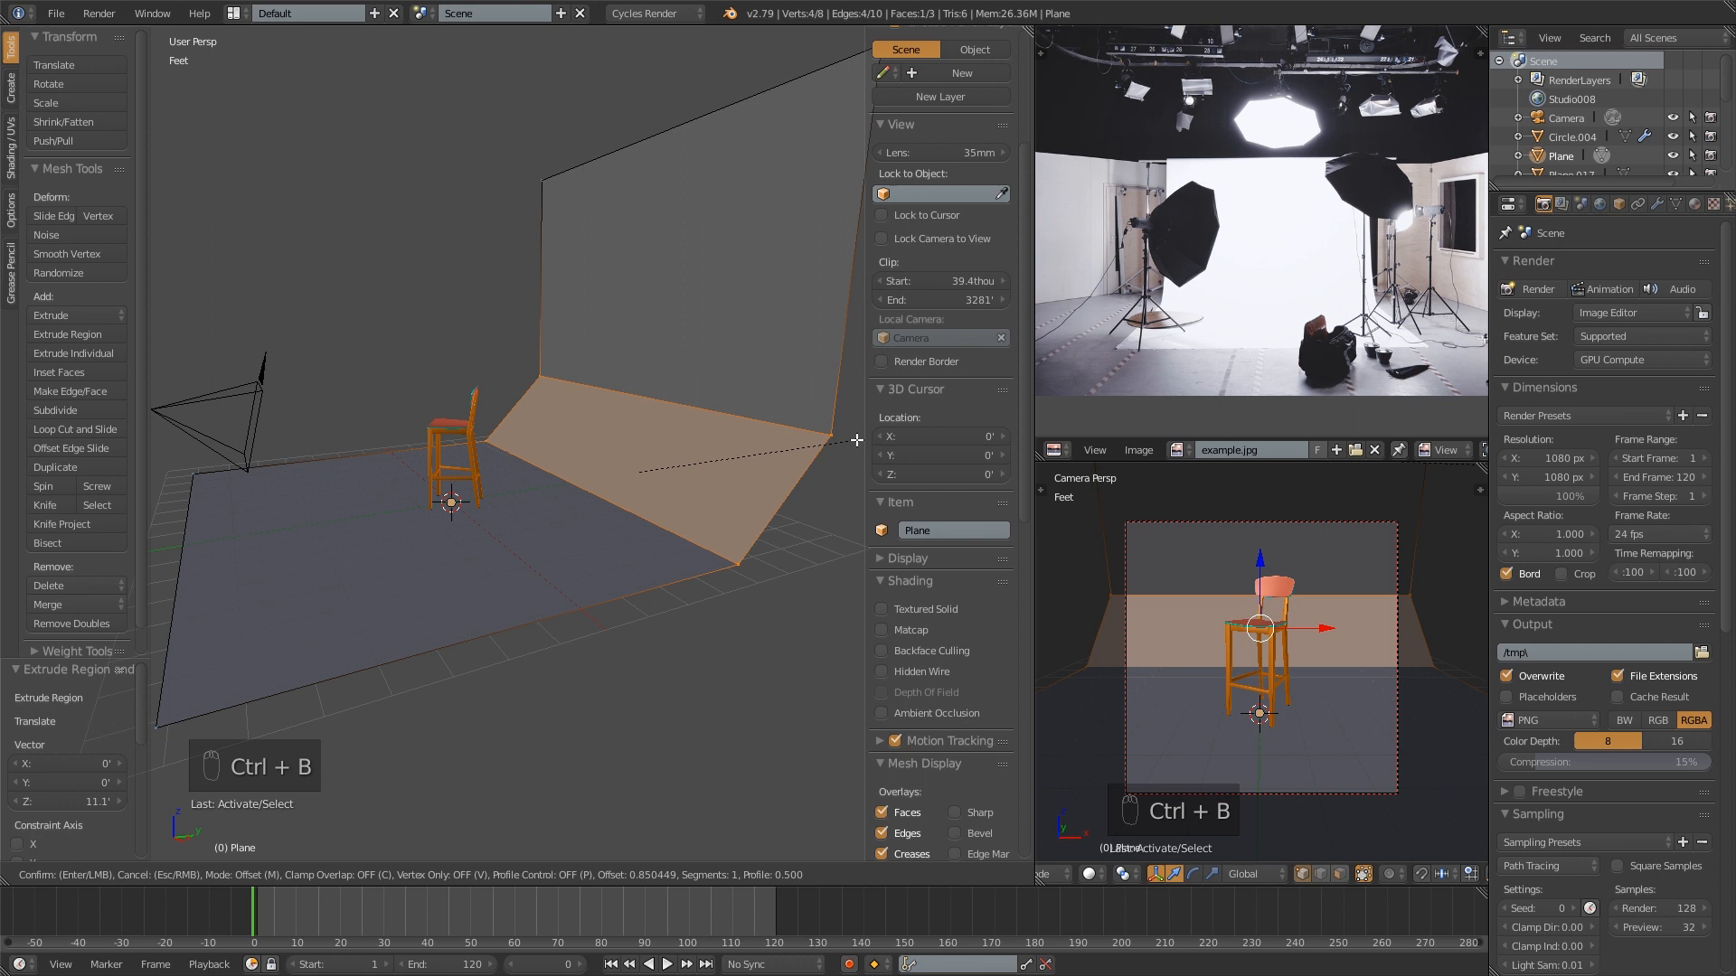
{"action": "mouse_move", "coordinate": [844, 432]}
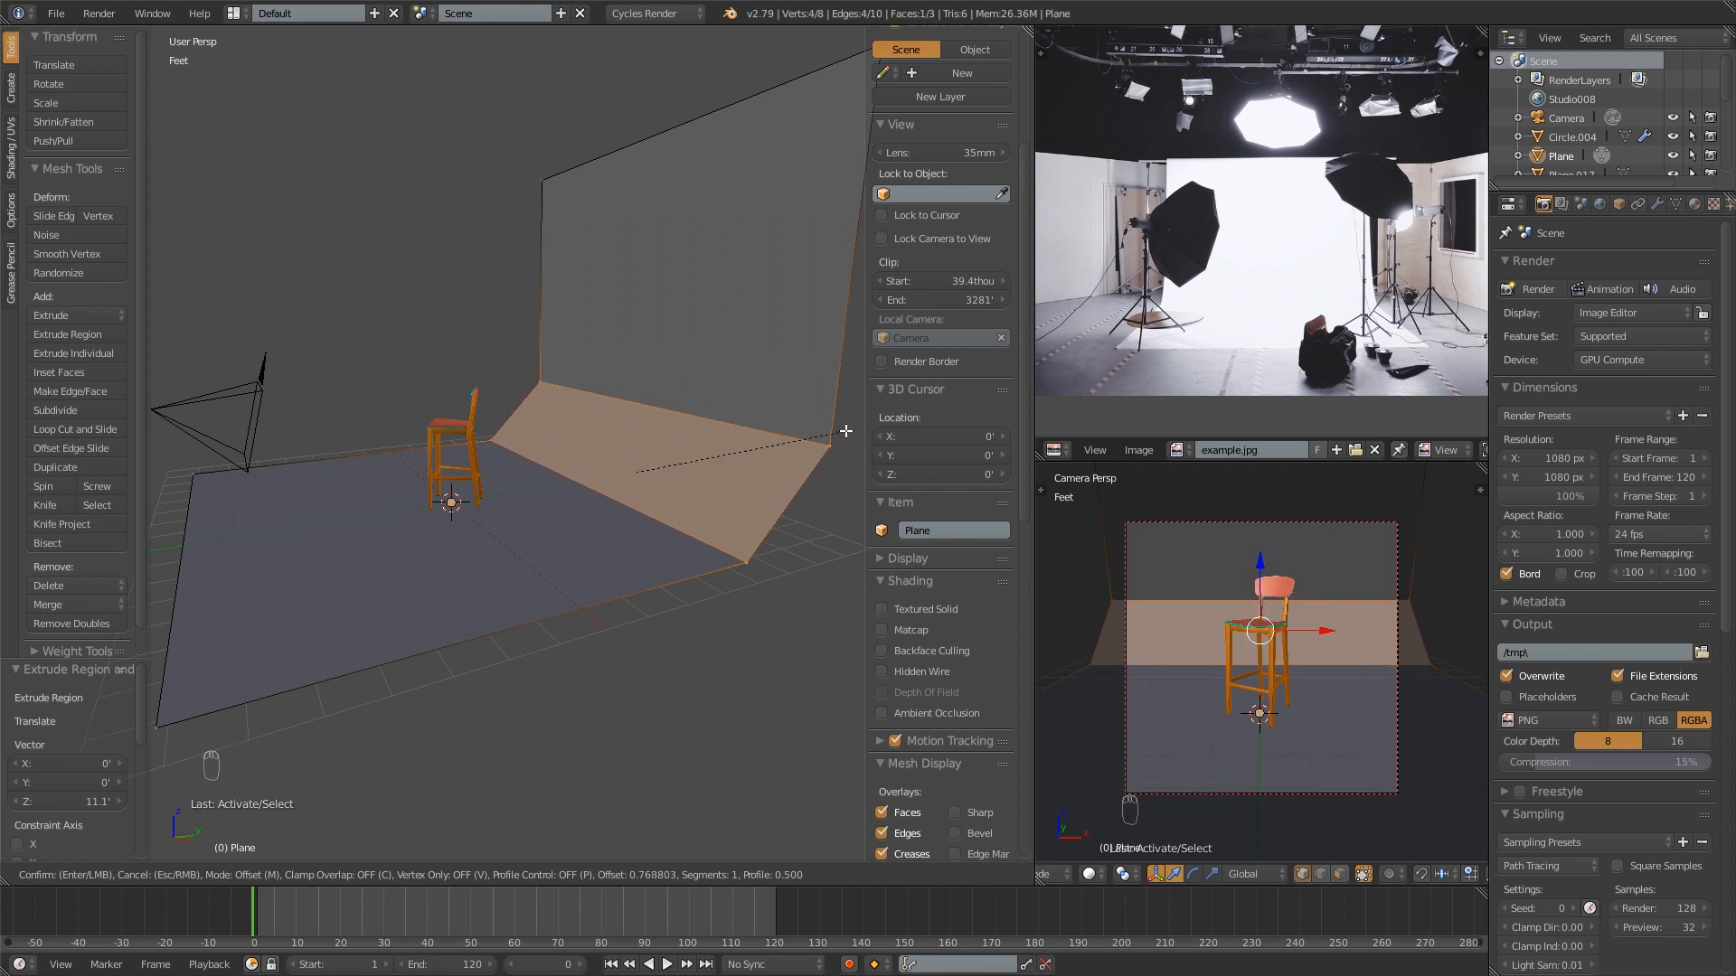
{"action": "mouse_move", "coordinate": [809, 432]}
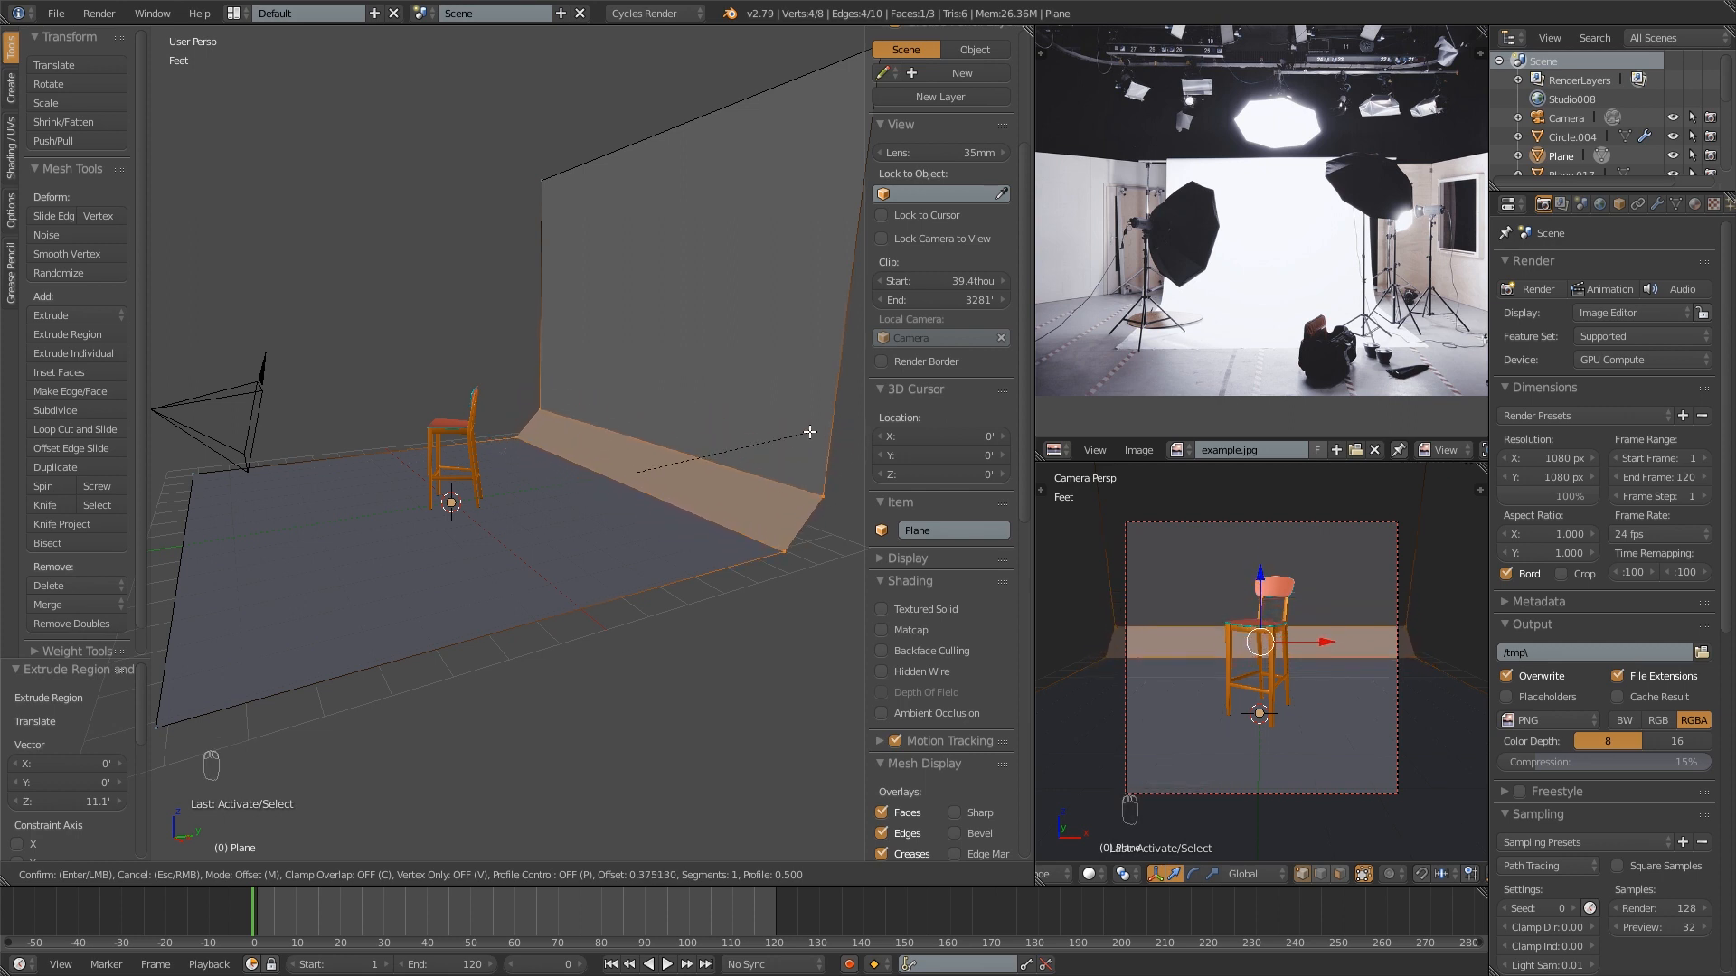
{"action": "mouse_move", "coordinate": [830, 433]}
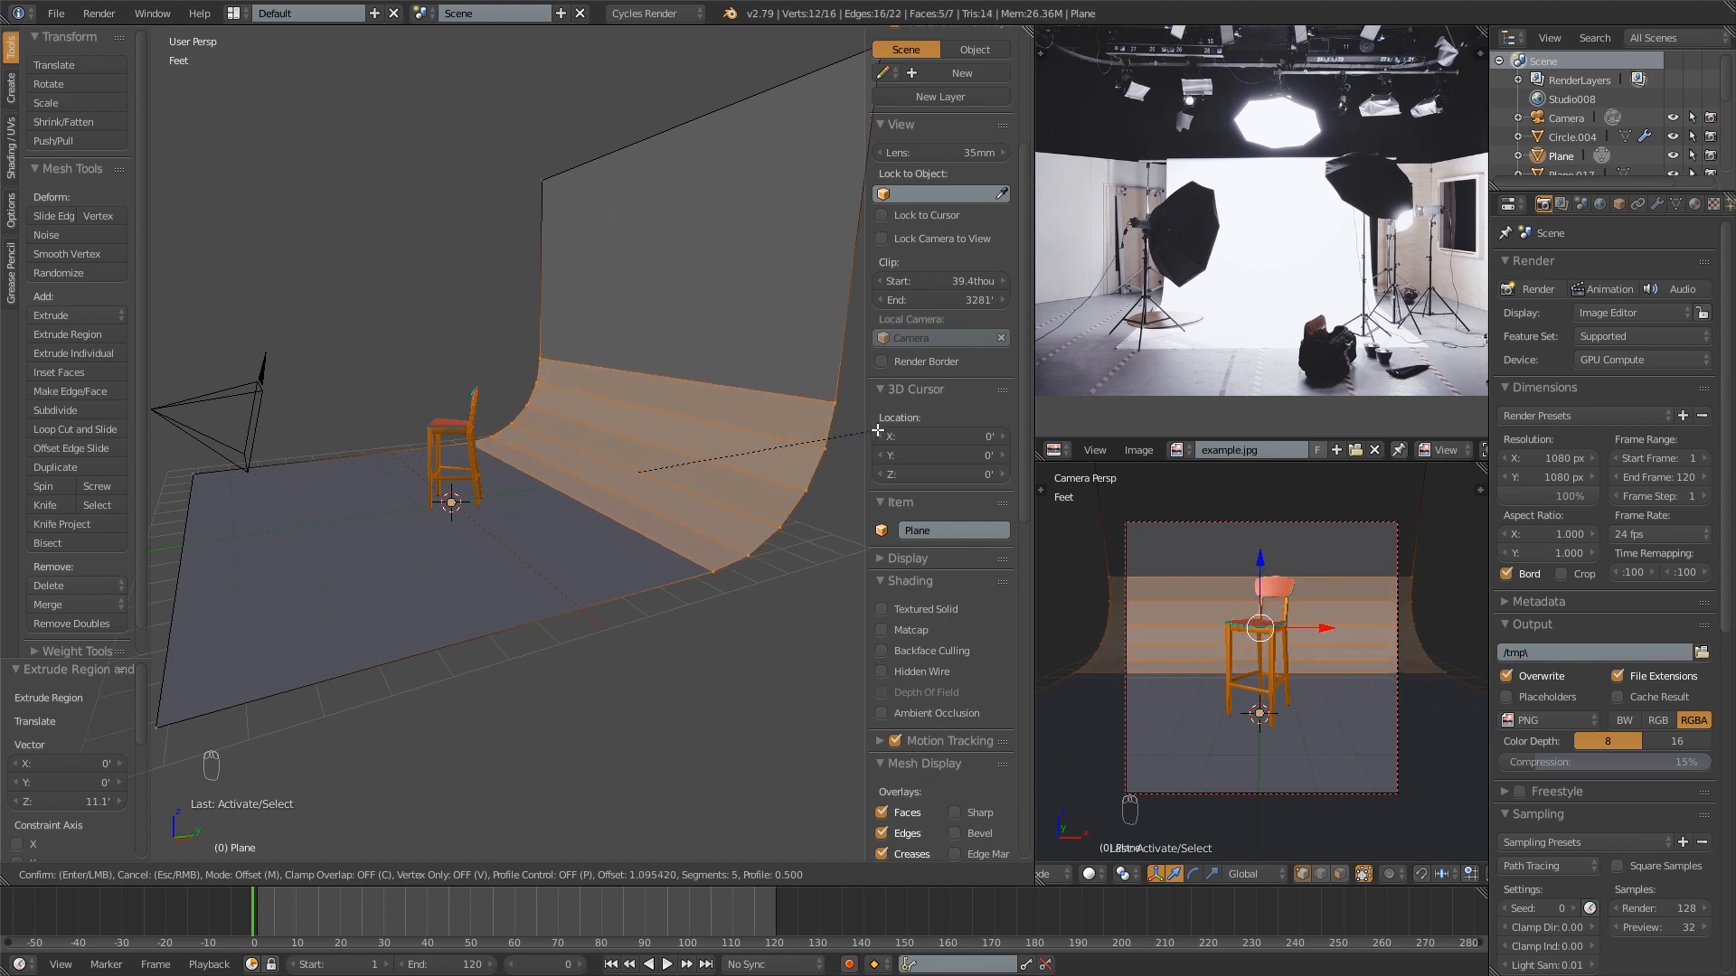
{"action": "mouse_move", "coordinate": [868, 425]}
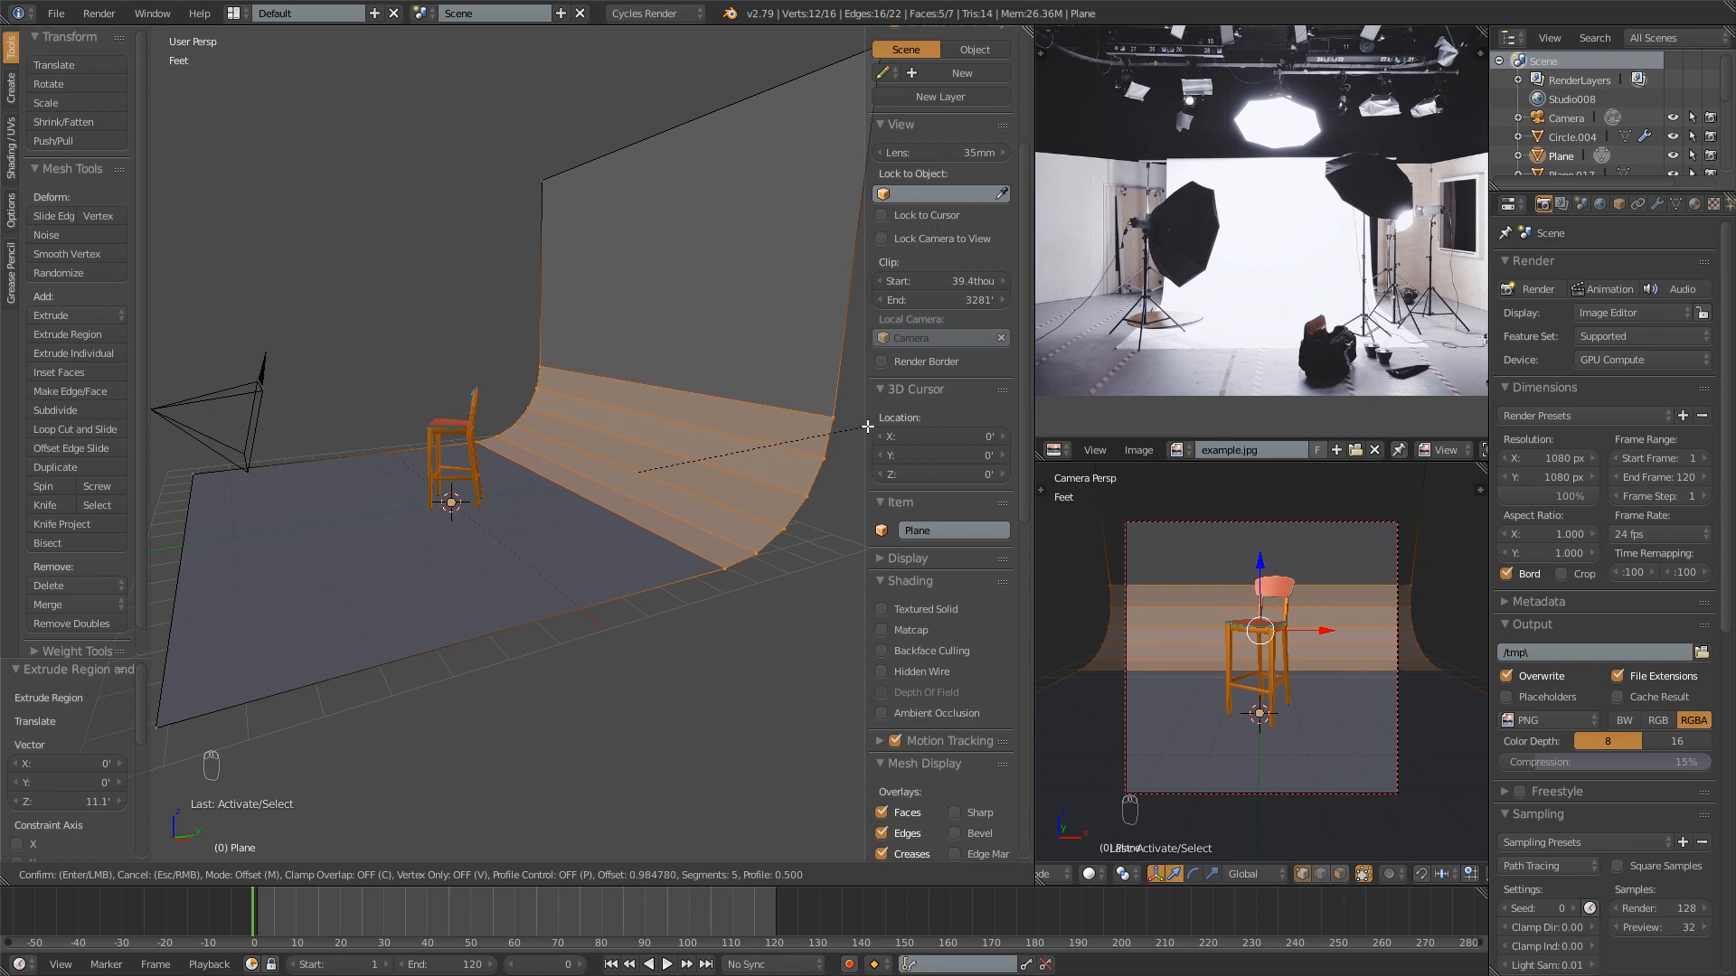
{"action": "mouse_move", "coordinate": [877, 428]}
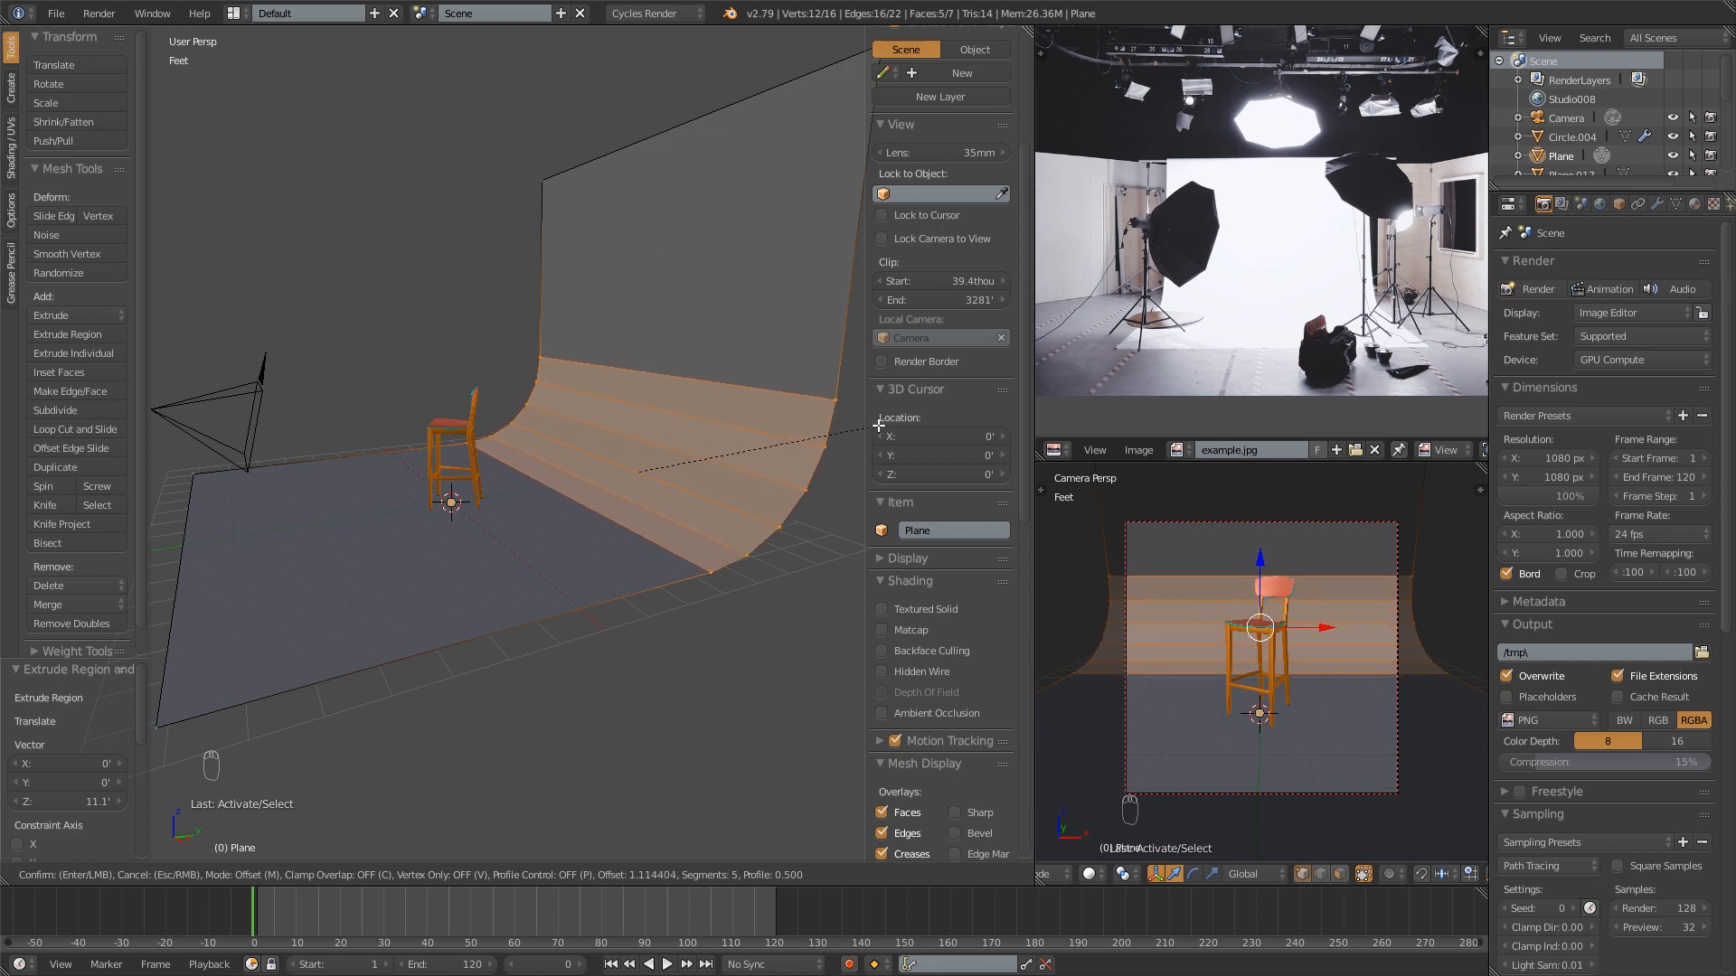
{"action": "mouse_move", "coordinate": [869, 426]}
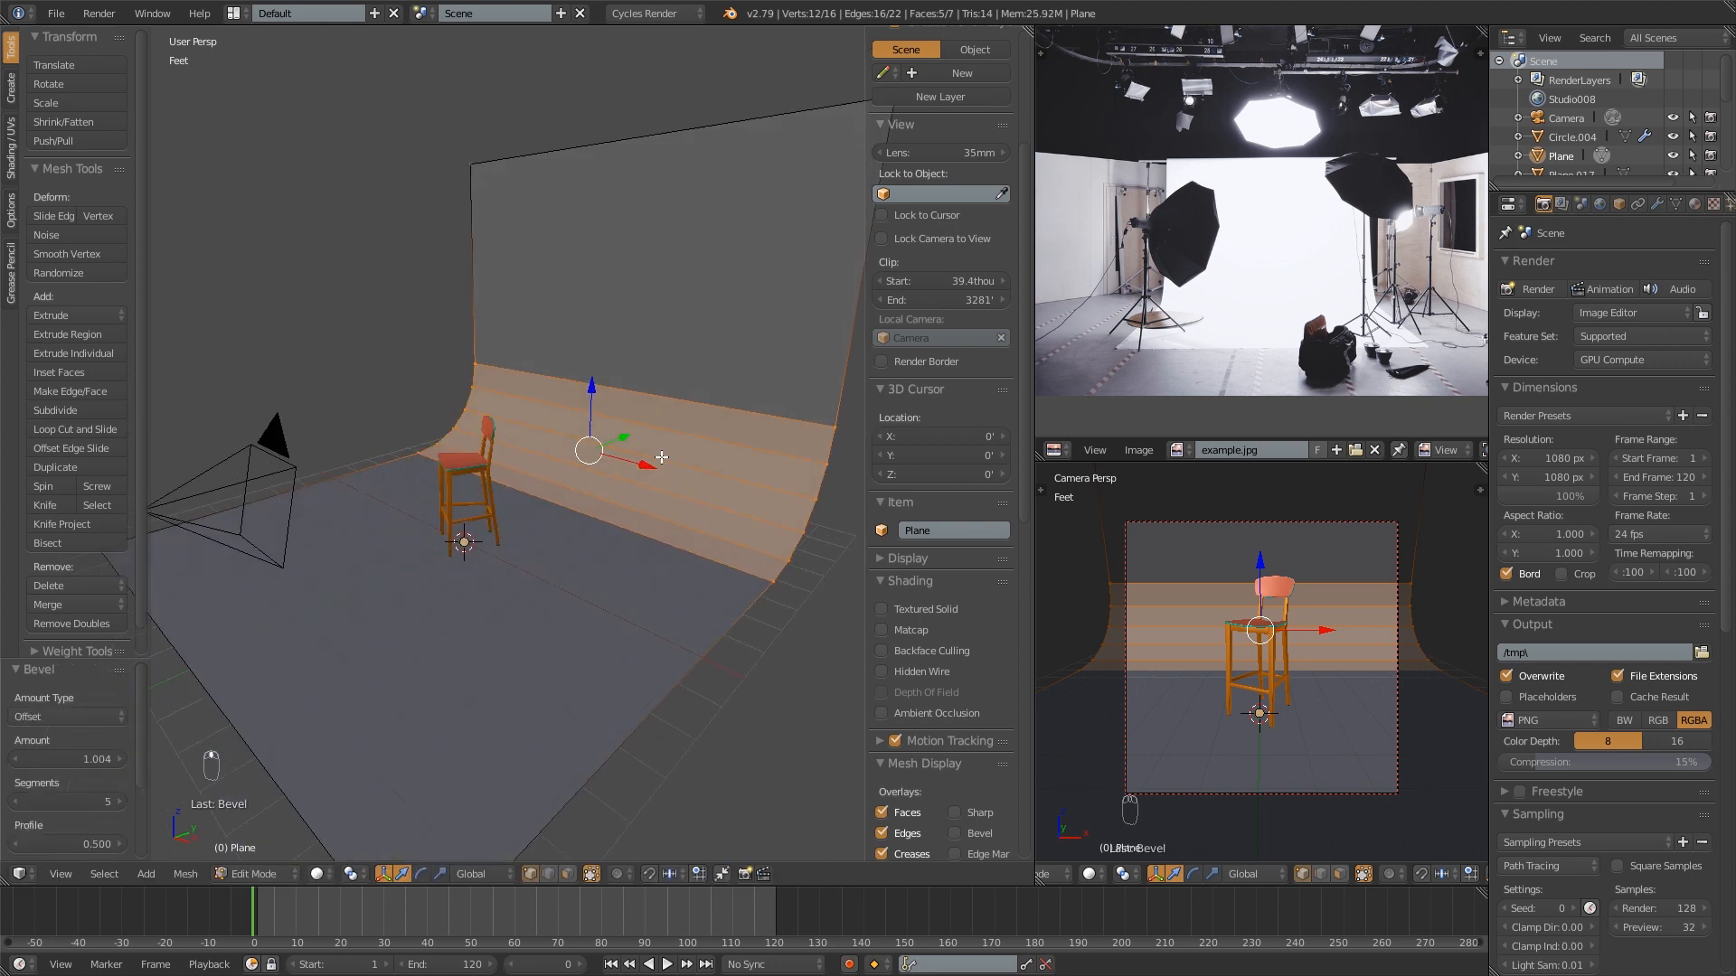
- Return to Object Mode and apply smooth shading to the backdrop
{"action": "key", "text": "Tab"}
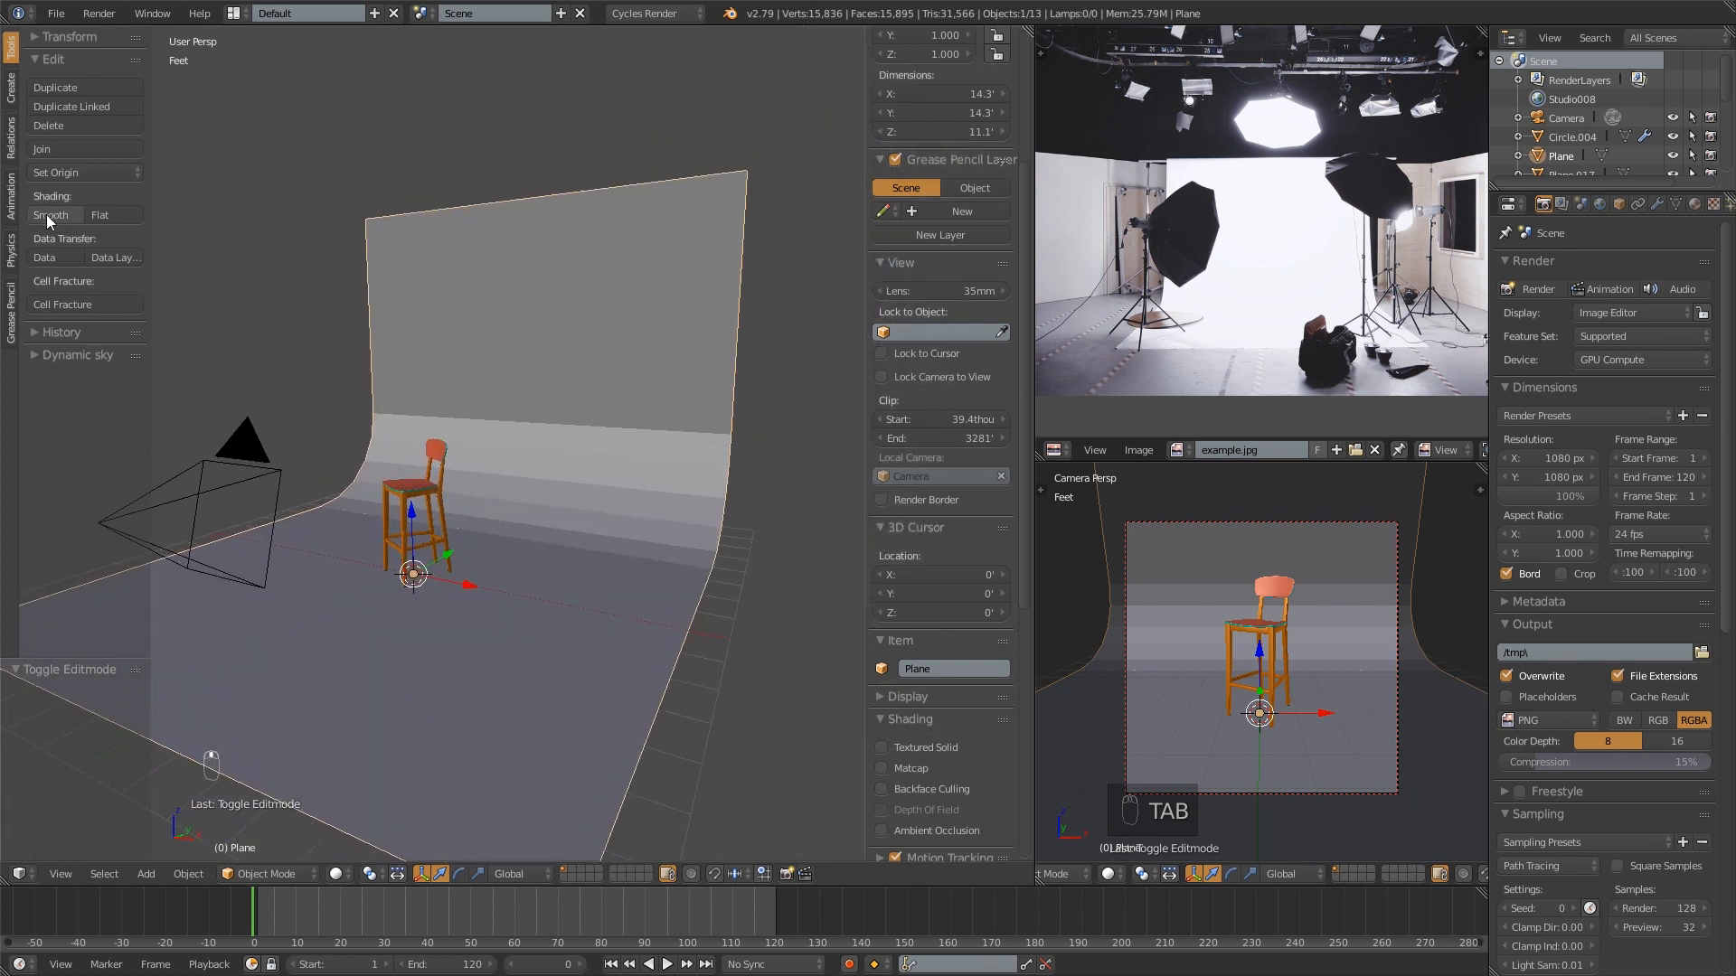
{"action": "mouse_move", "coordinate": [49, 215]}
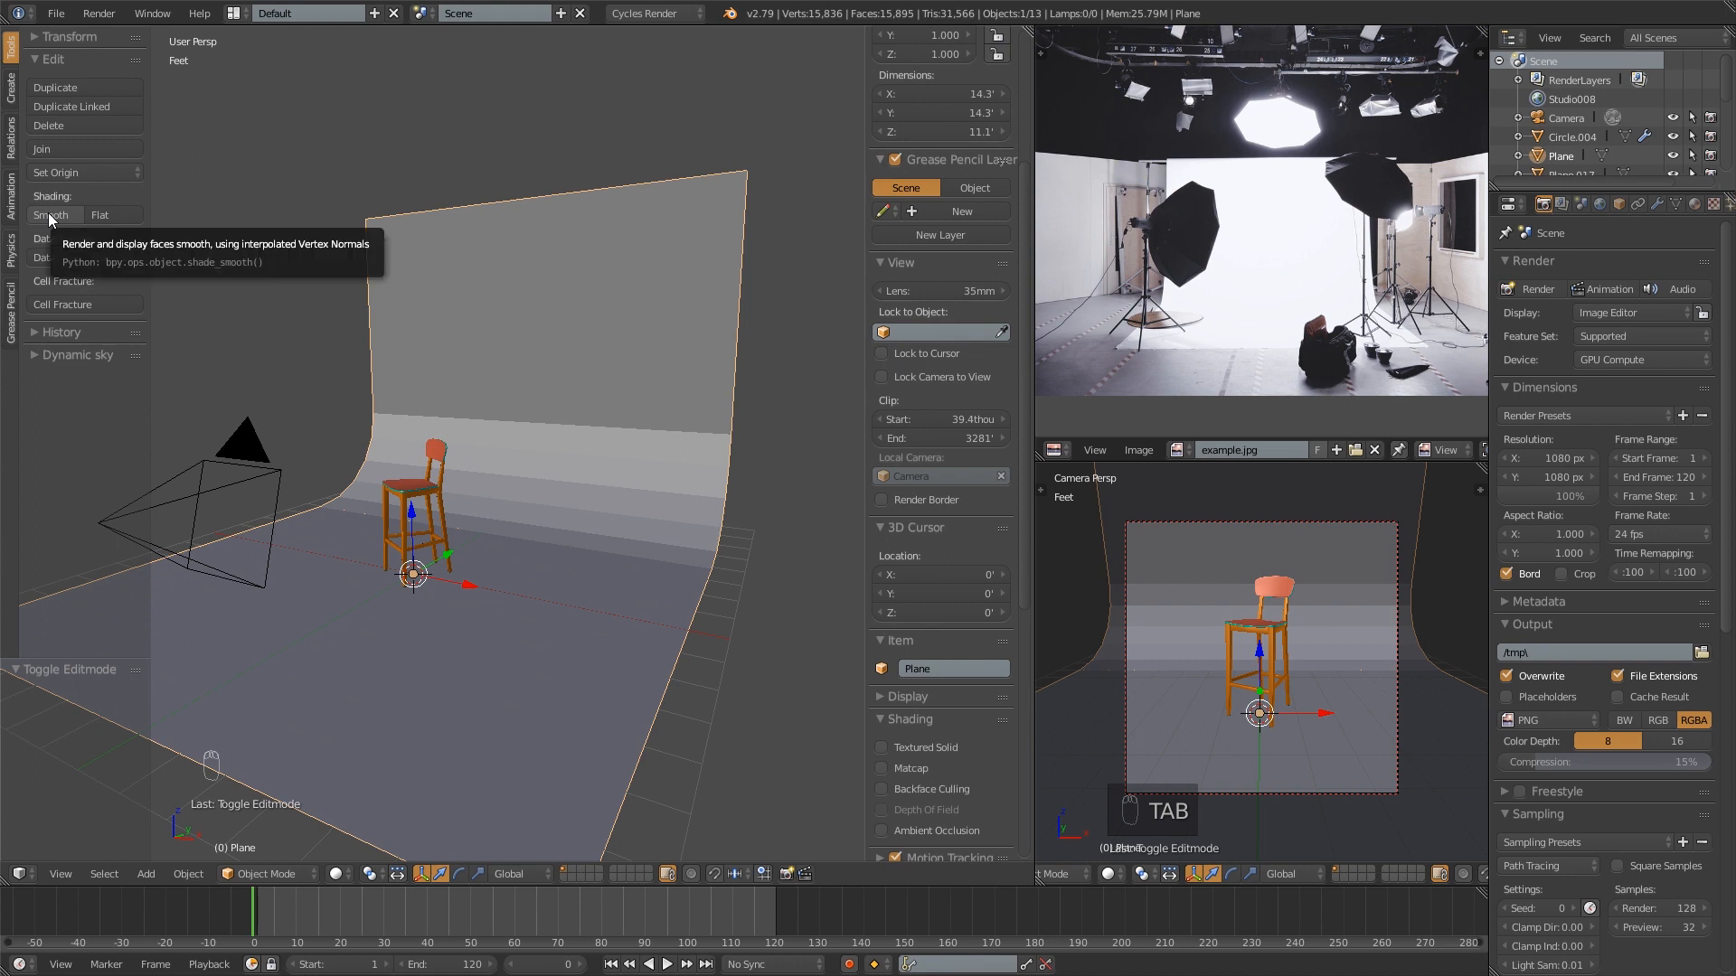
{"action": "left_click", "coordinate": [51, 215]}
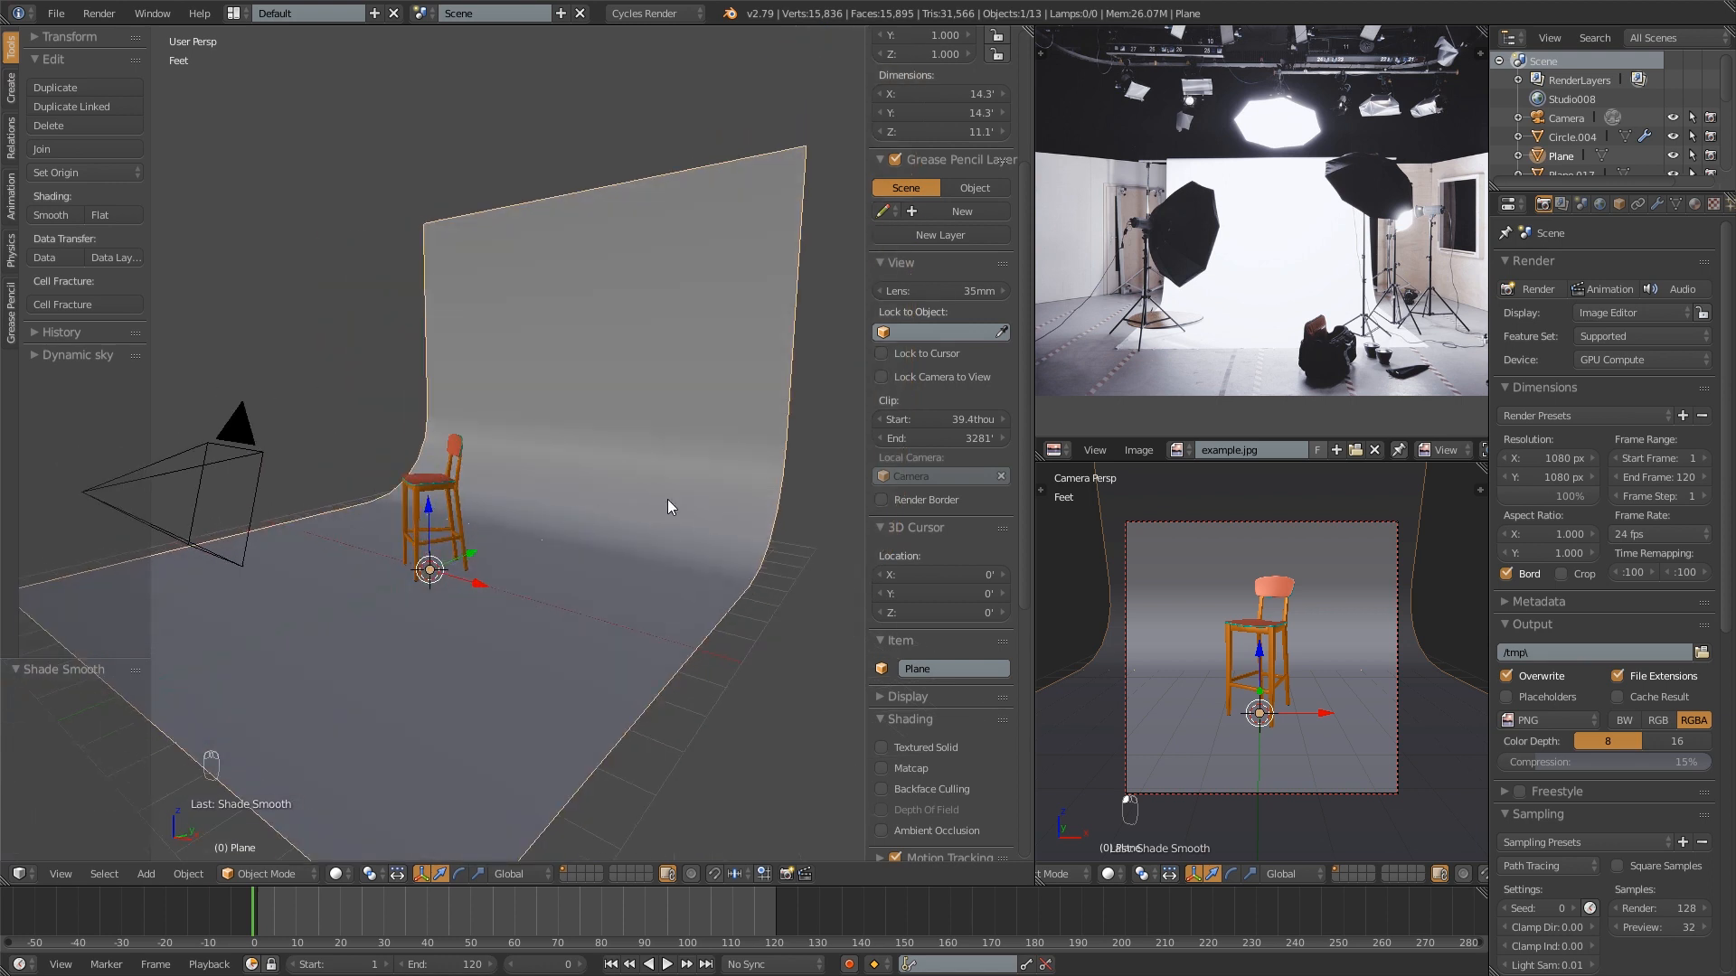
{"action": "mouse_move", "coordinate": [1281, 651]}
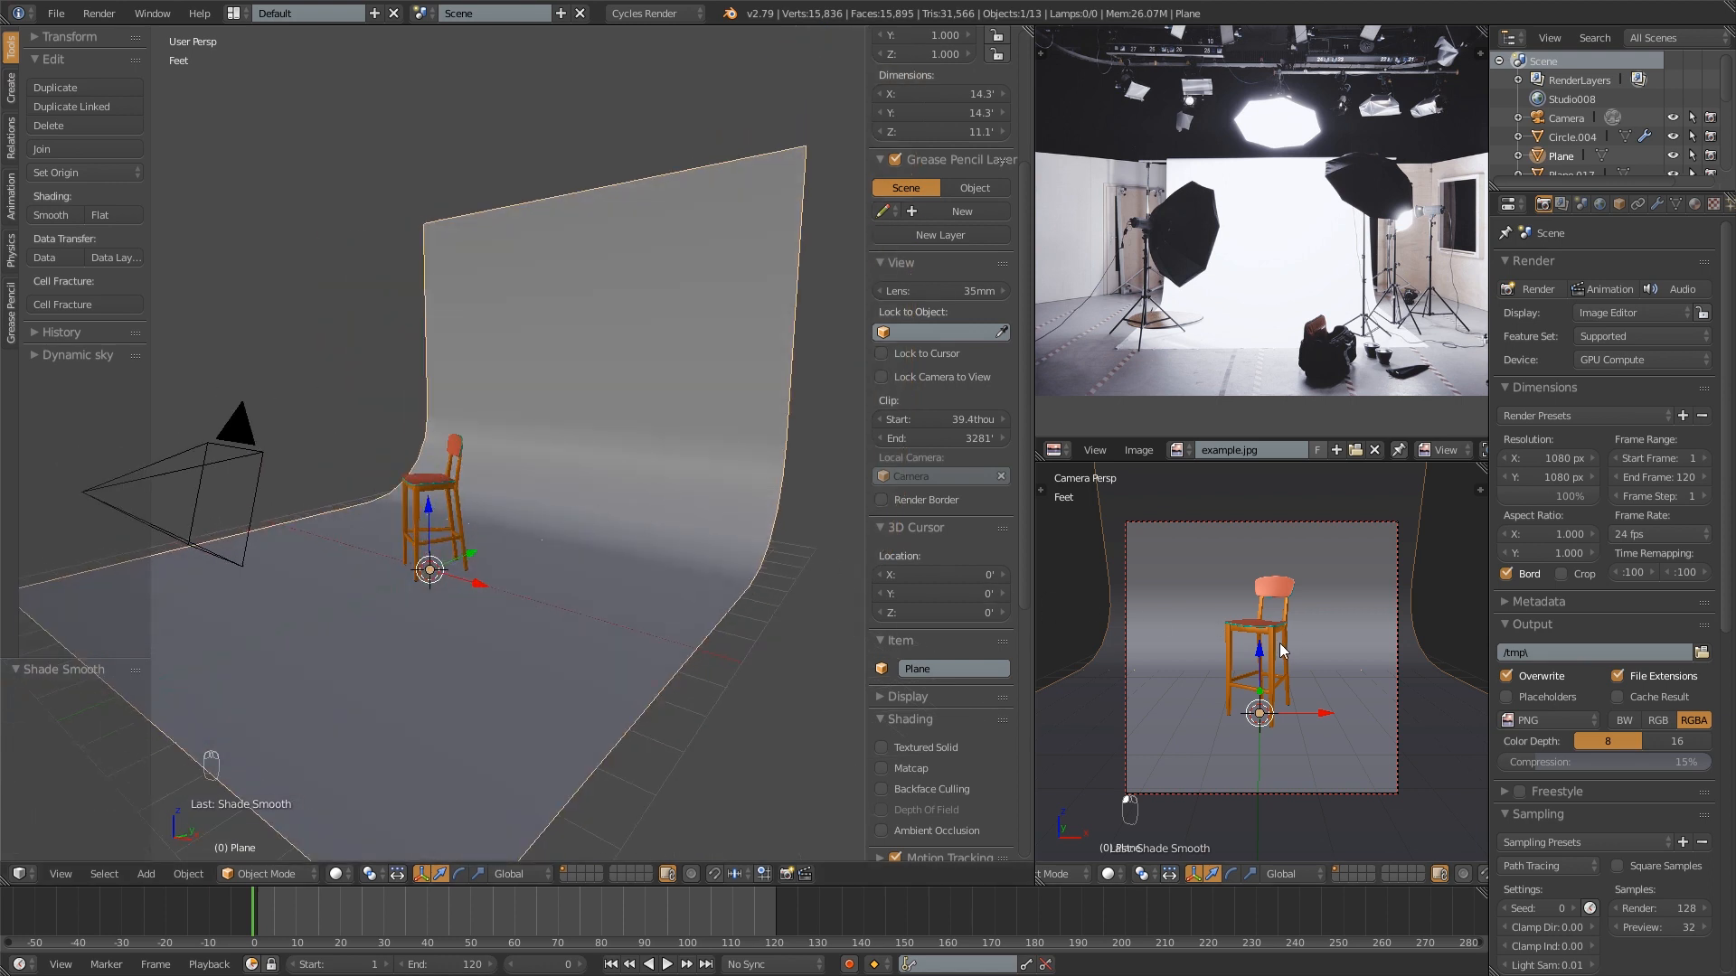
- Reset the 3D cursor and add an area lamp to the scene
{"action": "key", "text": "shift+z"}
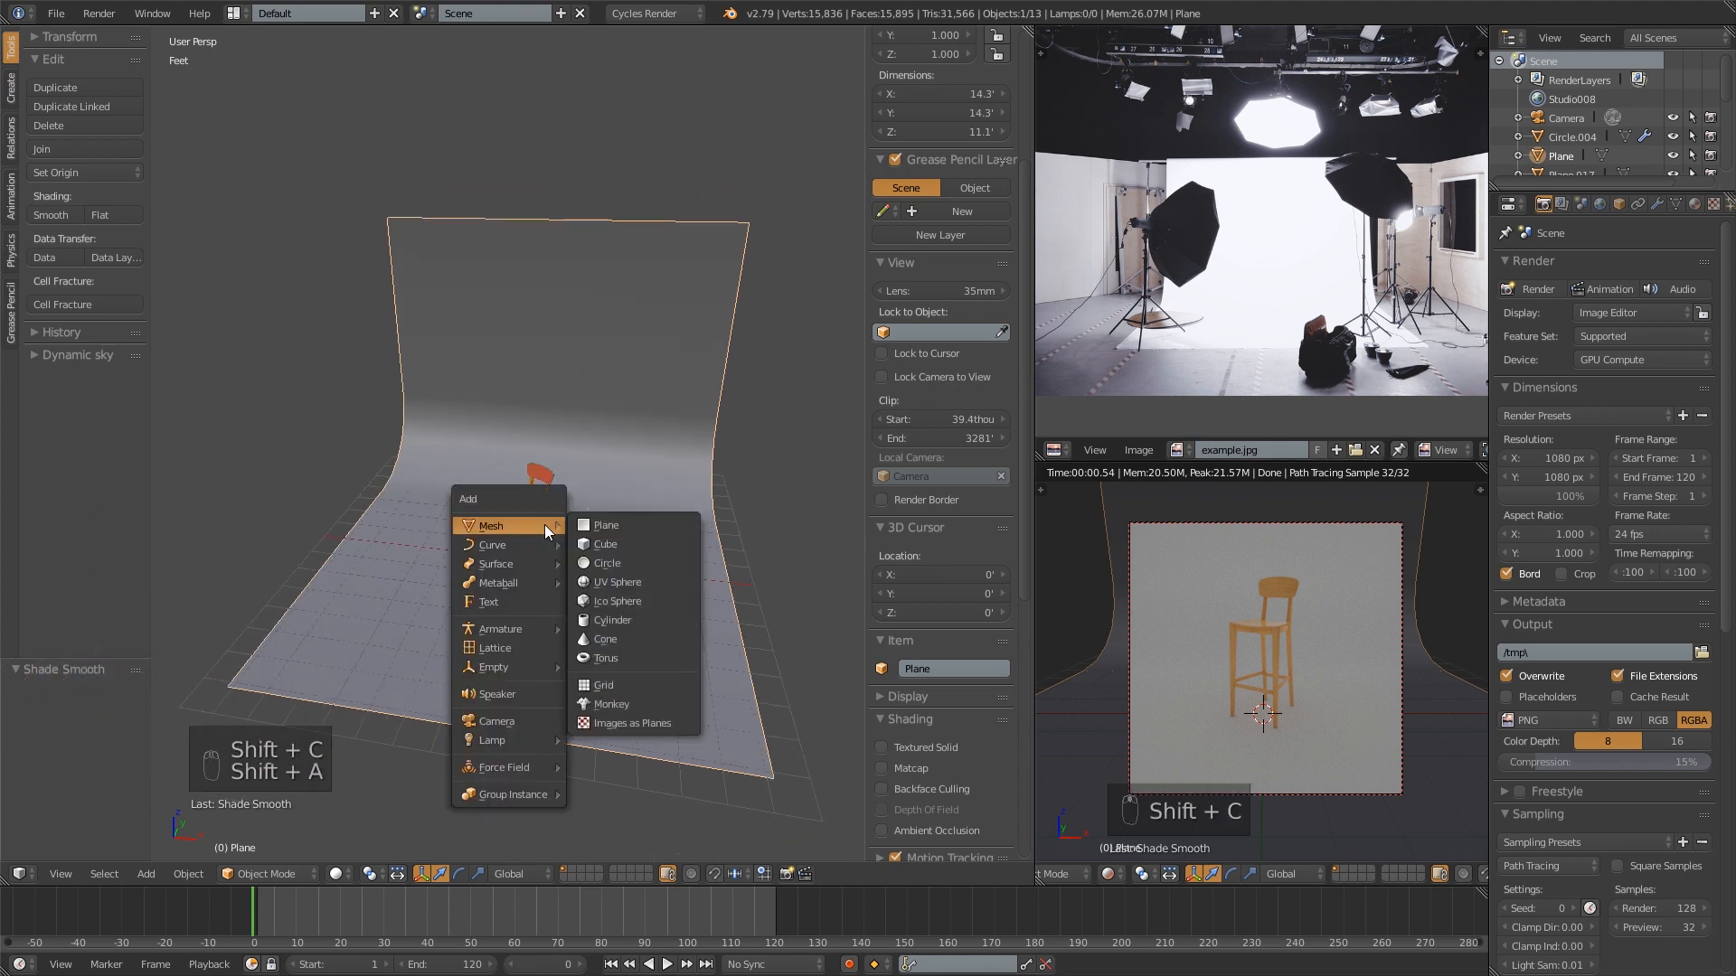
{"action": "mouse_move", "coordinate": [492, 739]}
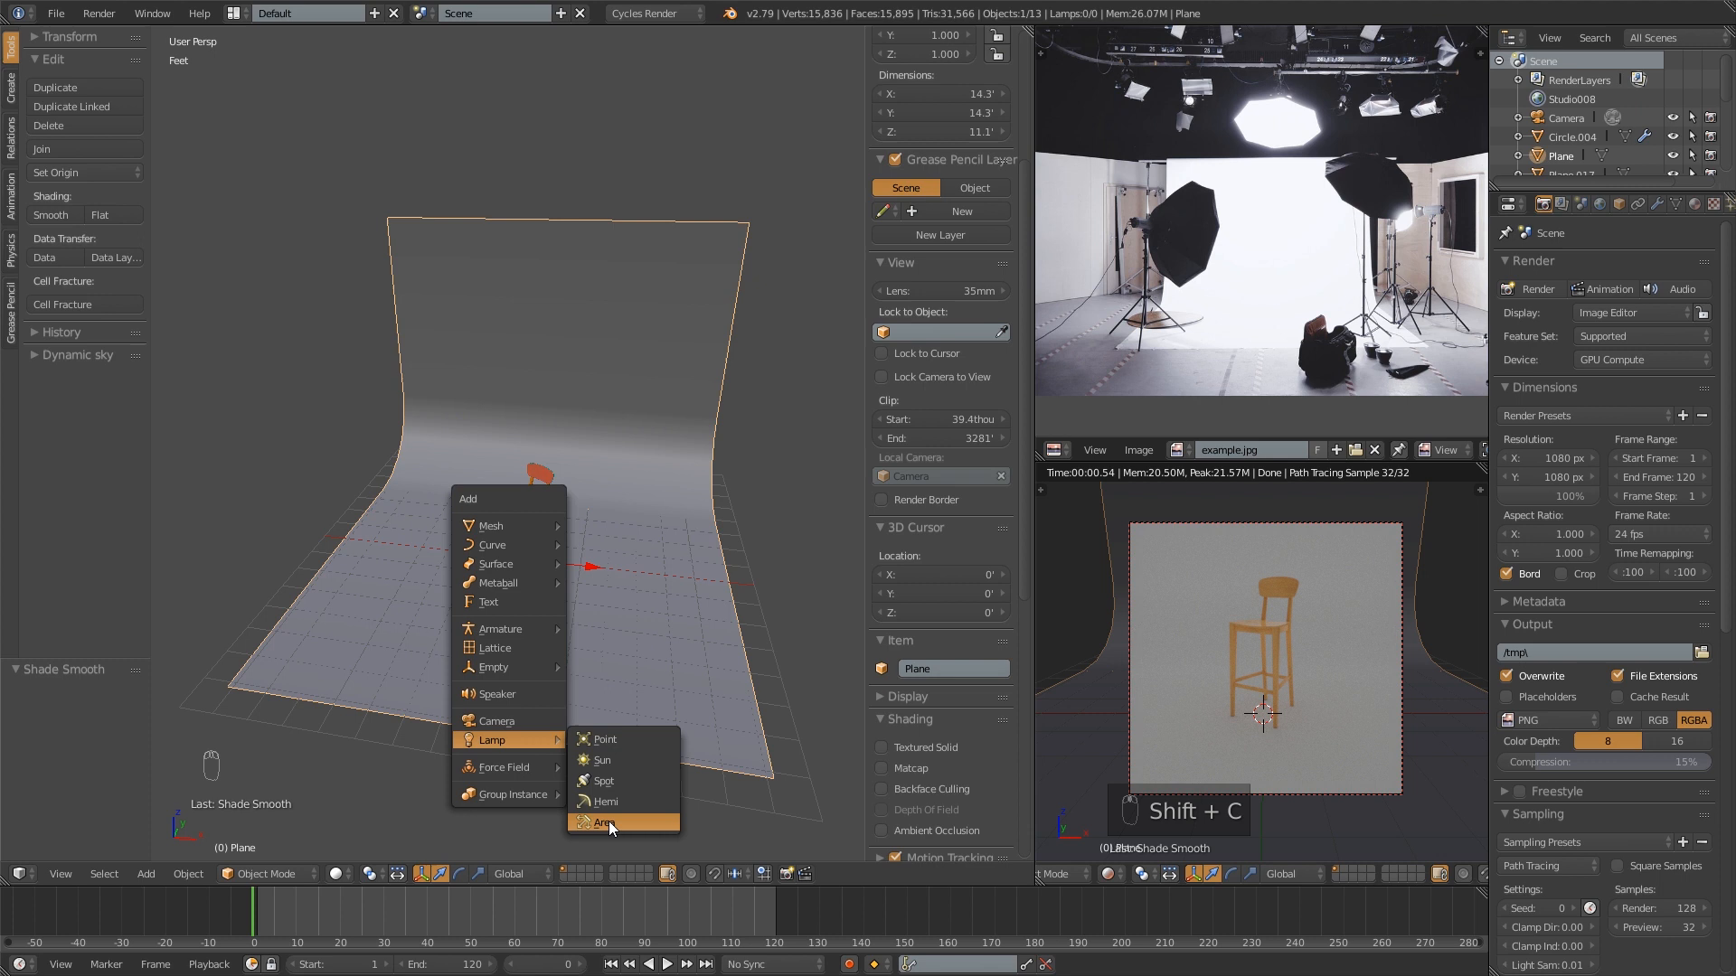
{"action": "left_click", "coordinate": [609, 822]}
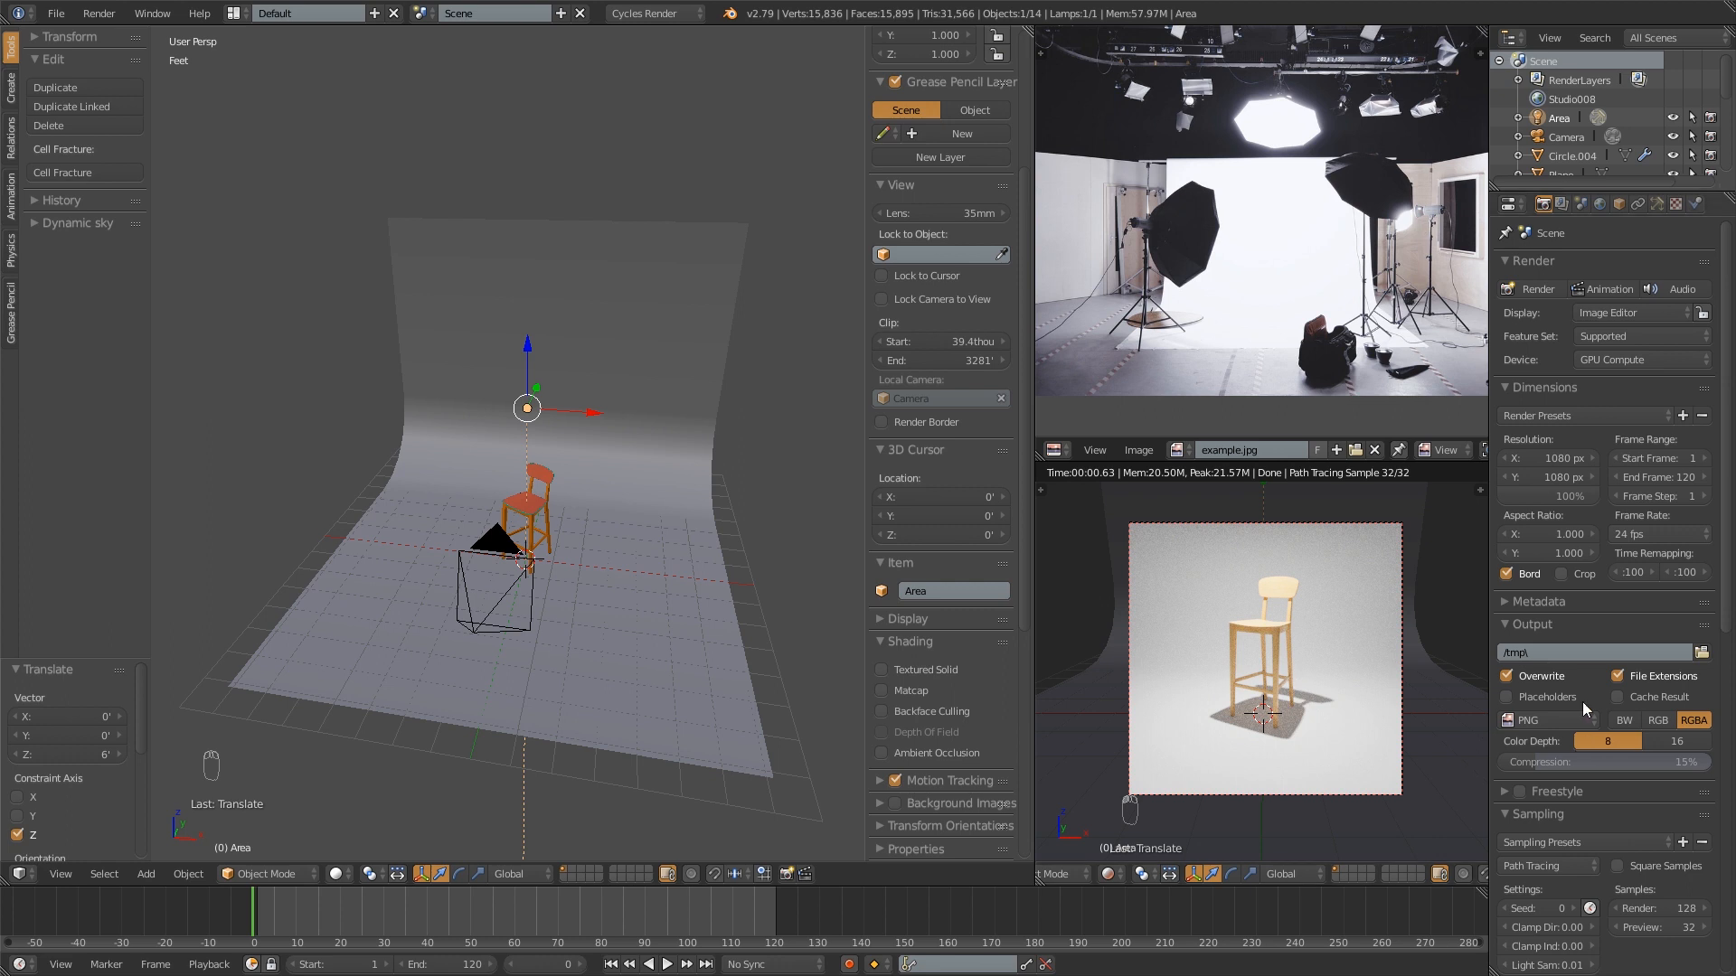
- Enlarge the area lamp, tilt it toward the stool and reposition it behind
{"action": "left_click", "coordinate": [1657, 203]}
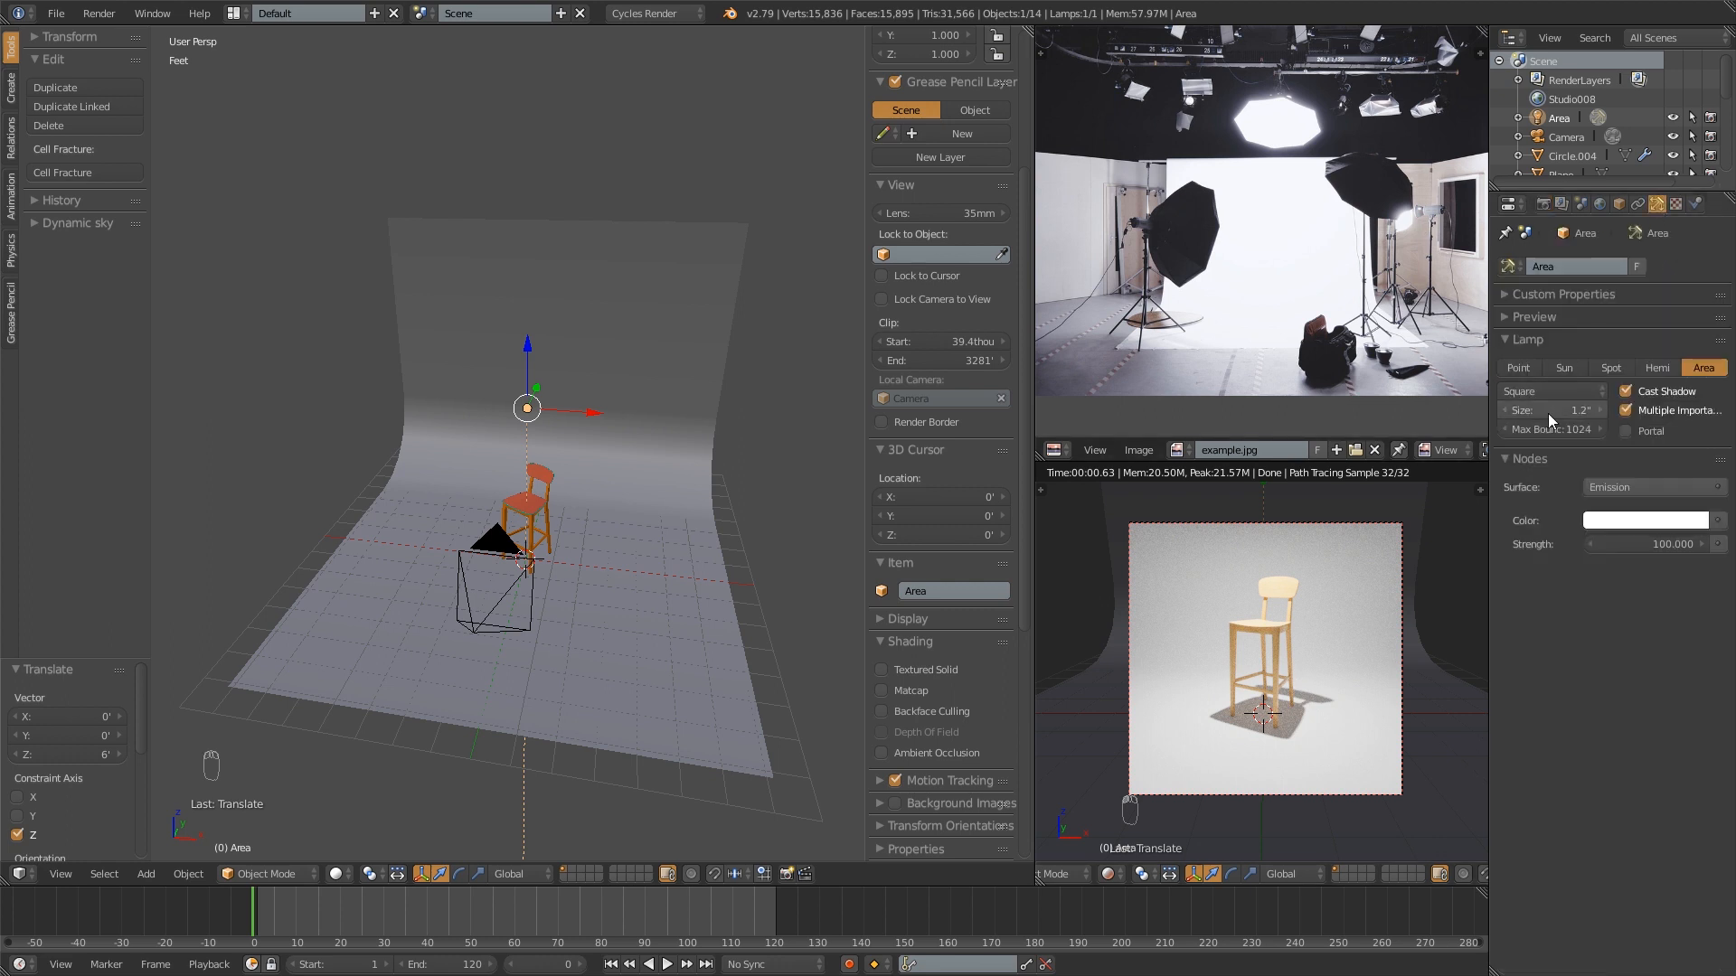
{"action": "left_click", "coordinate": [1549, 409]}
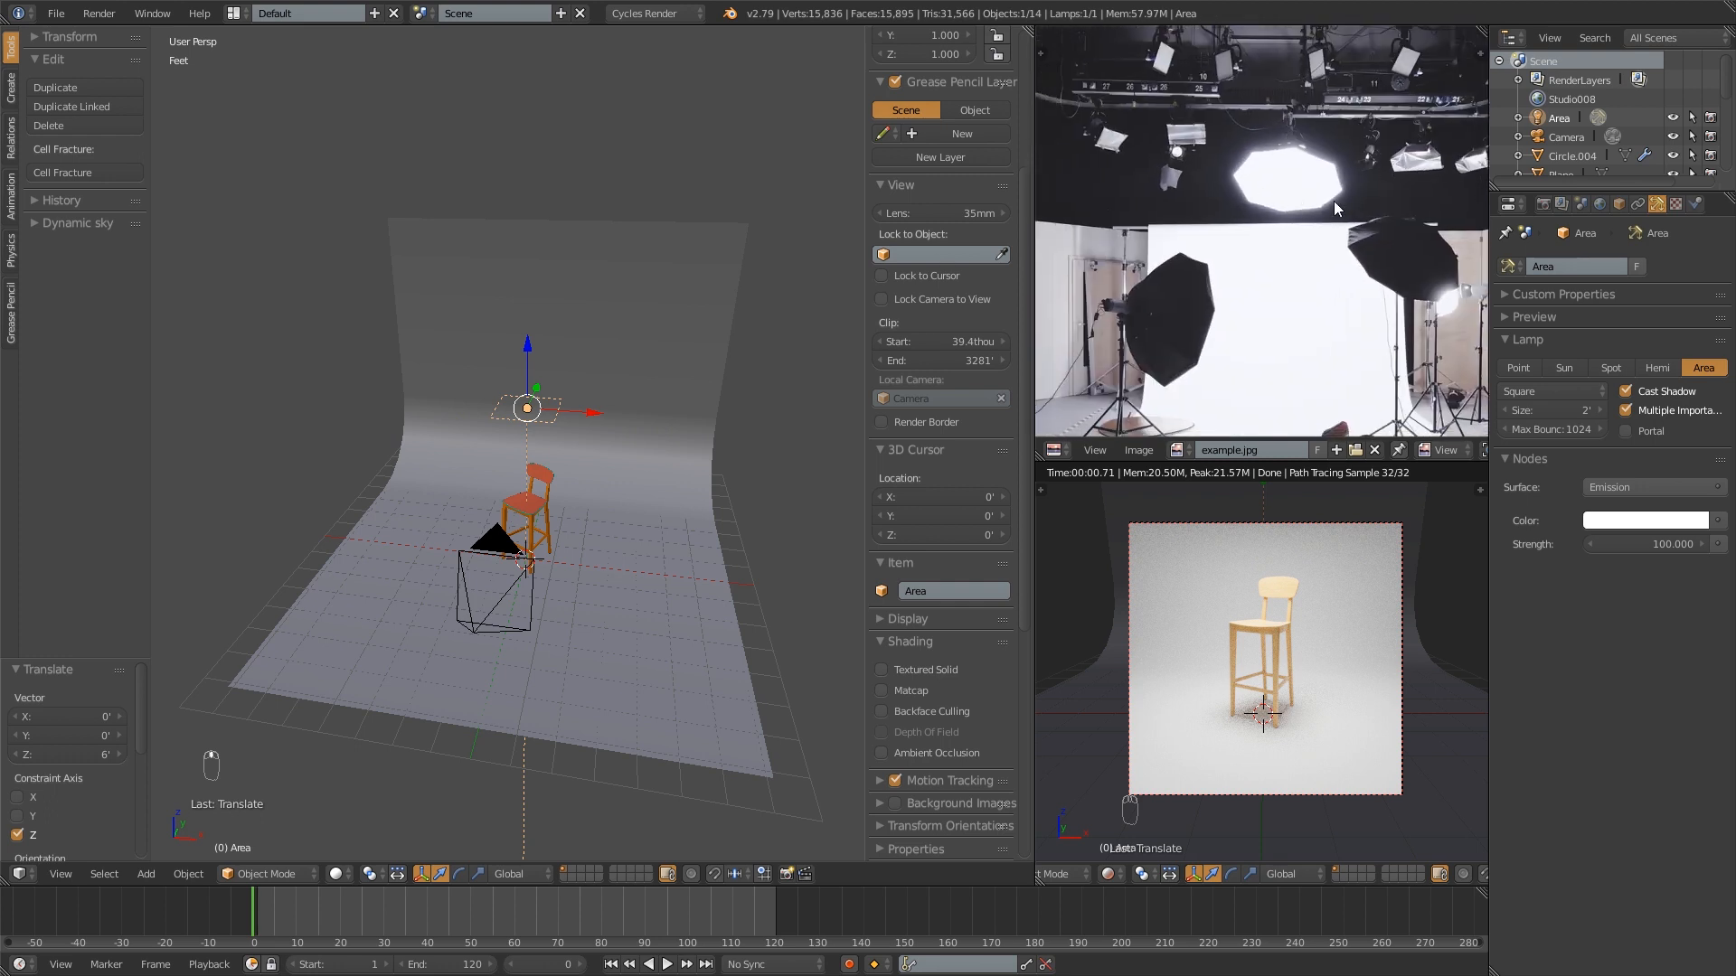
{"action": "mouse_move", "coordinate": [745, 410]}
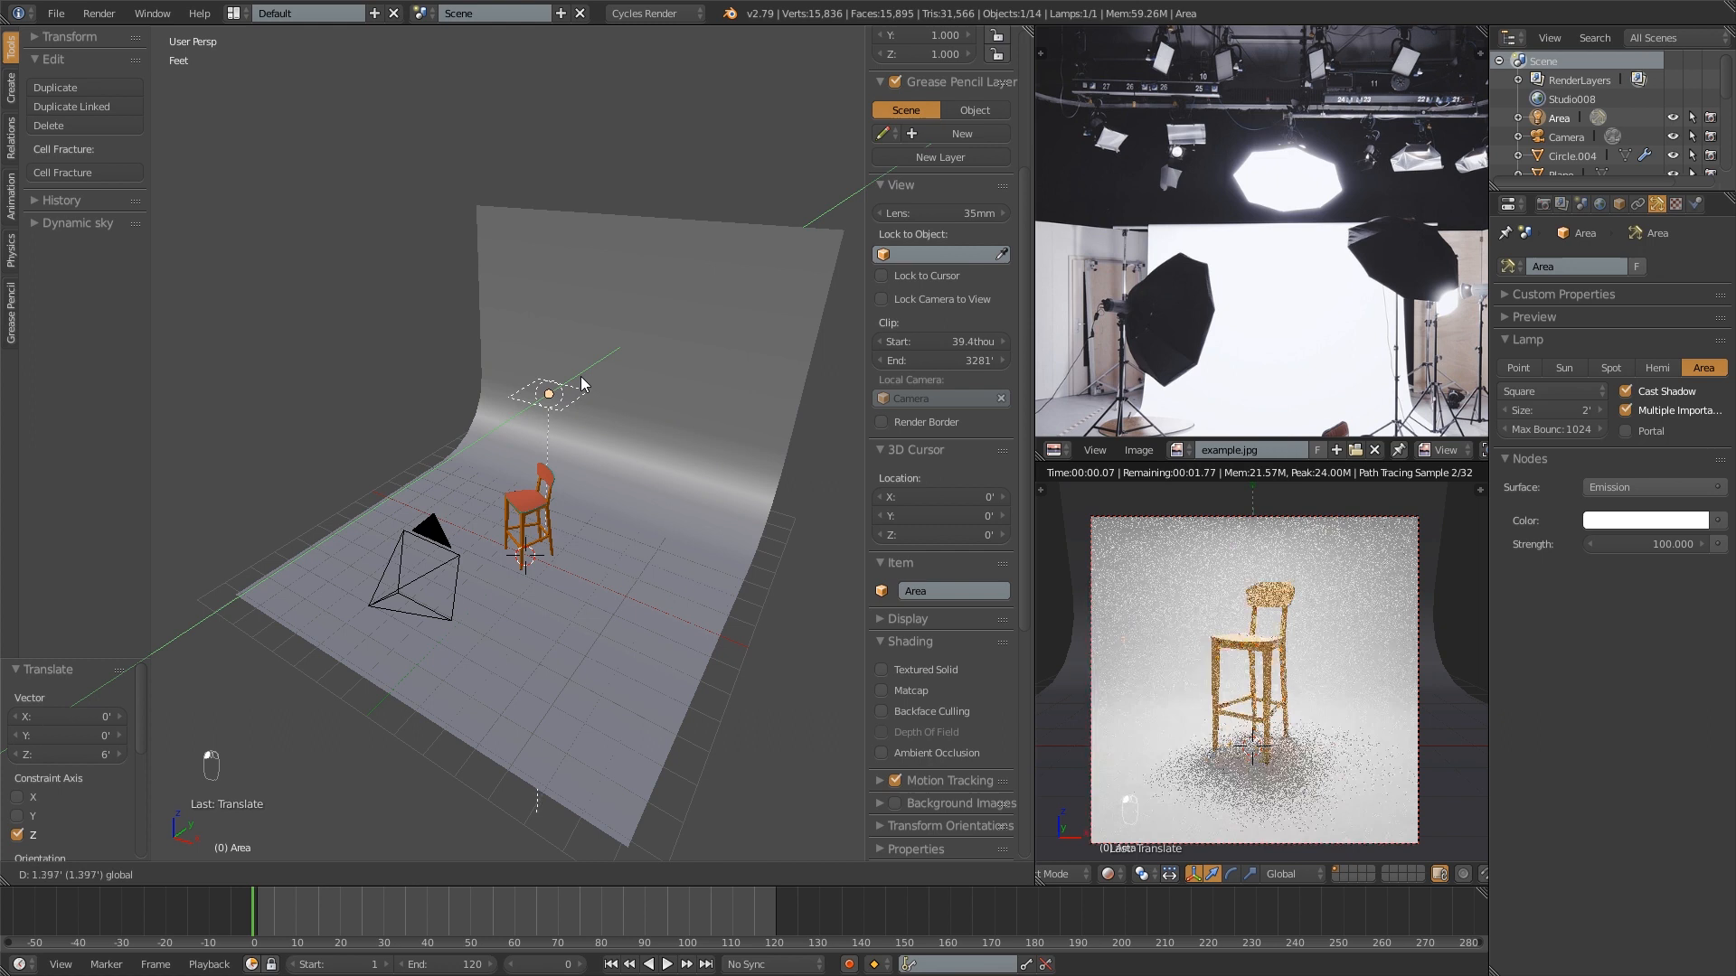
{"action": "key", "text": "r"}
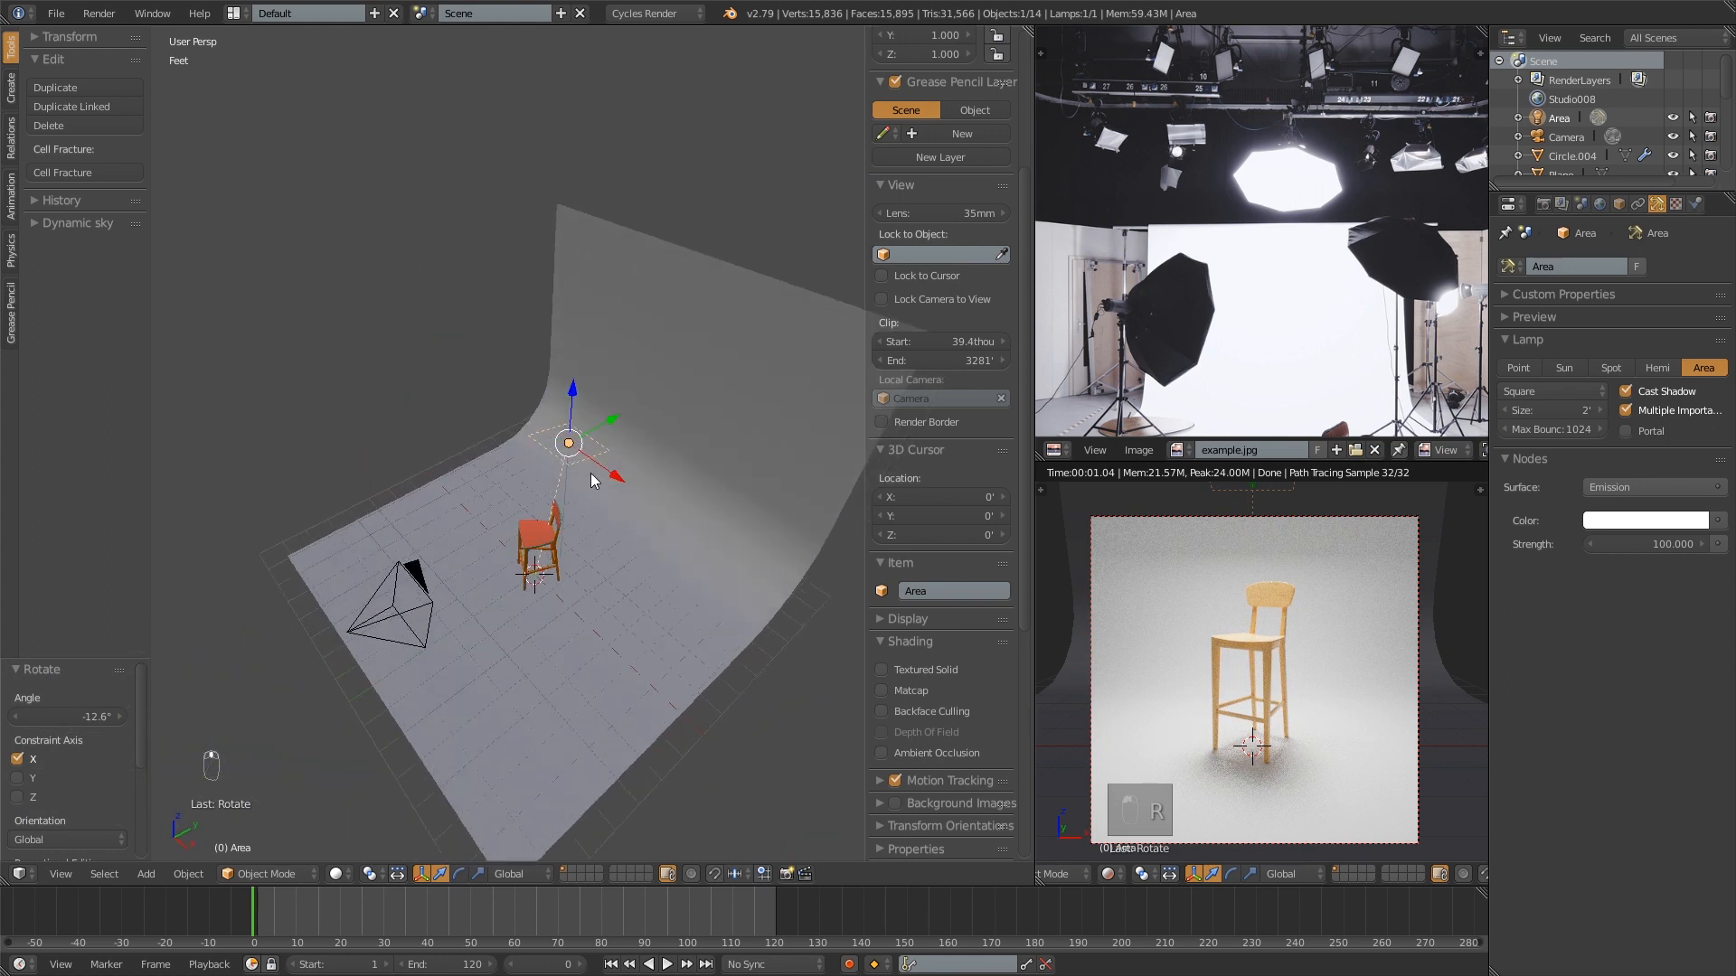
{"action": "key", "text": "g"}
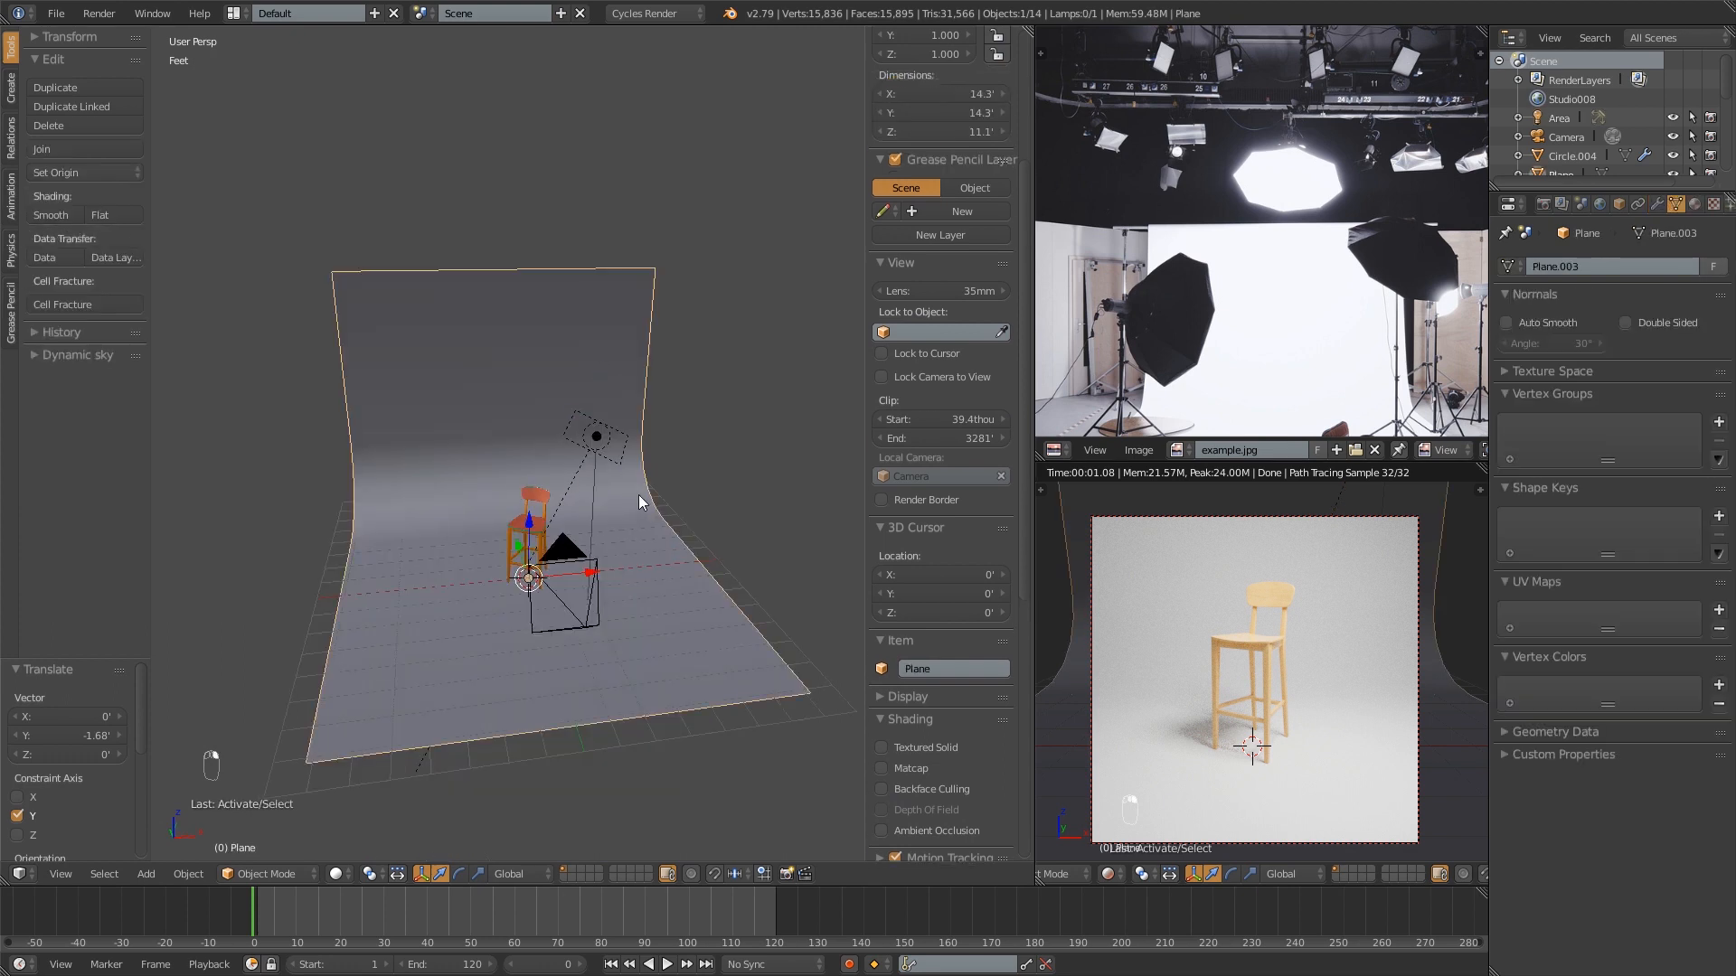
- Move the bevelled backdrop to an empty layer
{"action": "key", "text": "m"}
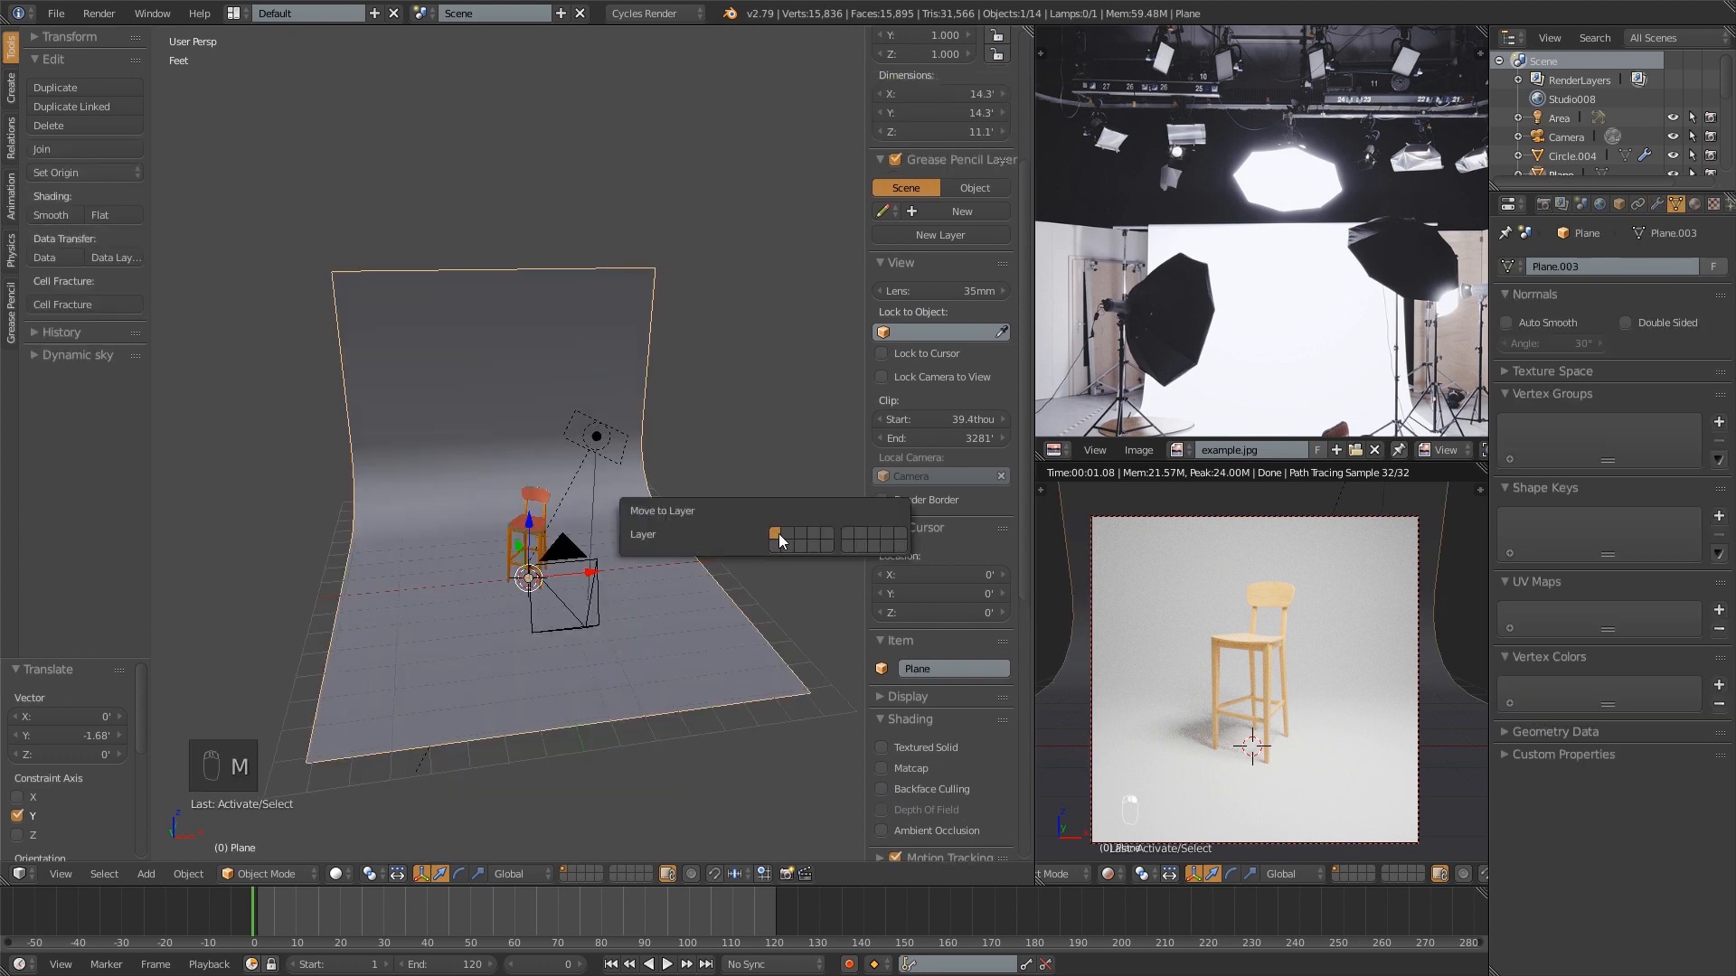
{"action": "left_click", "coordinate": [775, 534]}
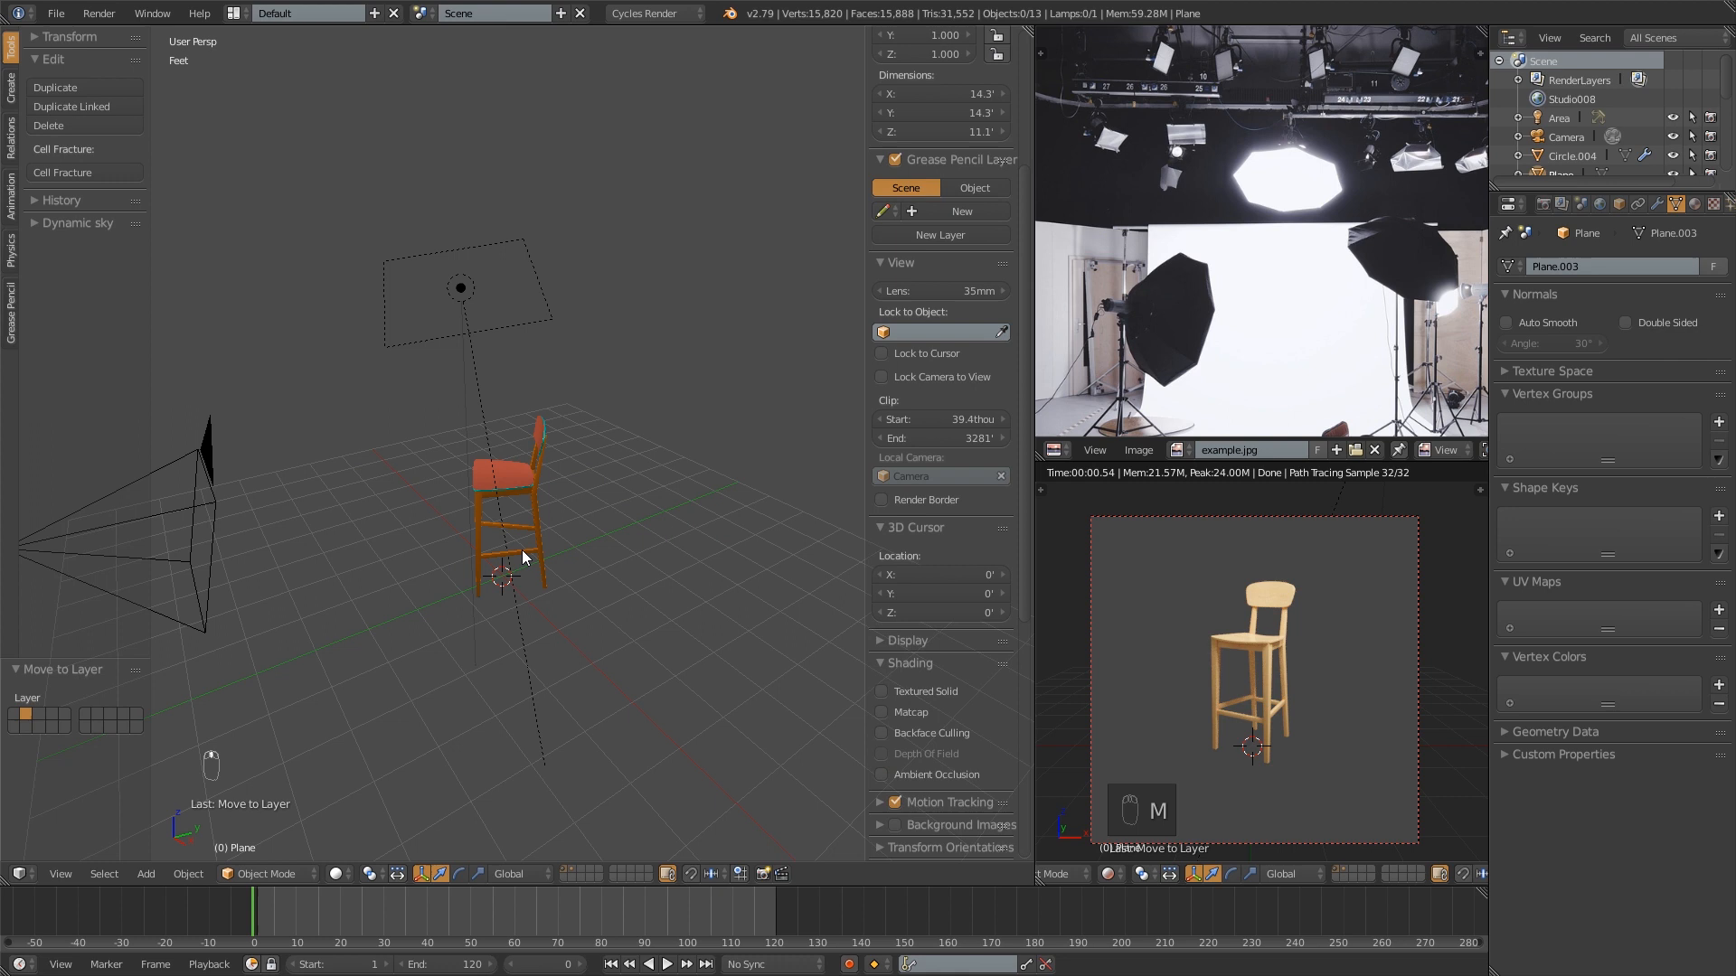
{"action": "key", "text": "shift+a"}
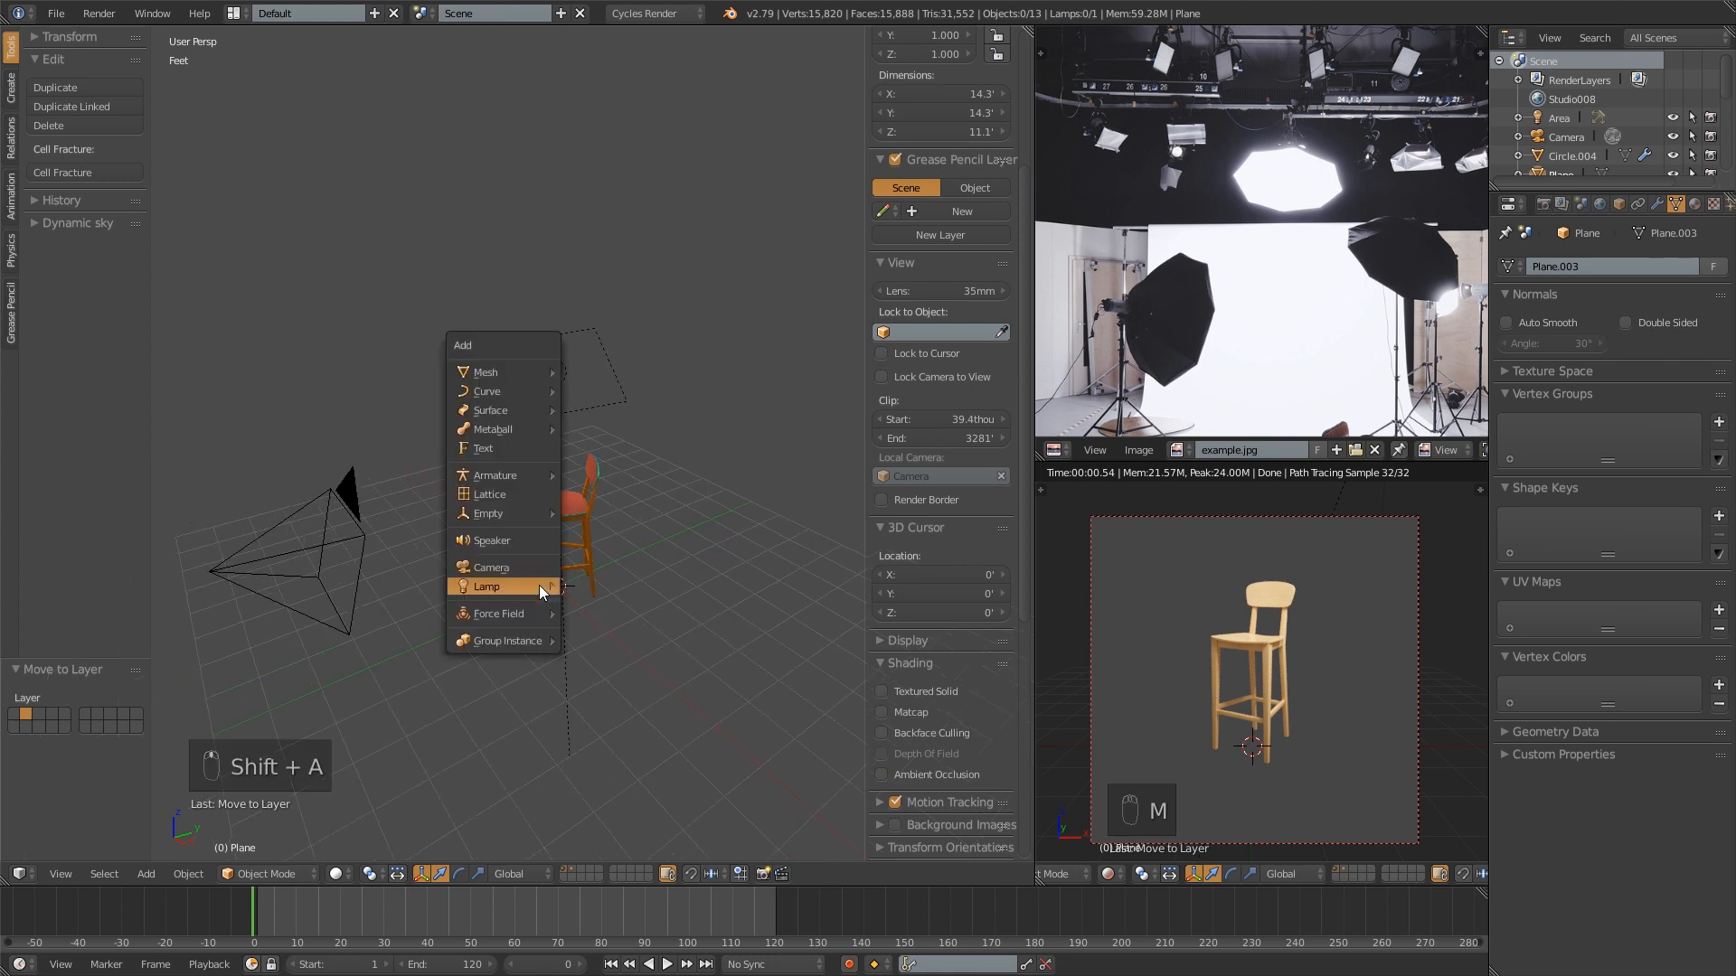
- Add a plane, scale it to a 10' floor and extrude a 9' back wall
{"action": "left_click", "coordinate": [484, 371]}
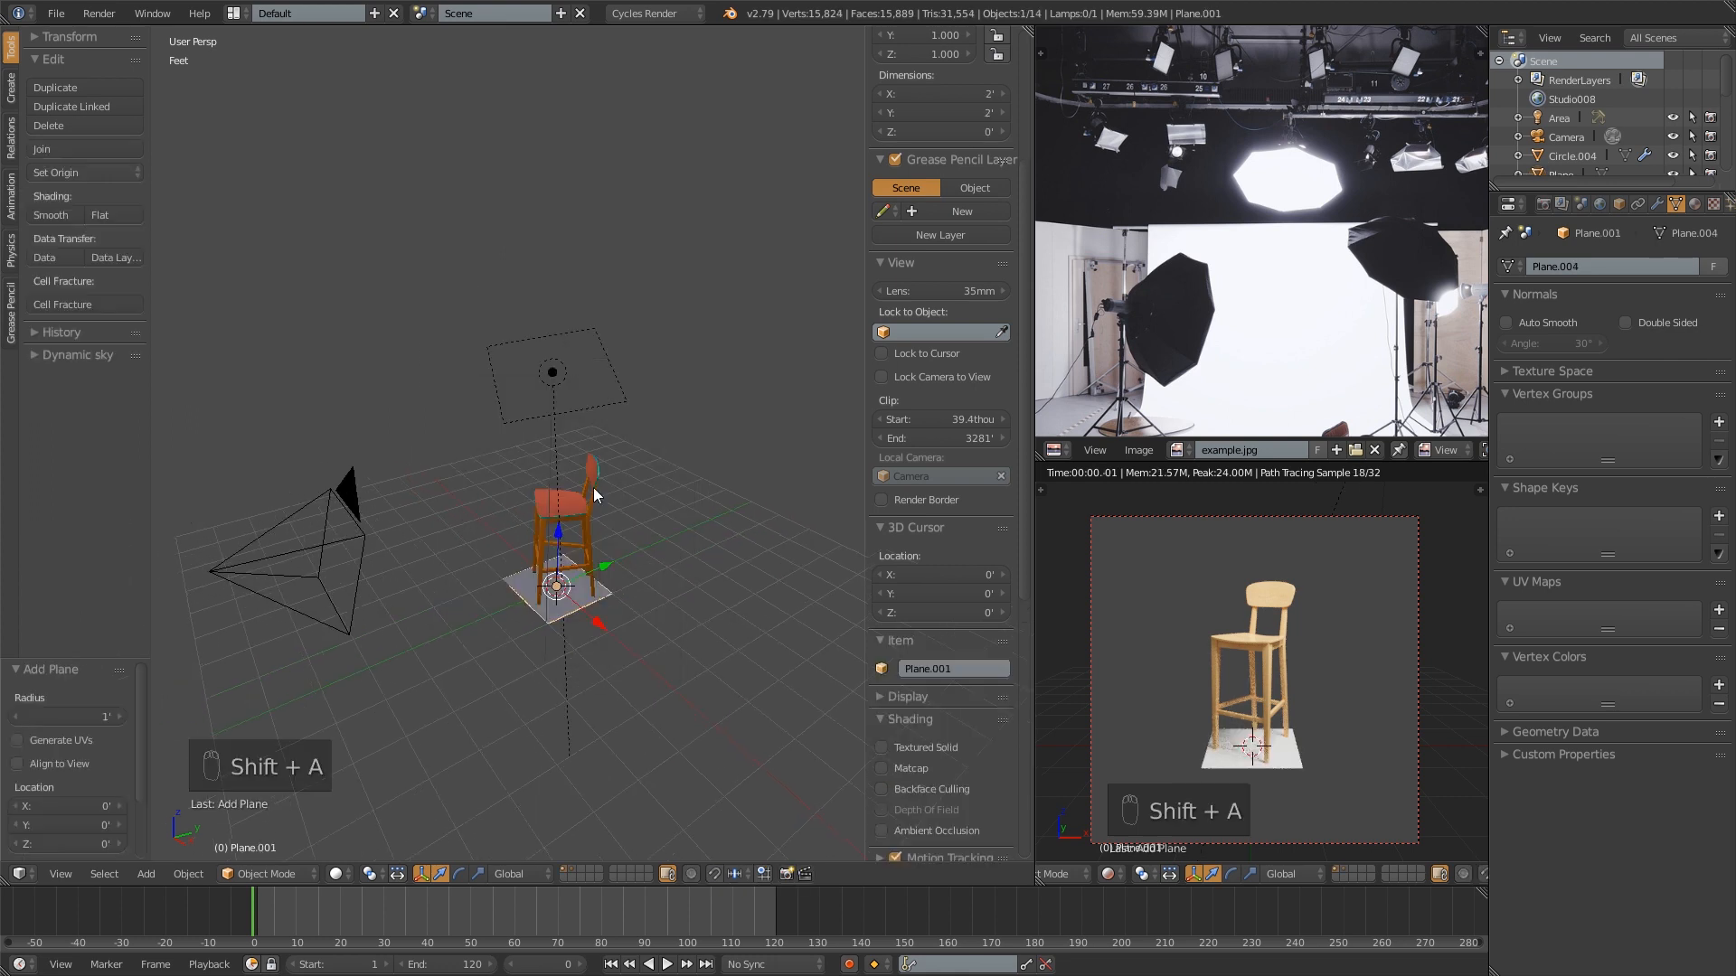
{"action": "key", "text": "Tab"}
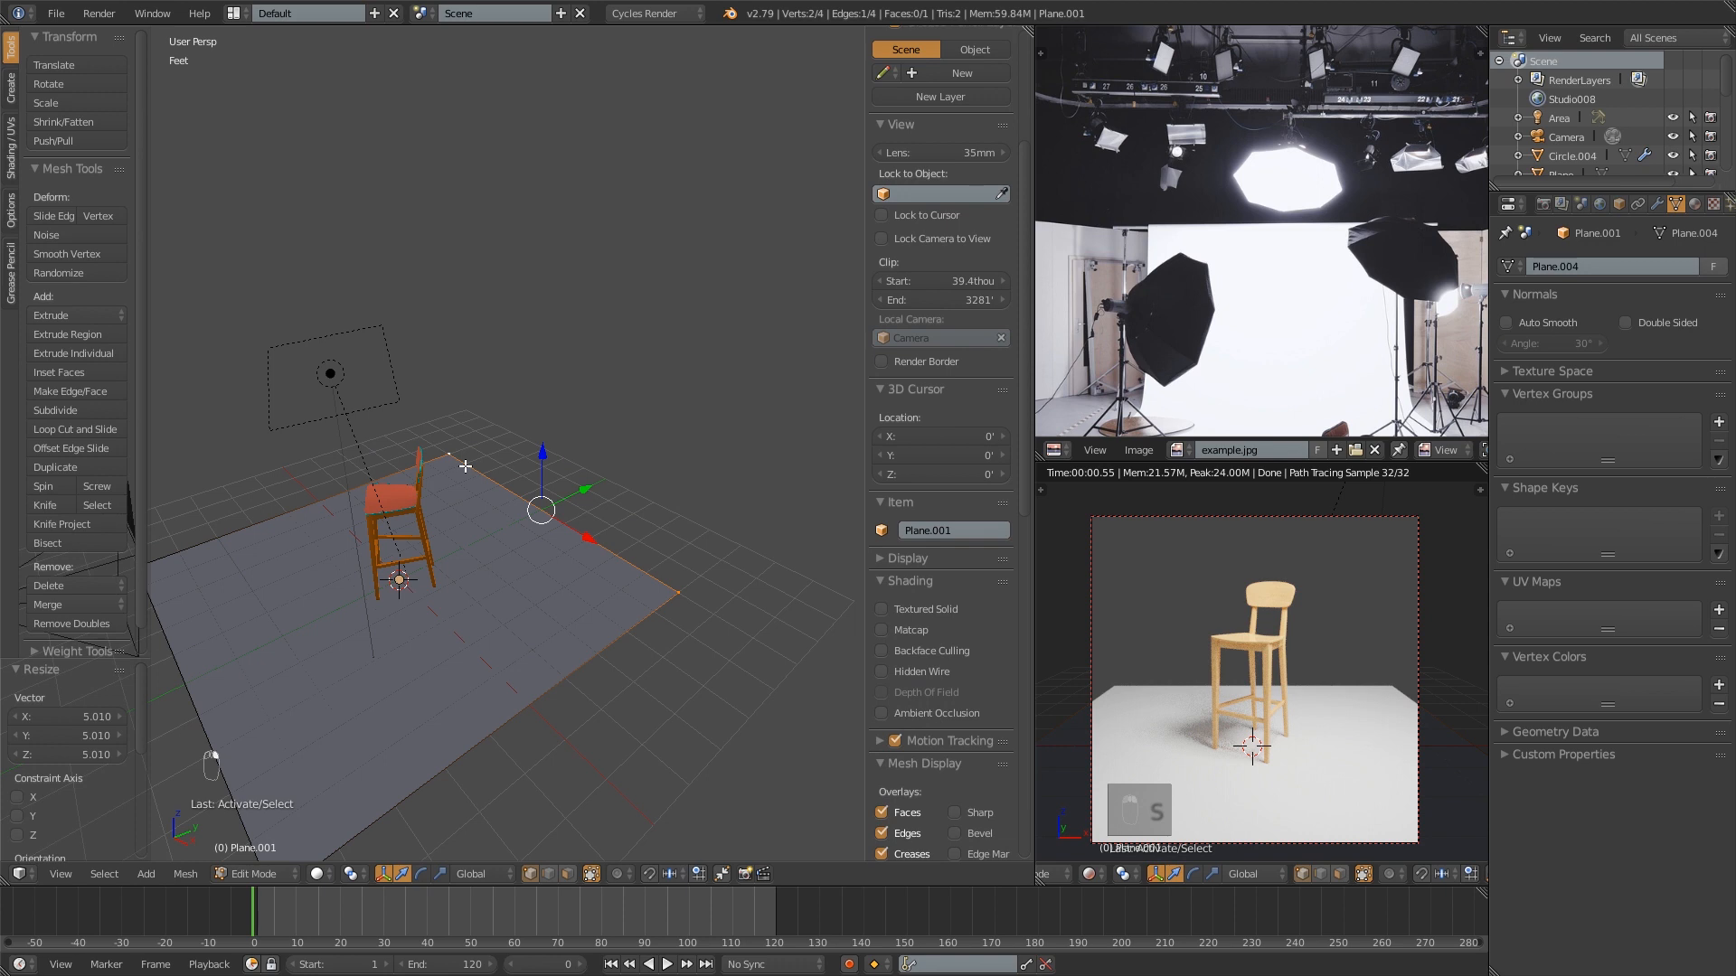
{"action": "key", "text": "NUMPAD_PERIOD"}
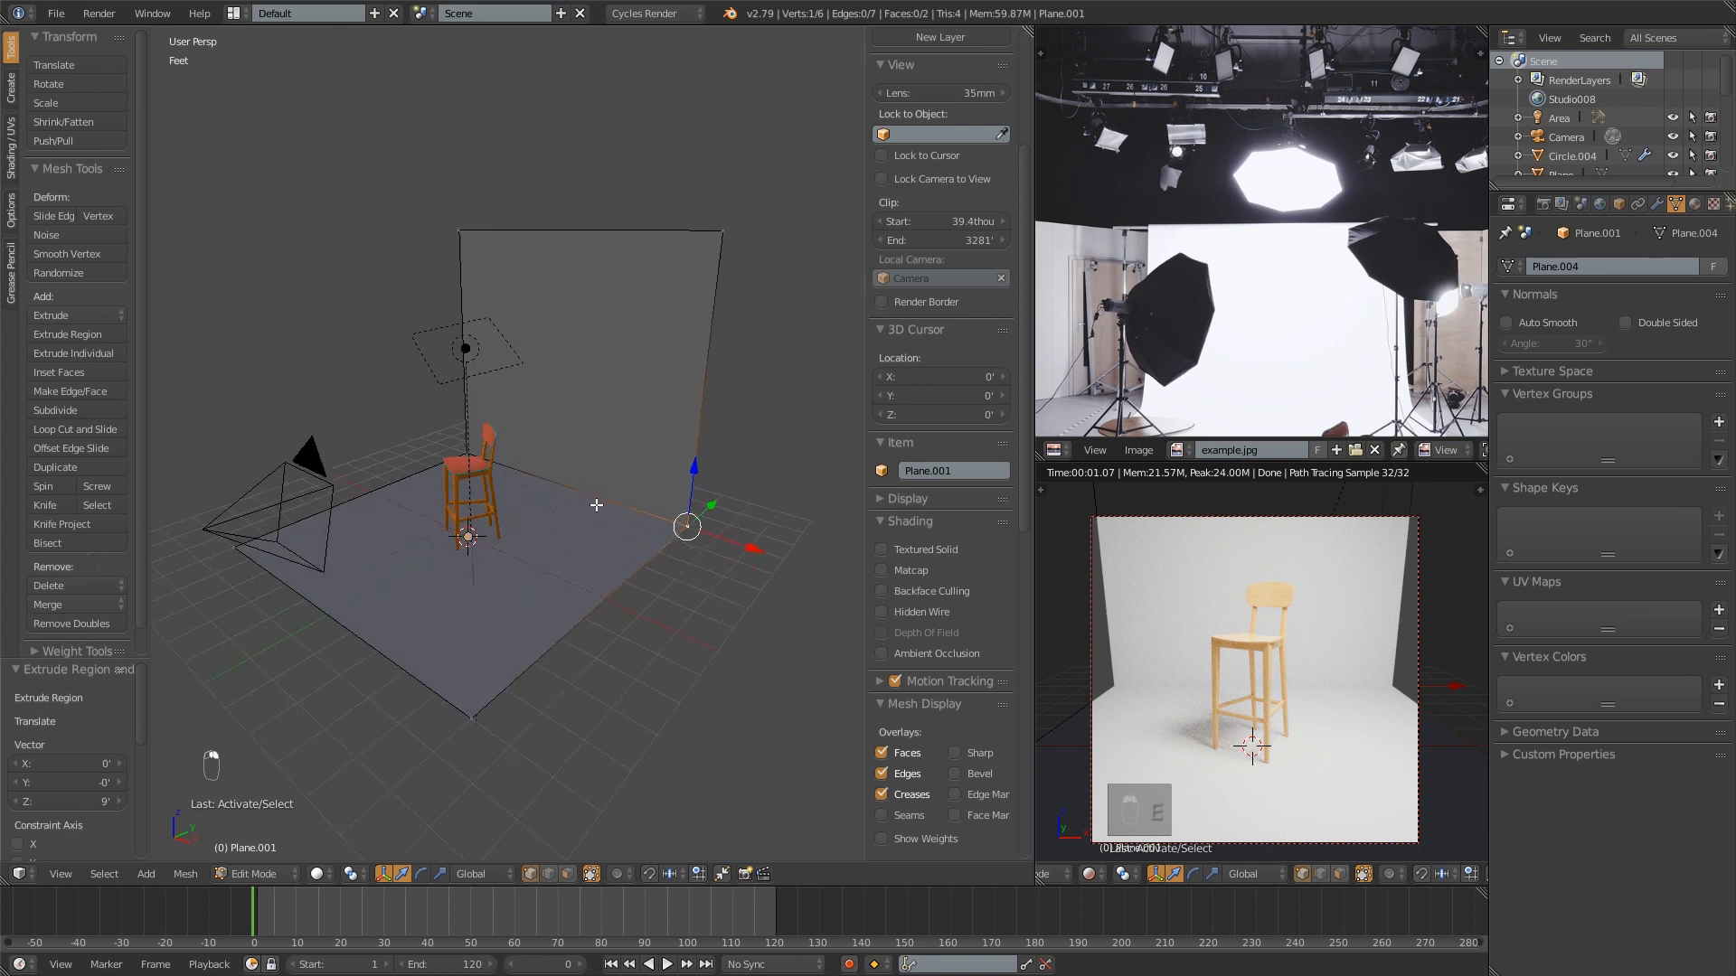
{"action": "key", "text": "Tab"}
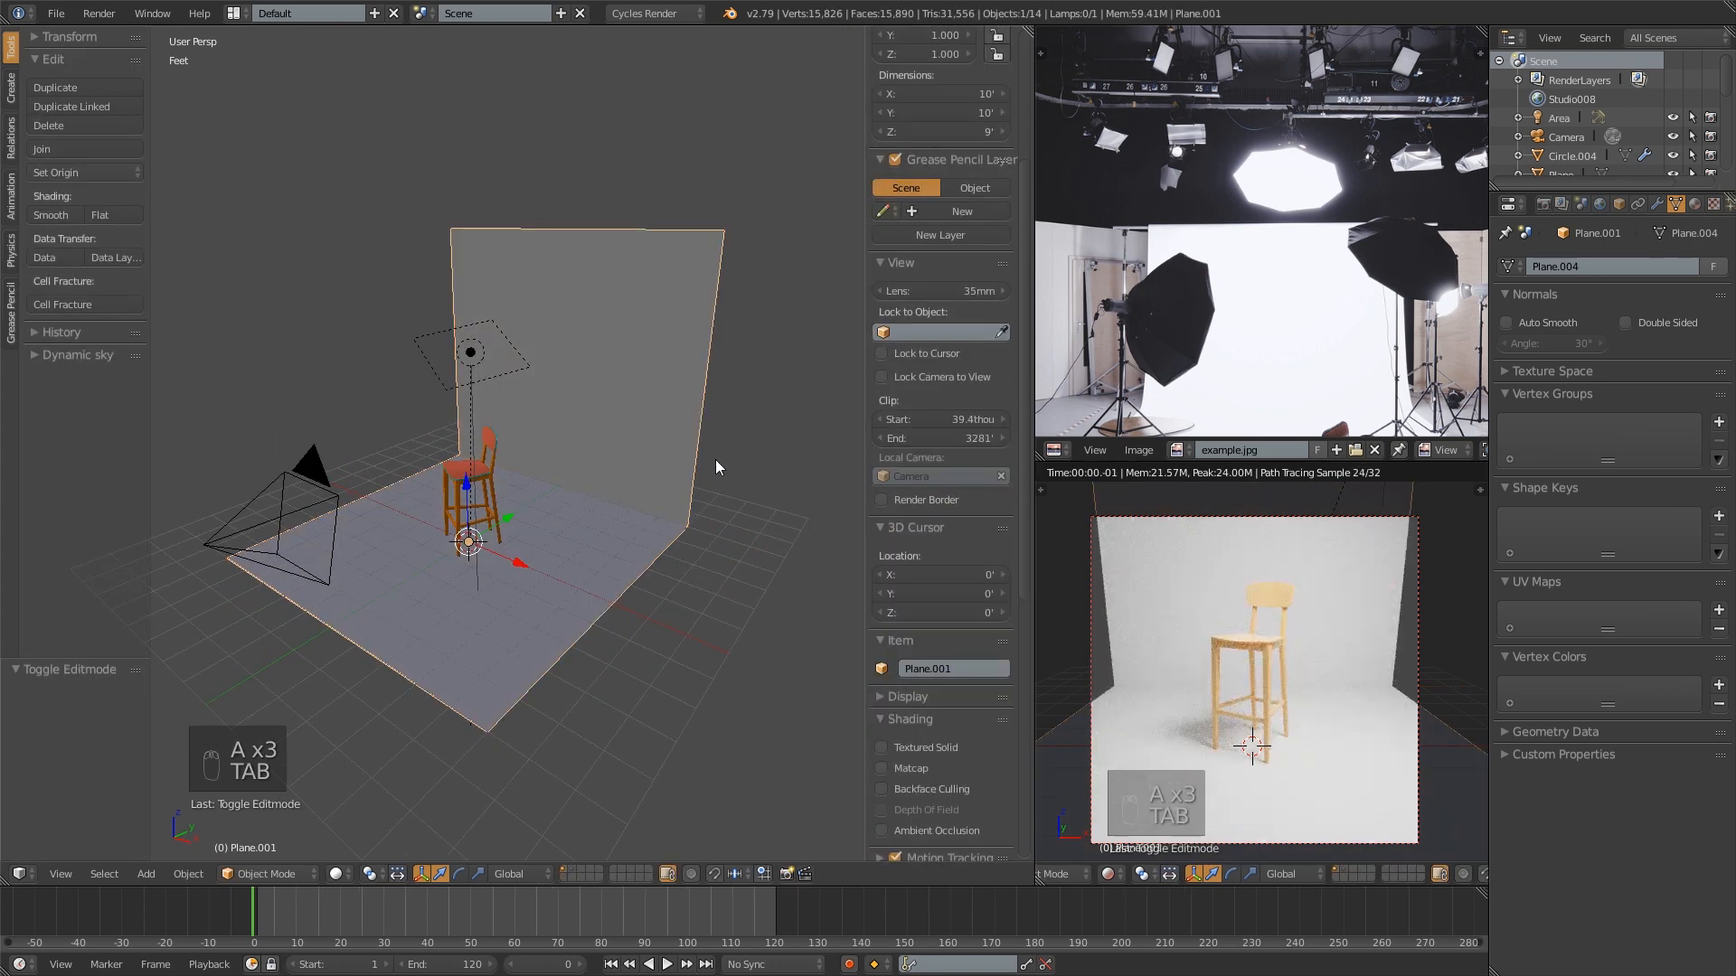
- Add a Subdivision Surface modifier to the floor-and-wall plane with viewport level 2
{"action": "left_click", "coordinate": [1658, 203]}
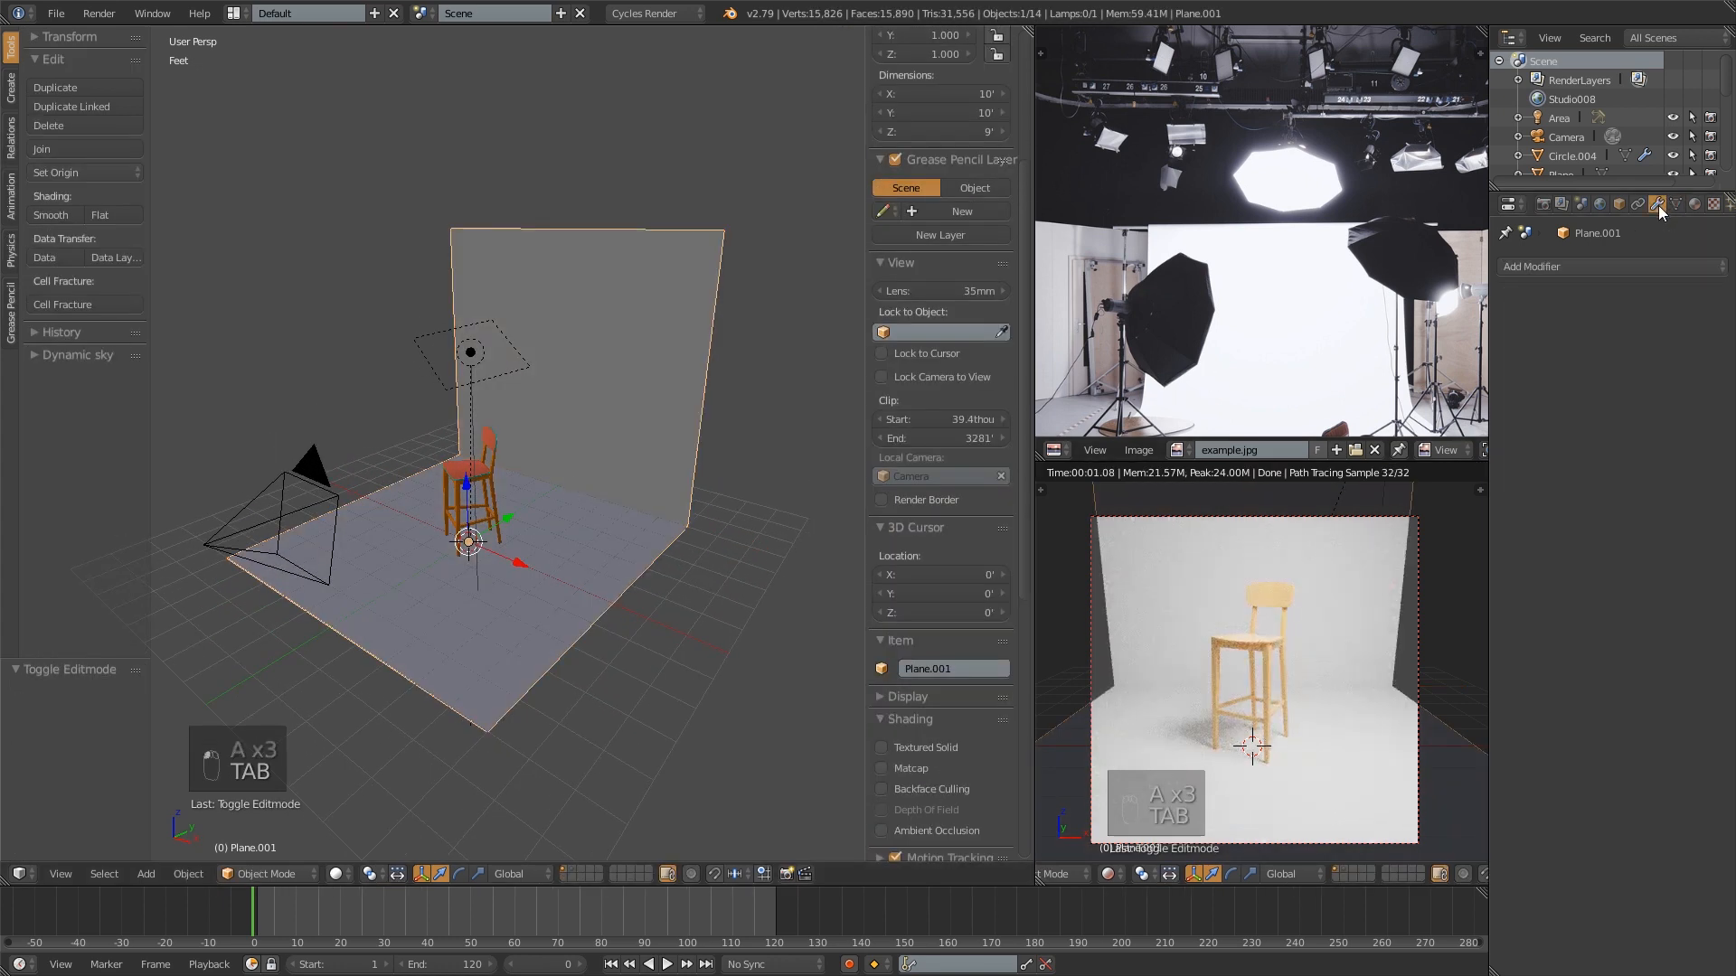
{"action": "left_click", "coordinate": [1607, 265]}
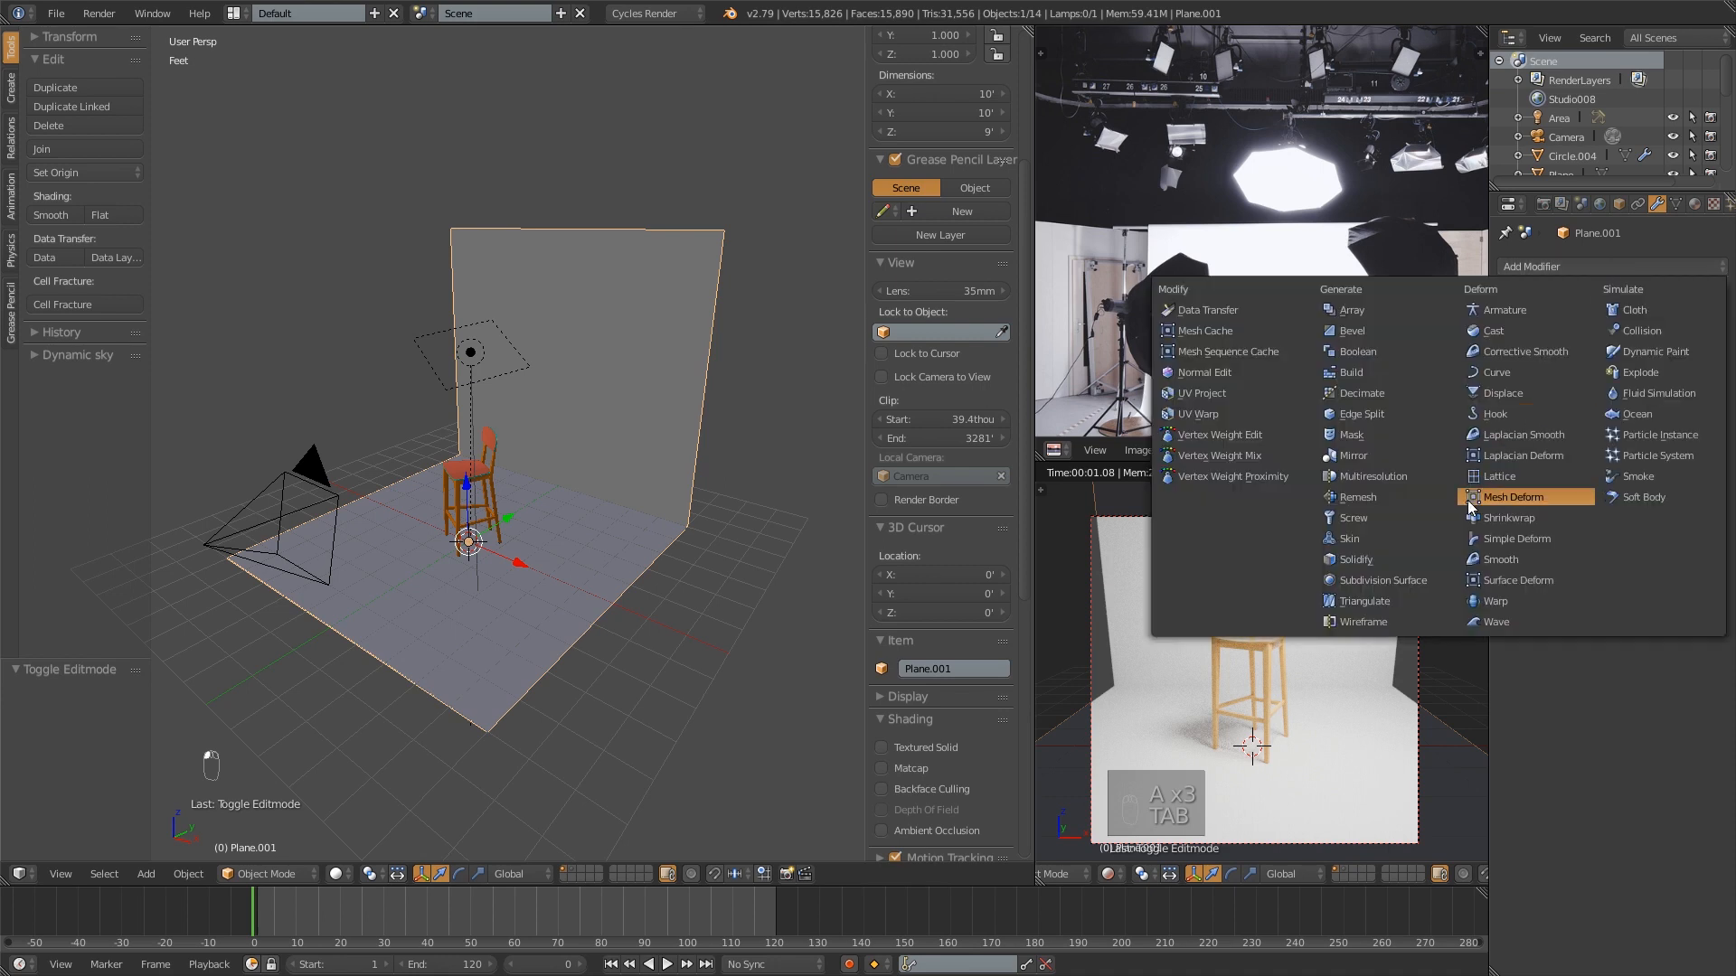
{"action": "left_click", "coordinate": [1382, 581]}
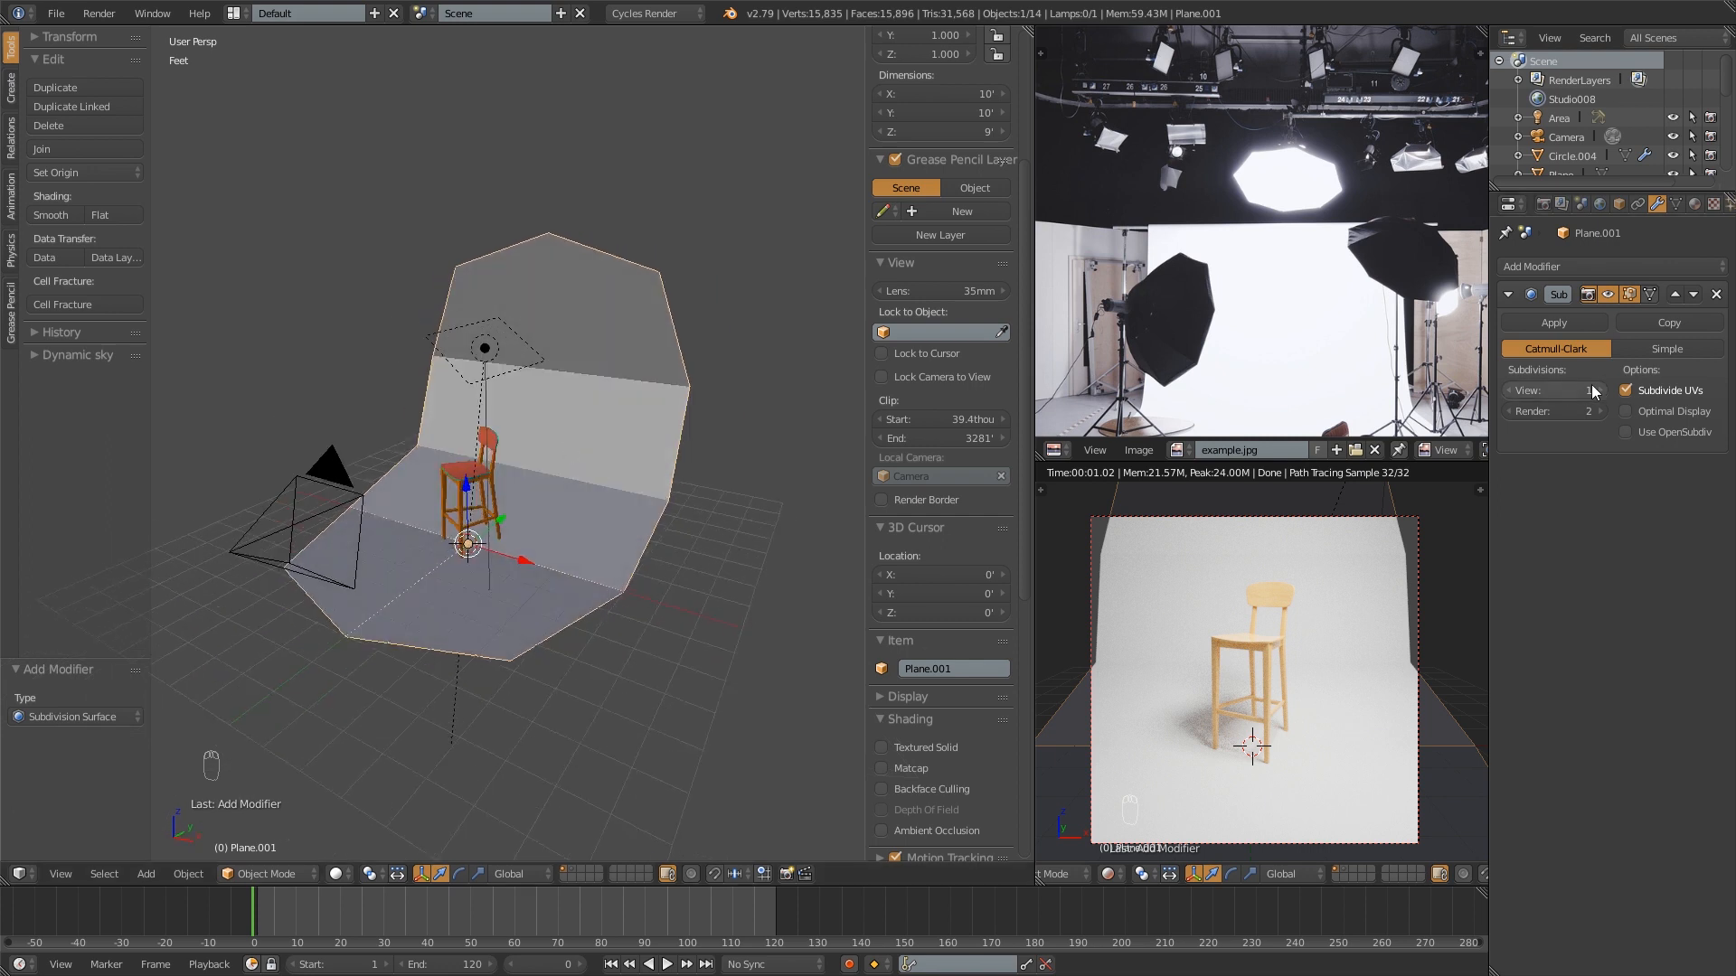
{"action": "left_click", "coordinate": [1592, 390]}
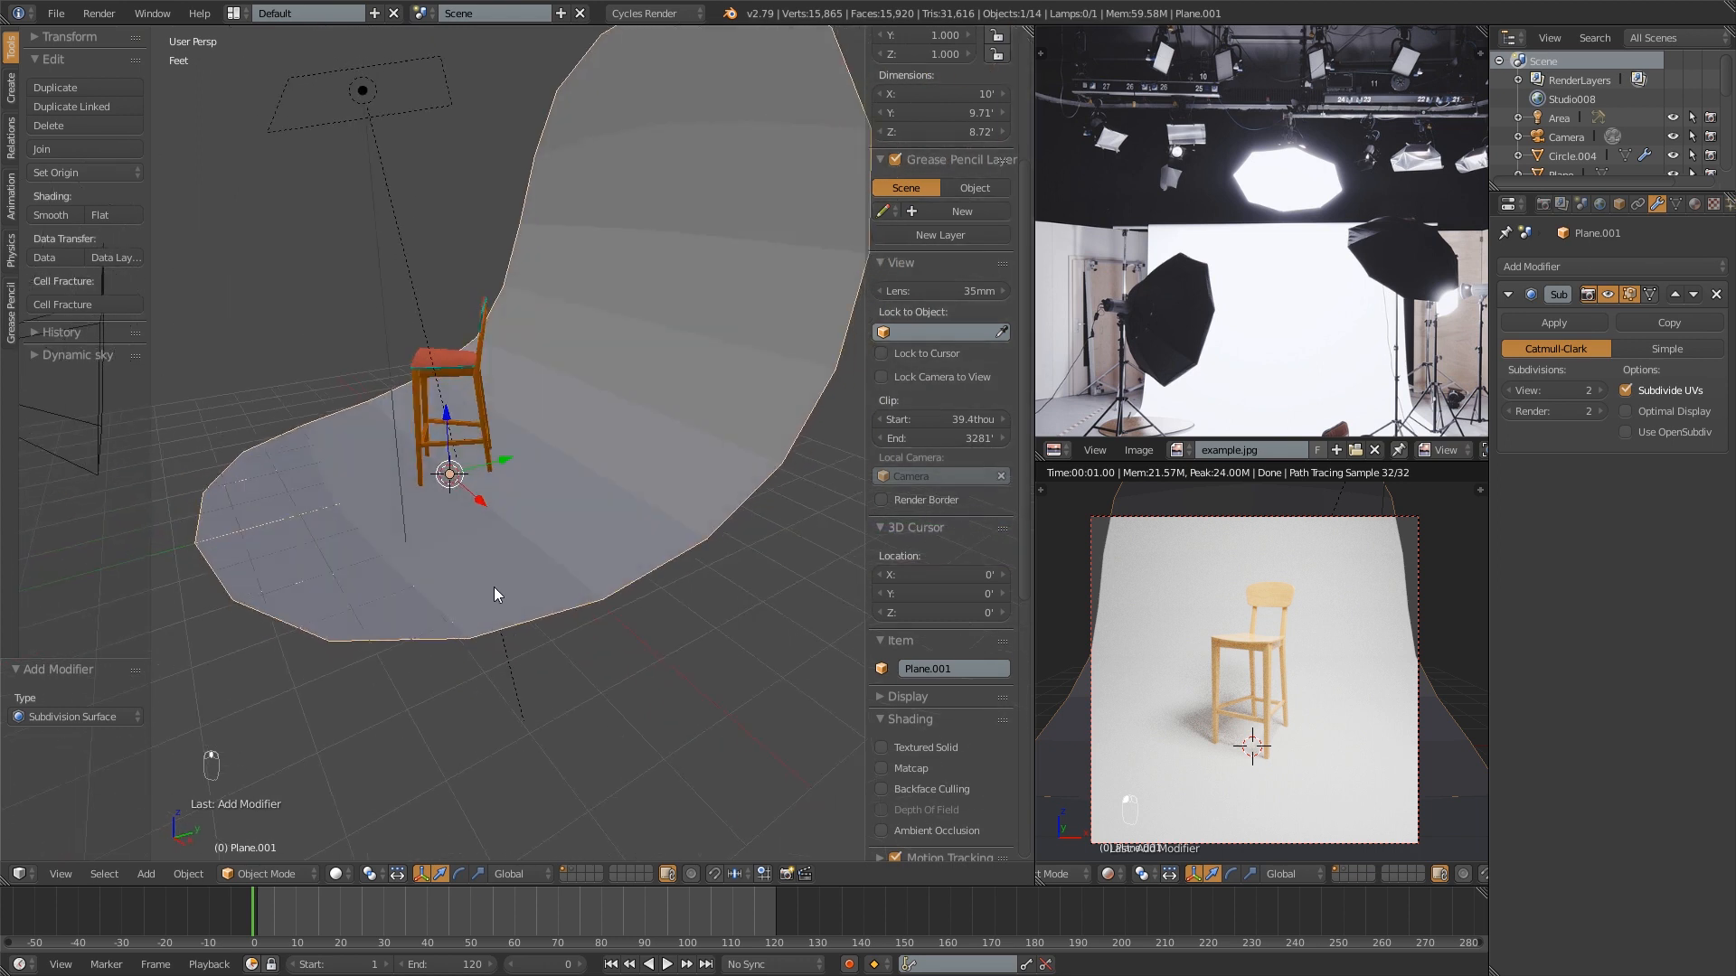
- Add a loop cut near the floor-wall corner in Edit Mode
{"action": "key", "text": "Tab"}
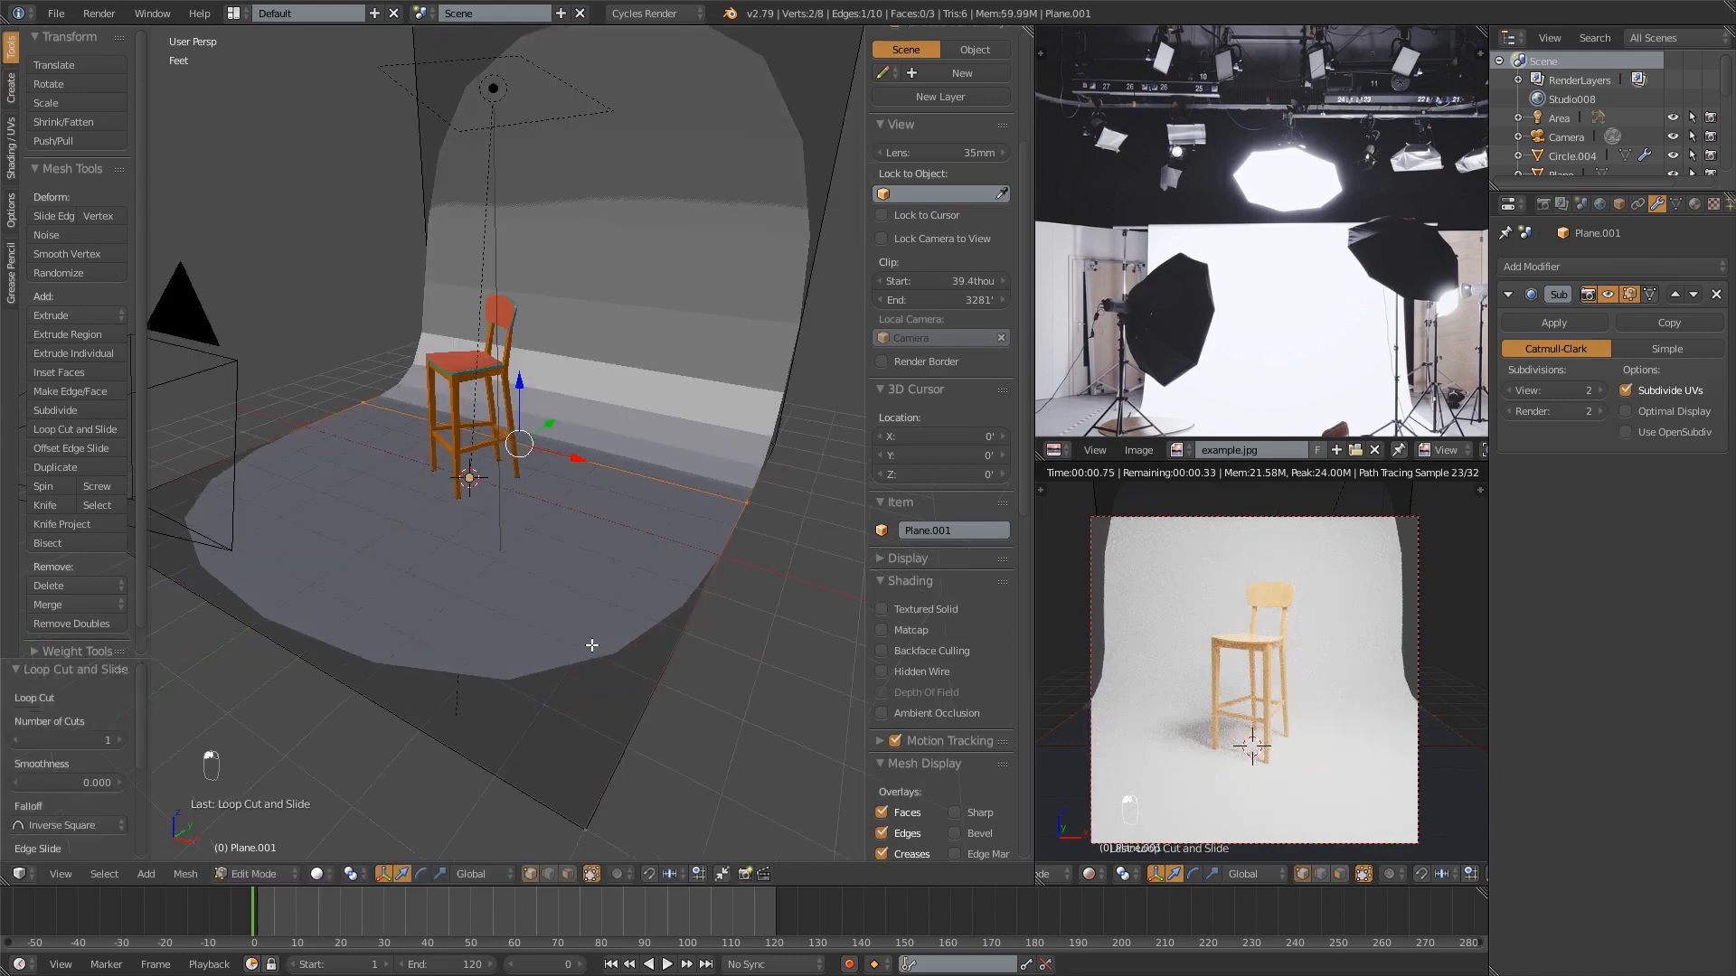
{"action": "key", "text": "Tab"}
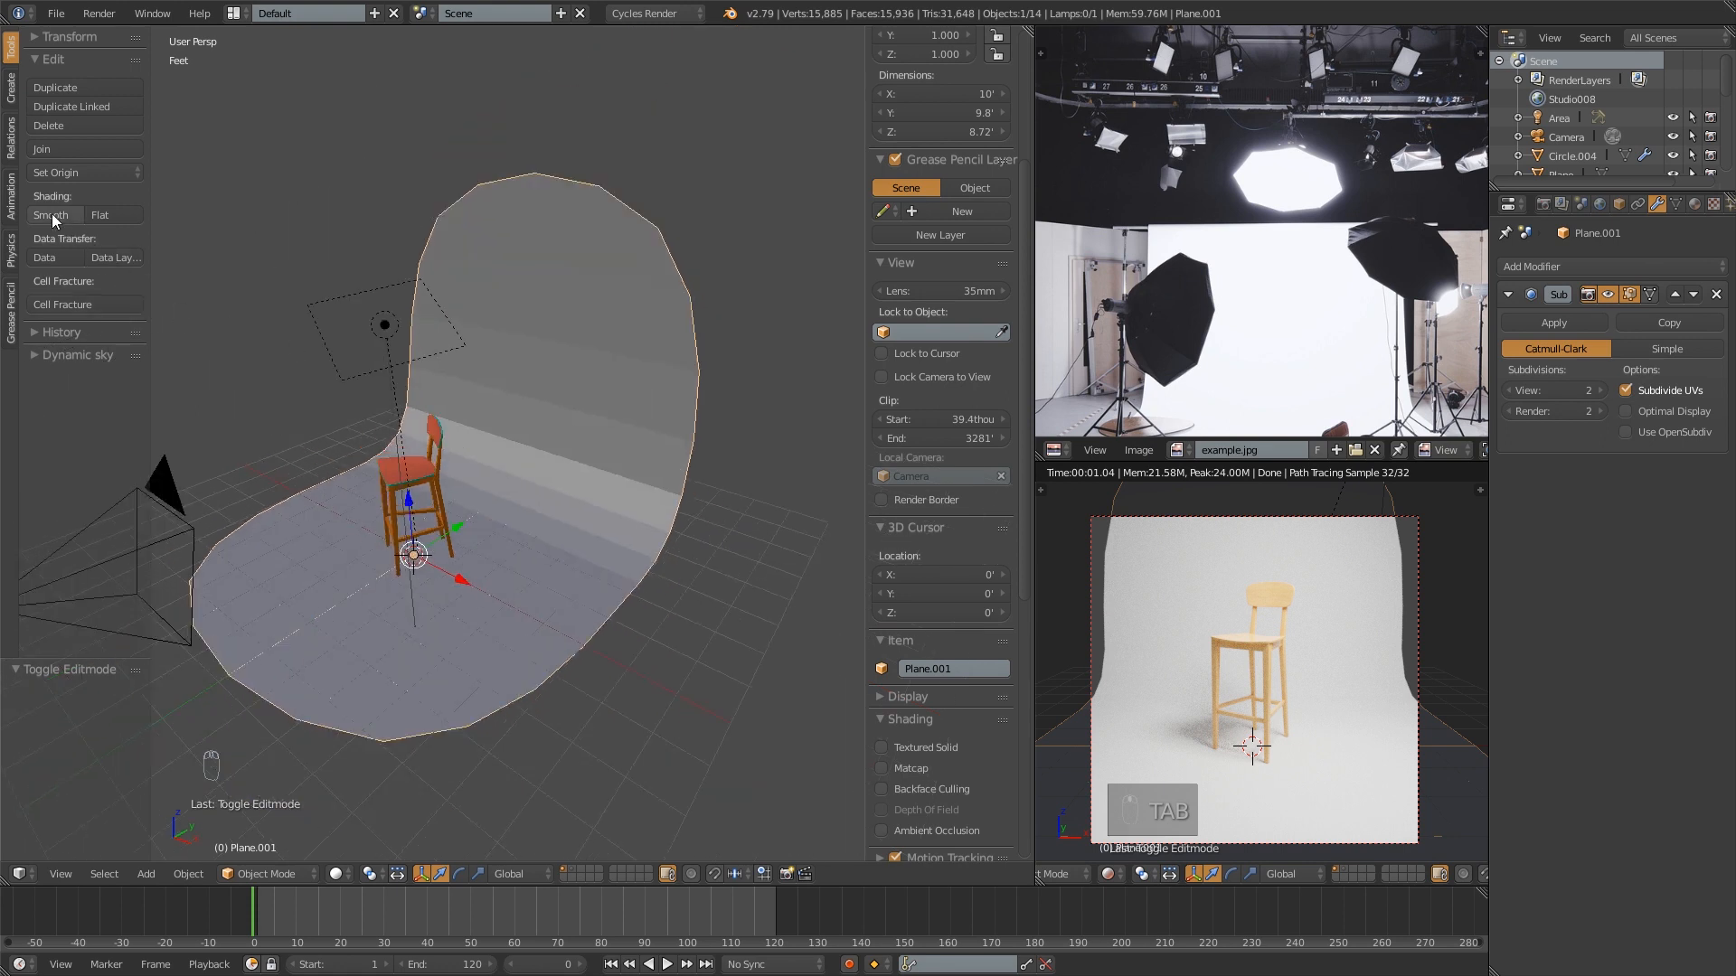
- Shade the subdivided backdrop smooth, then check it in wireframe and return to solid
{"action": "left_click", "coordinate": [51, 215]}
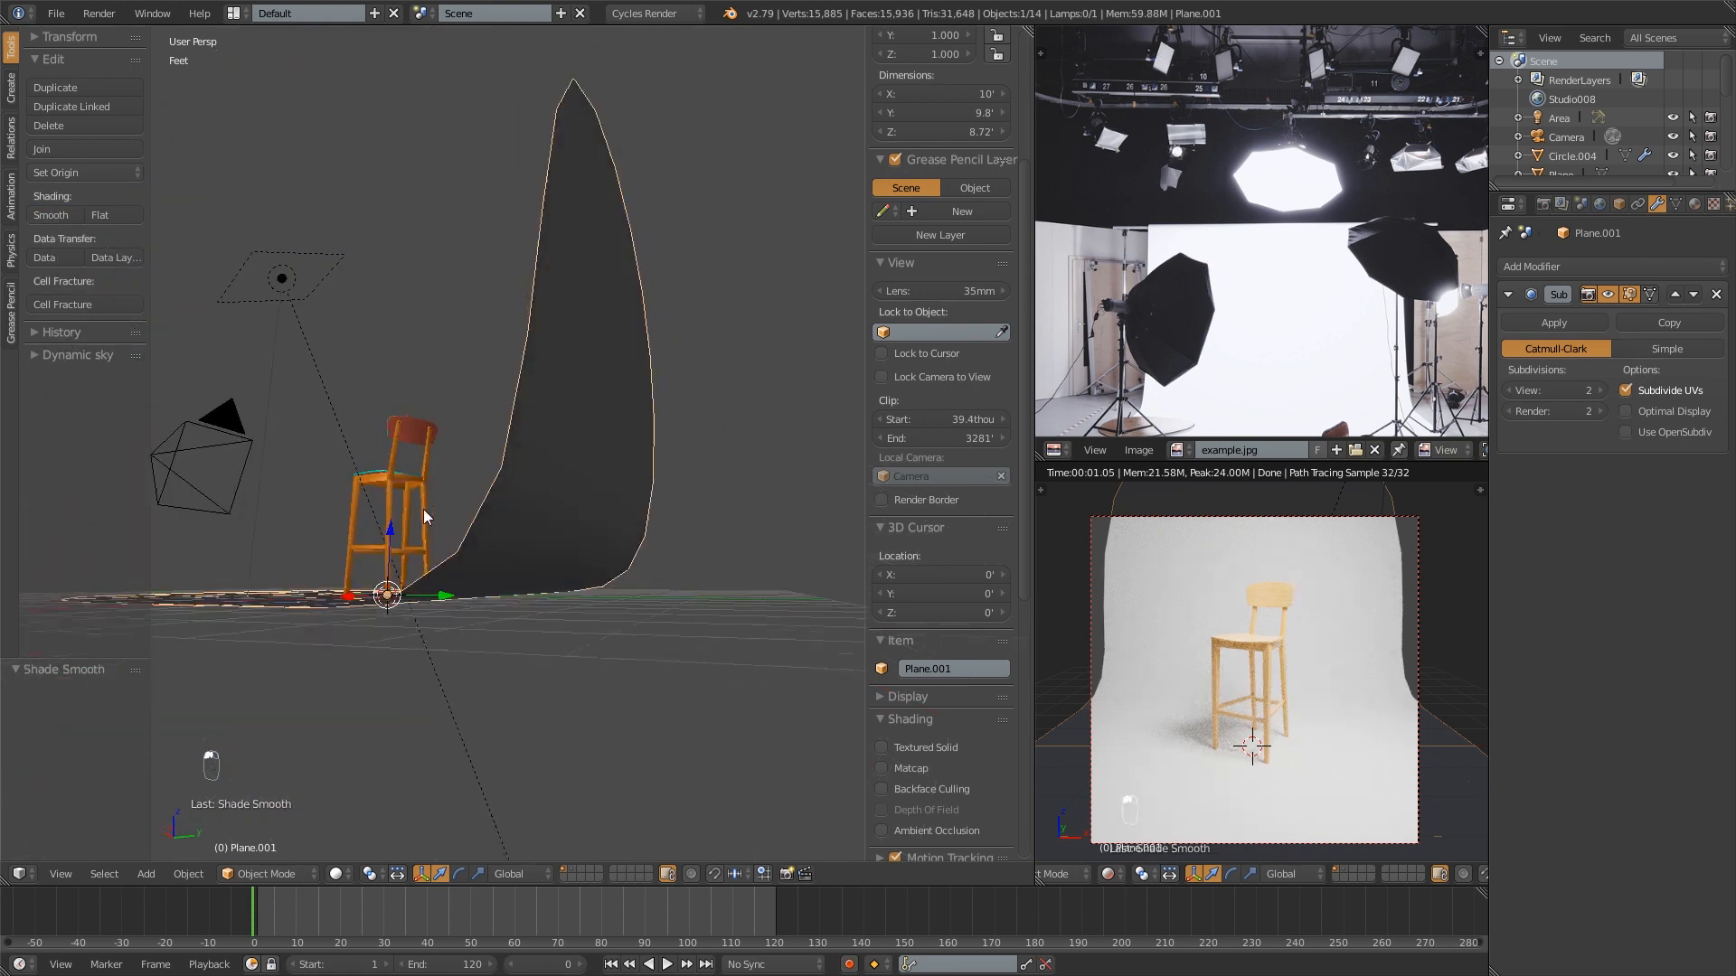
{"action": "key", "text": "z"}
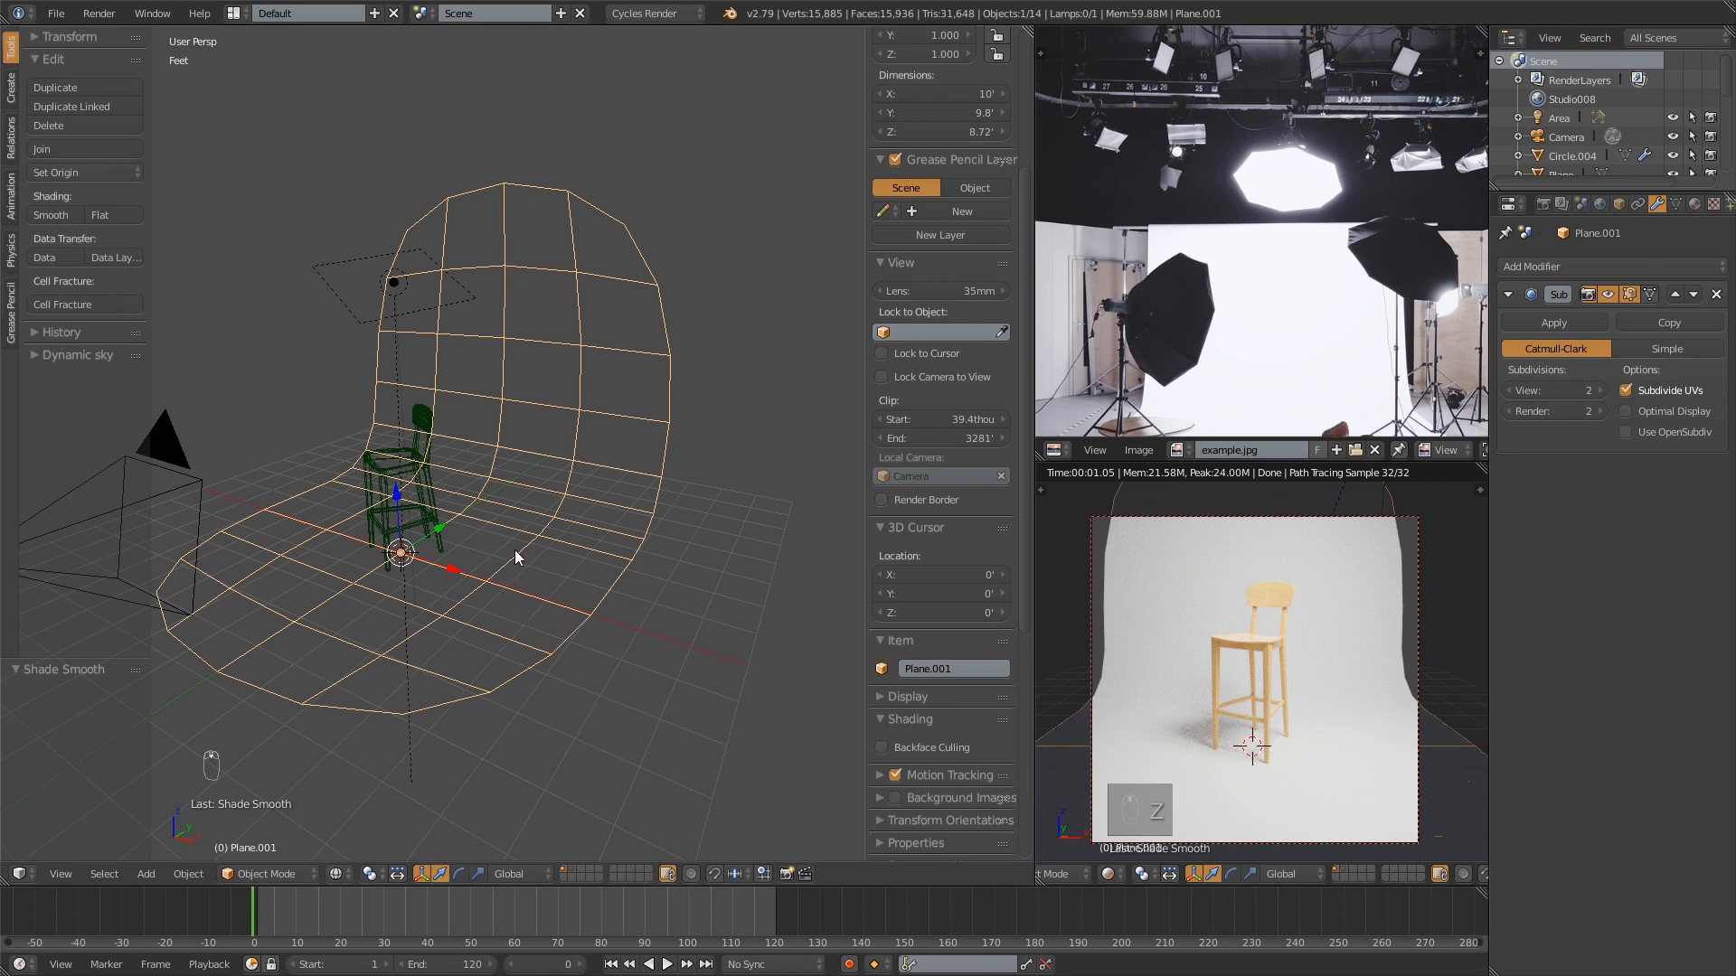
{"action": "key", "text": "z"}
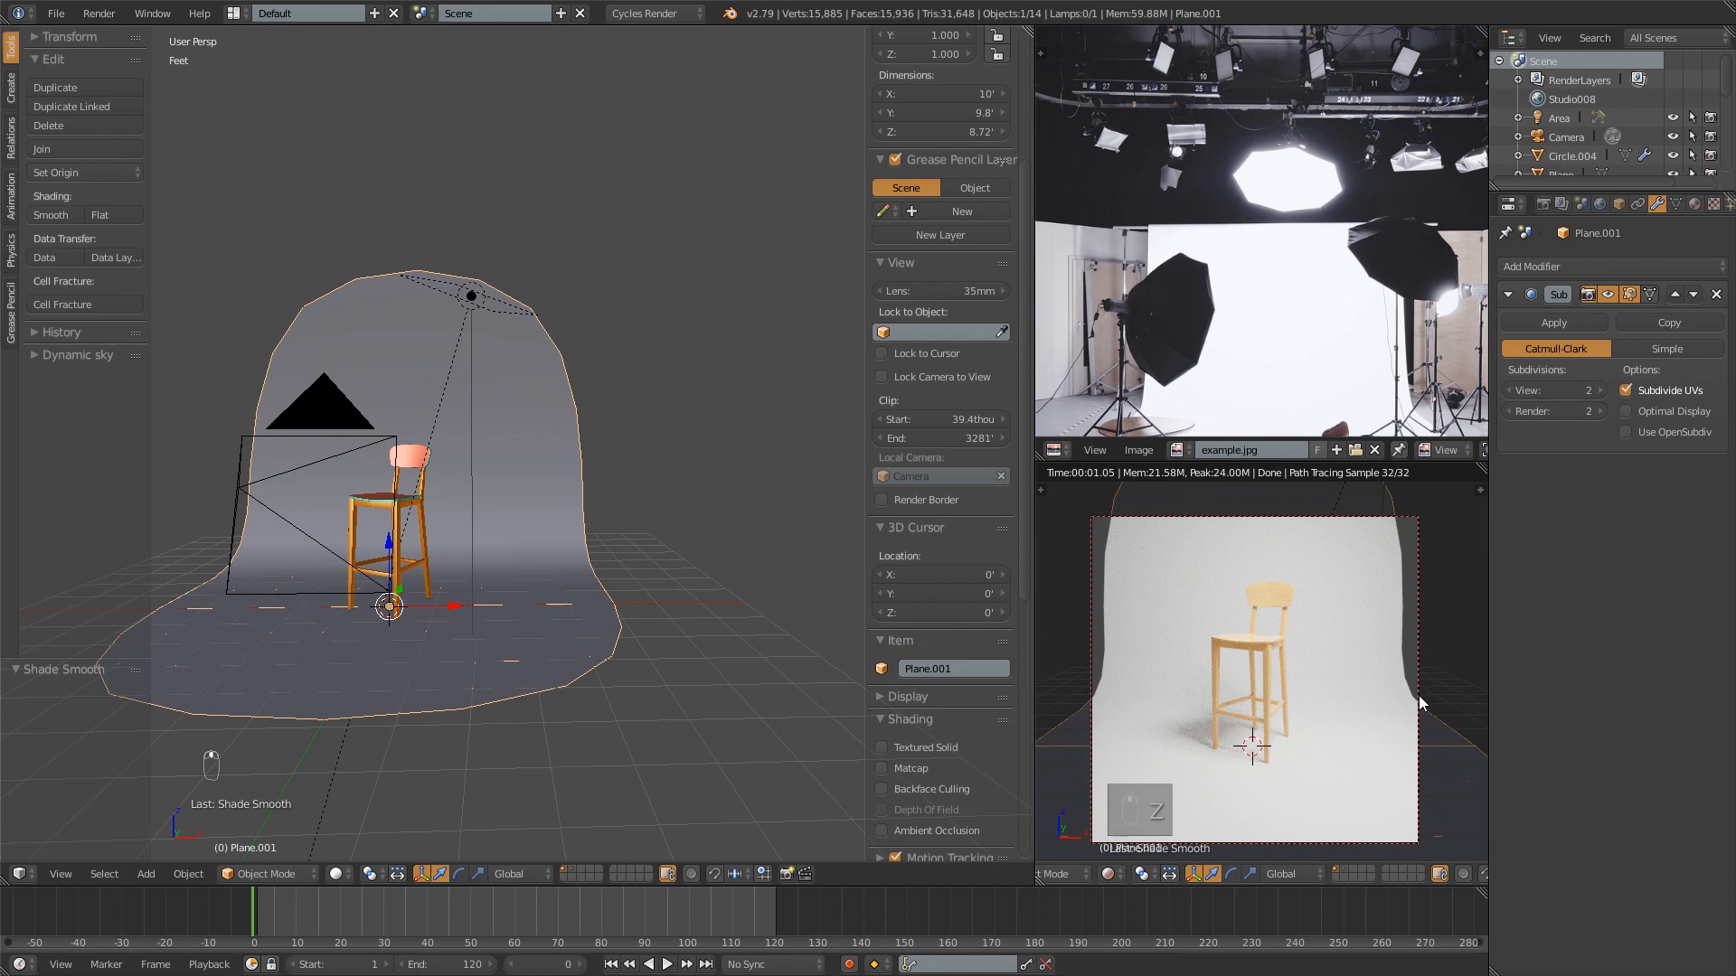
{"action": "mouse_move", "coordinate": [1414, 553]}
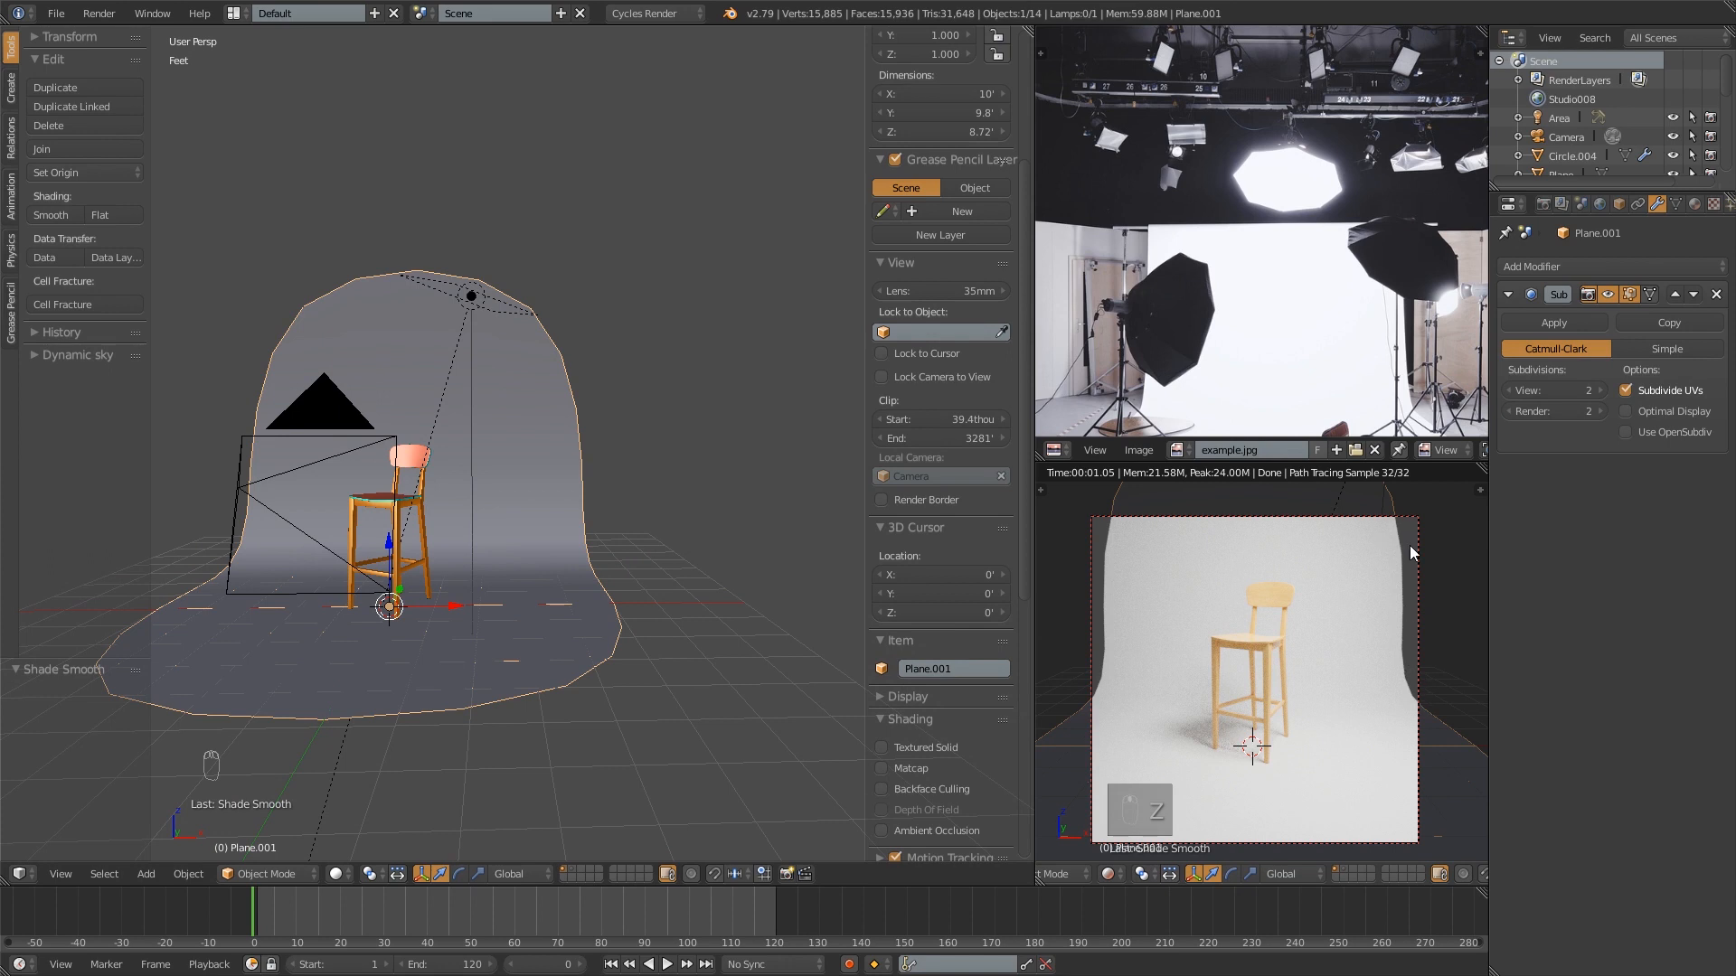
- Scale all the backdrop's vertices along X to widen it to 12.5 feet
{"action": "key", "text": "Tab"}
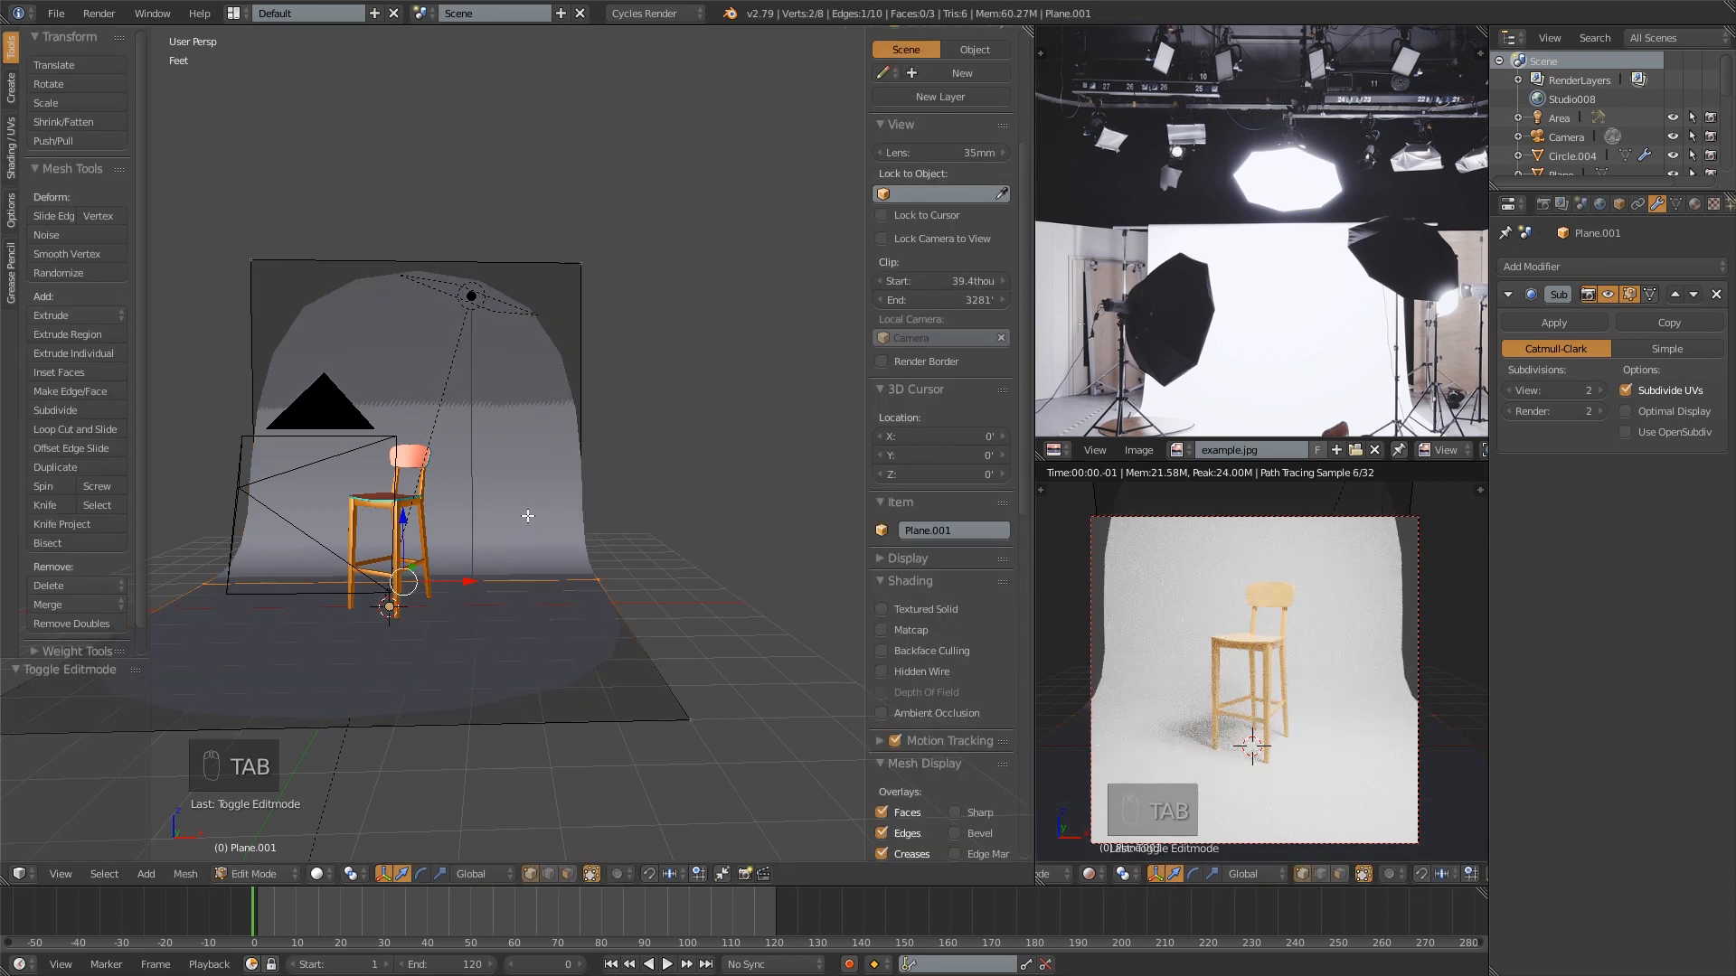
{"action": "key", "text": "a"}
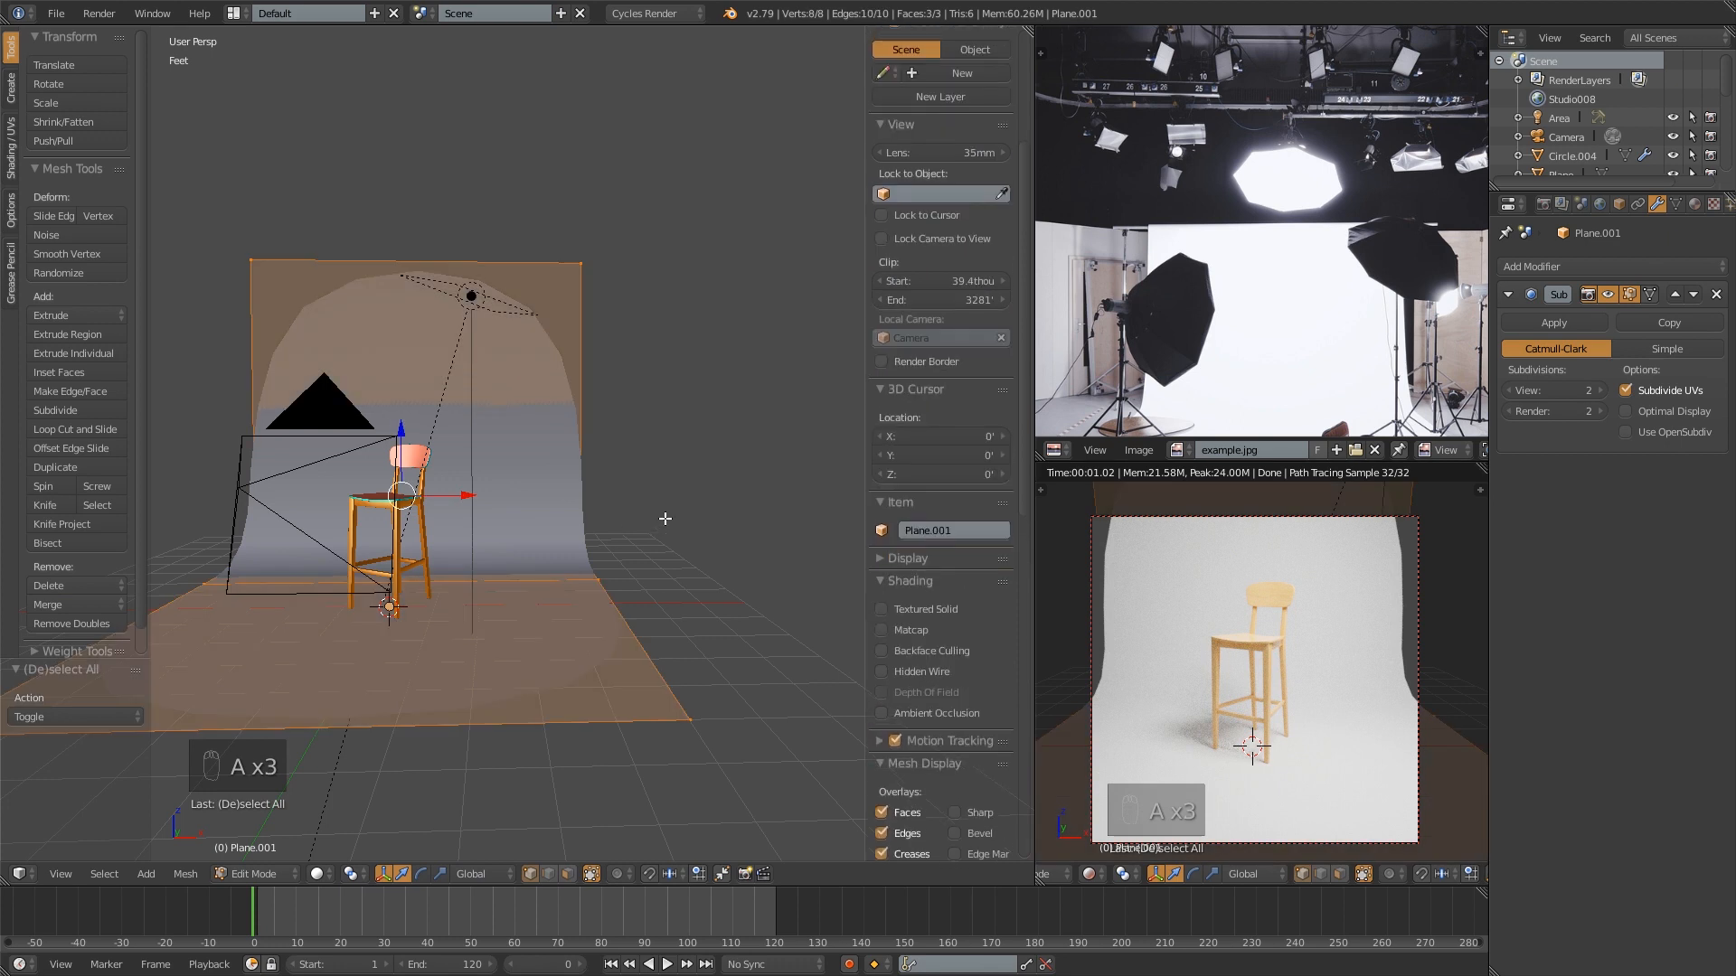
{"action": "key", "text": "s"}
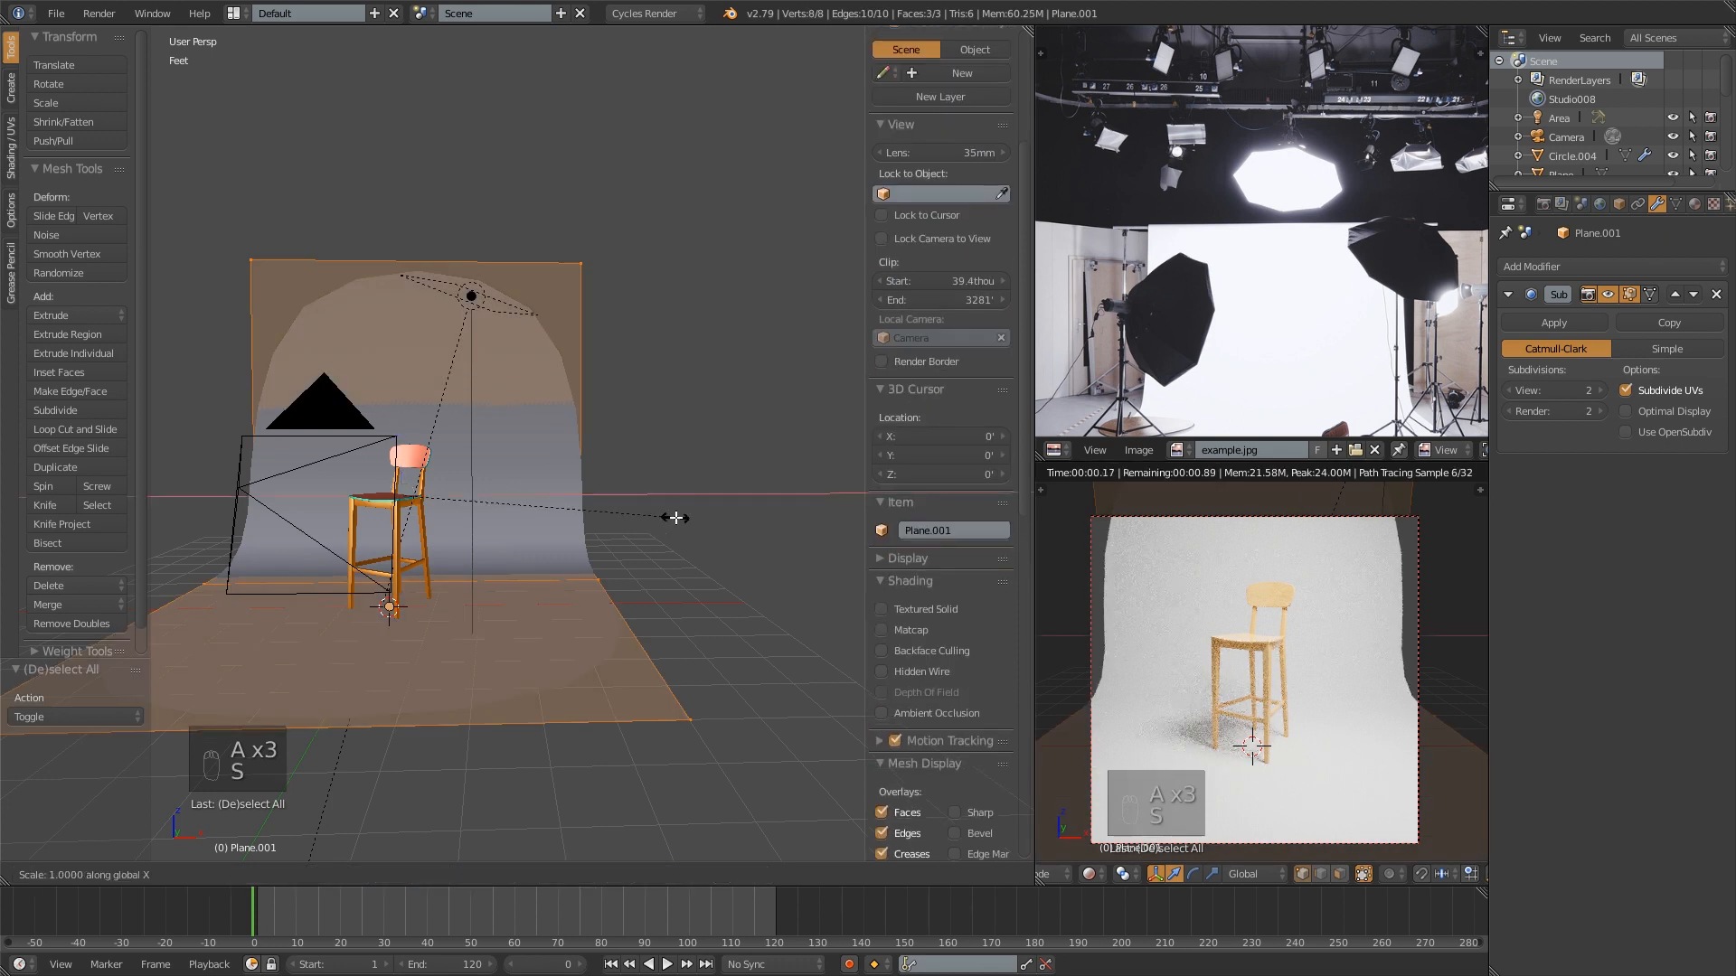
{"action": "key", "text": "Tab"}
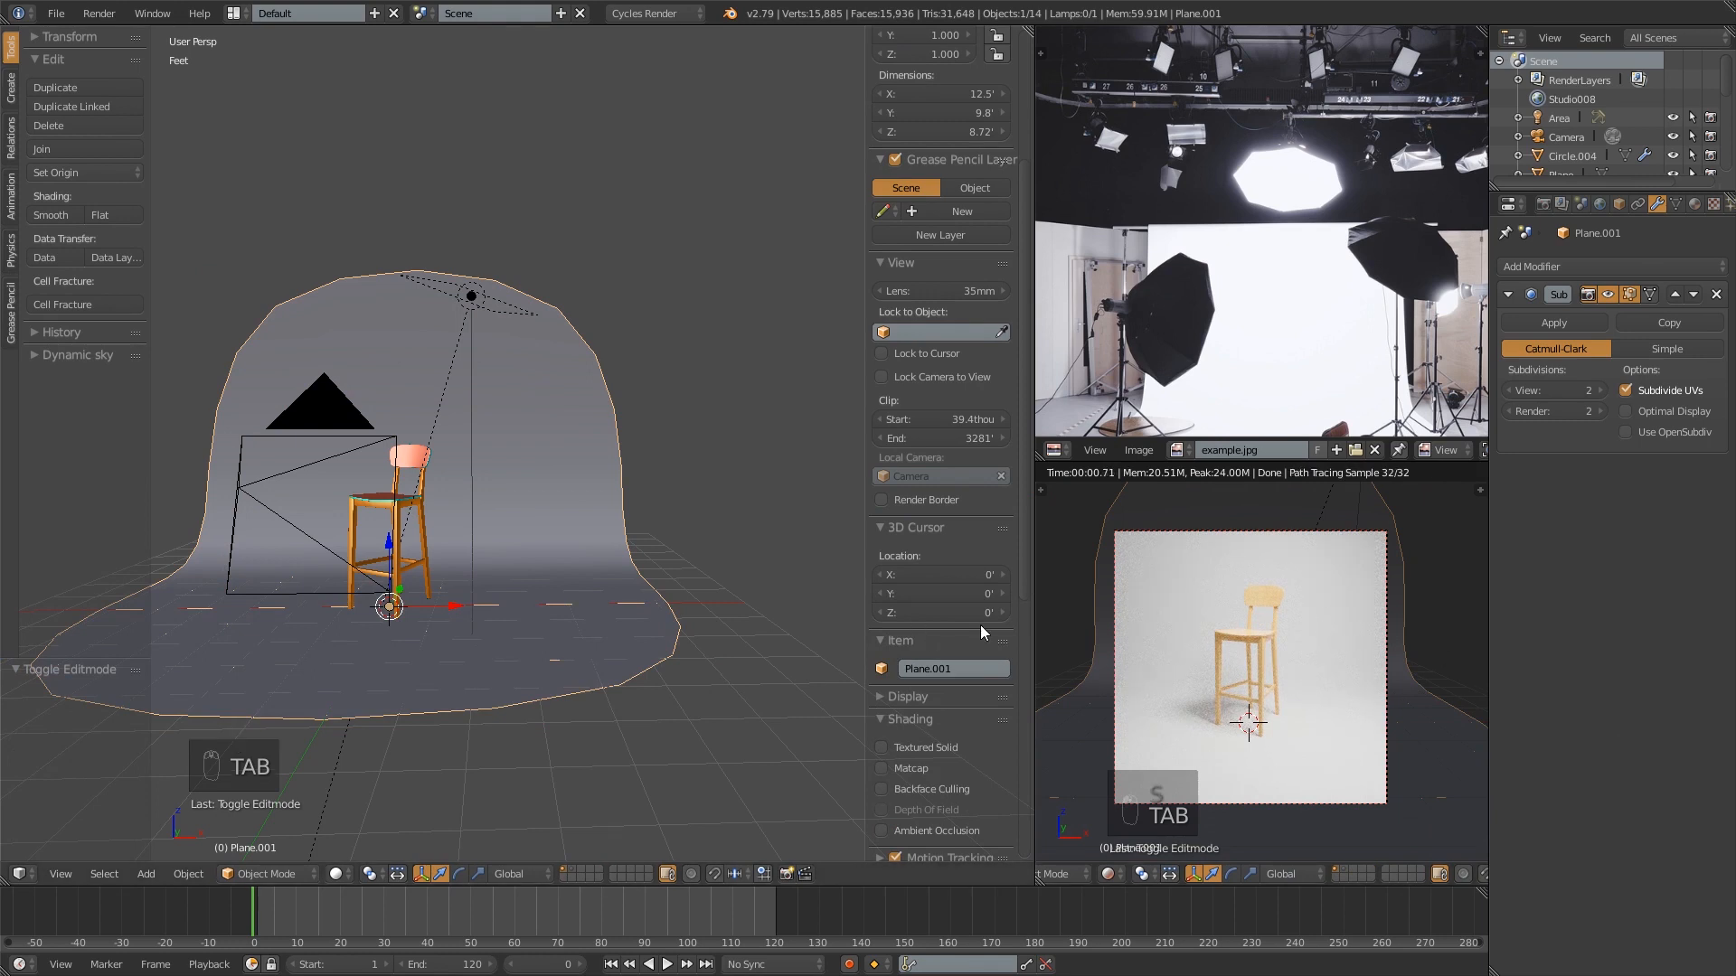
{"action": "mouse_move", "coordinate": [623, 543]}
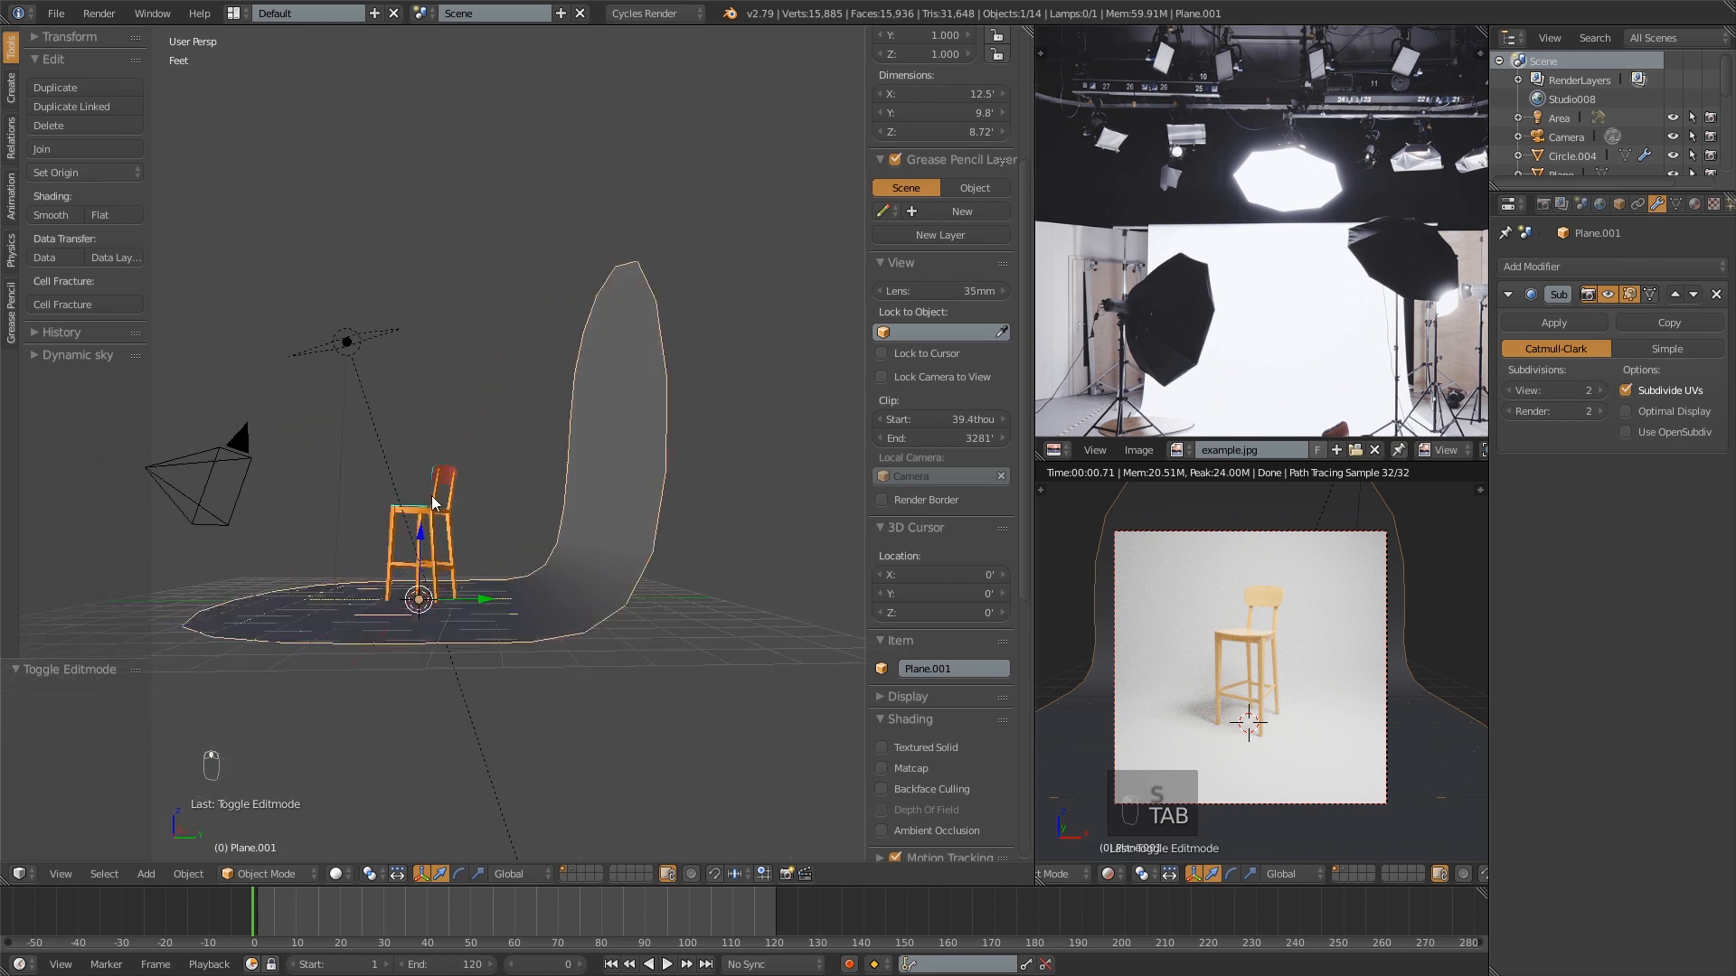
- Inspect the subdivided backdrop's profile in wireframe from the side
{"action": "key", "text": "z"}
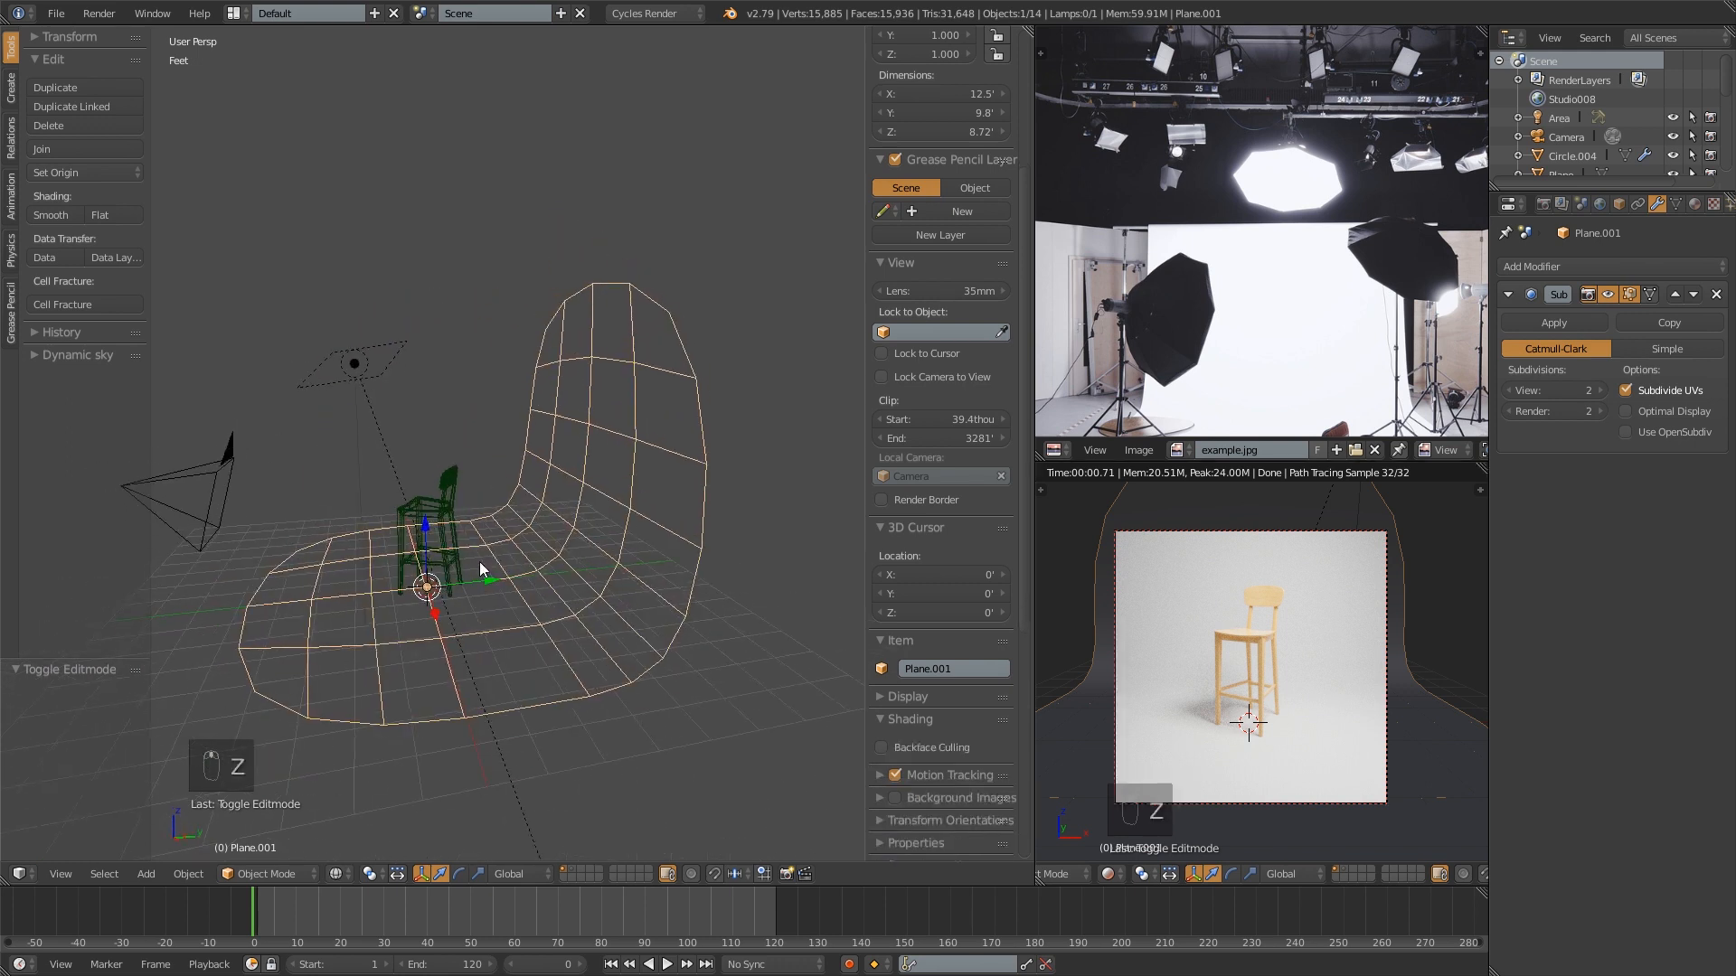
{"action": "key", "text": "z"}
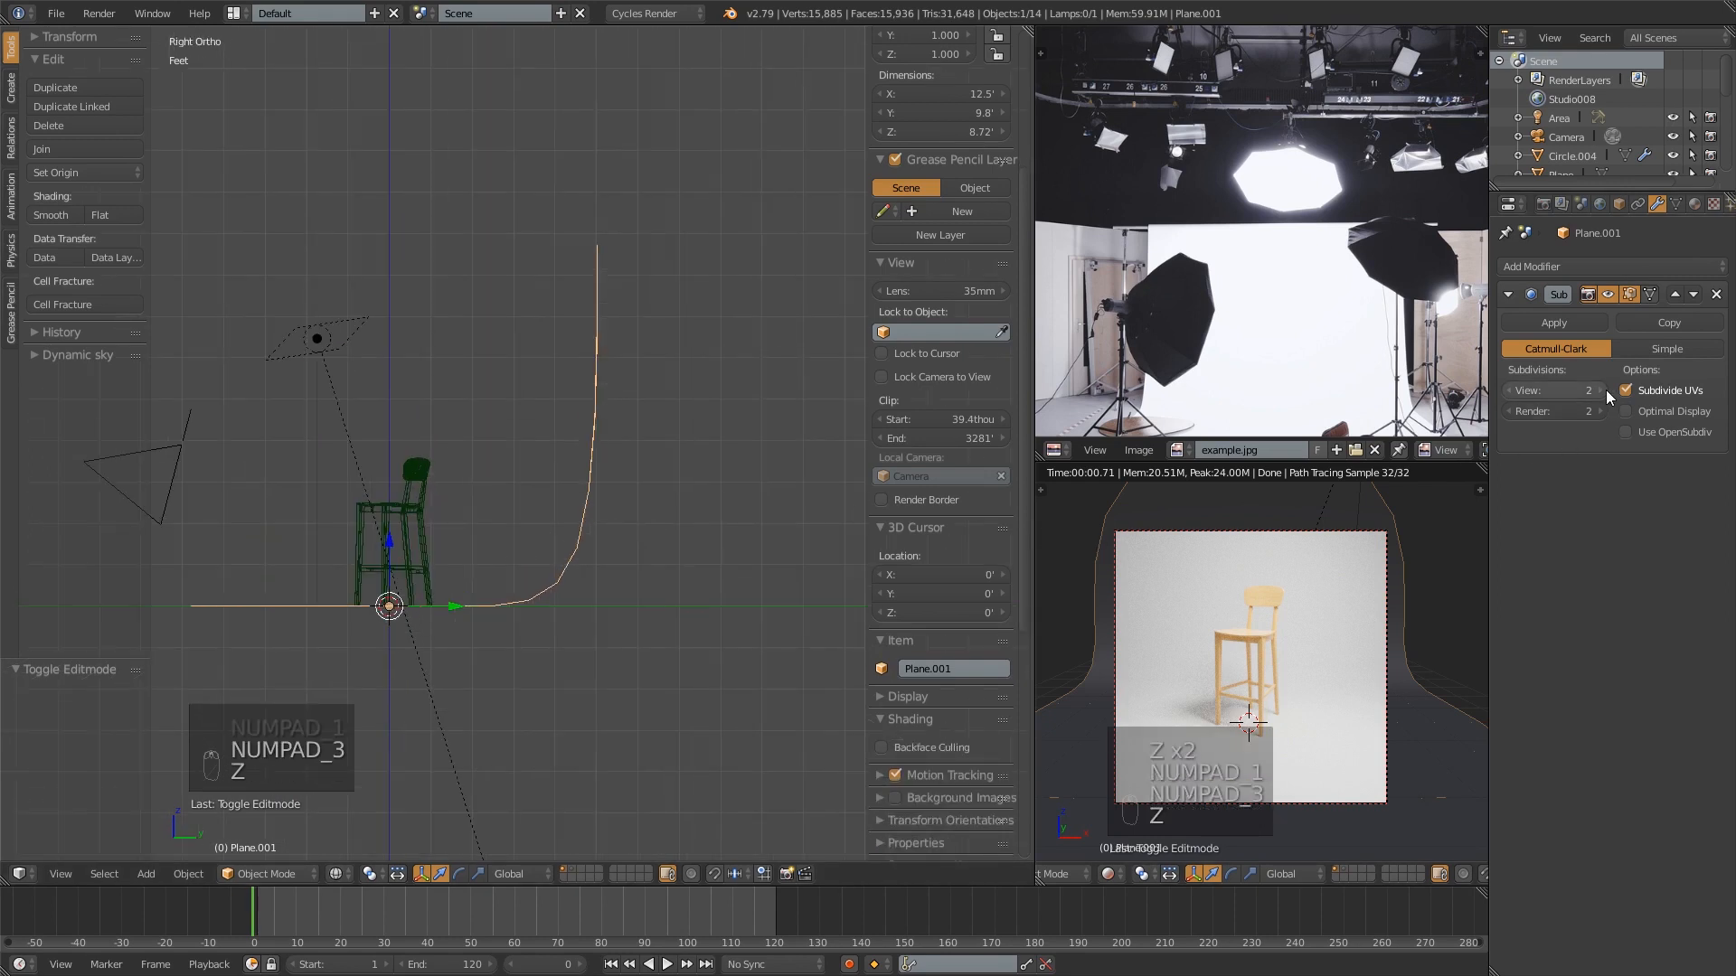
{"action": "left_click", "coordinate": [1598, 390]}
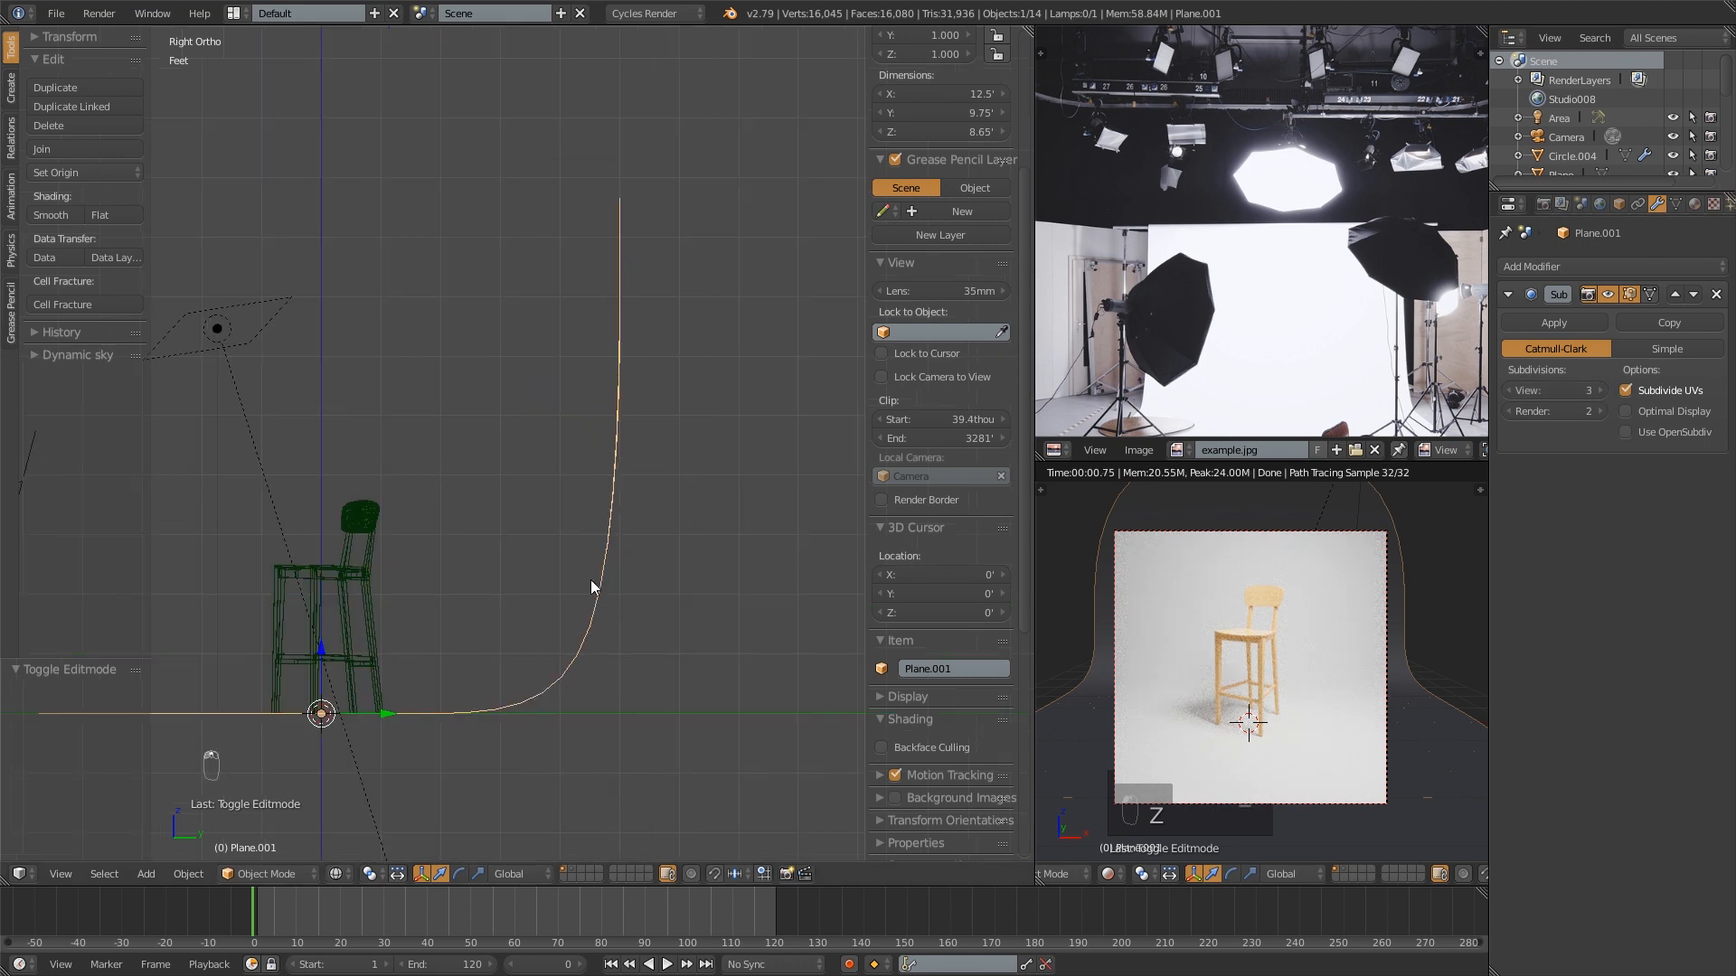
{"action": "mouse_move", "coordinate": [635, 273]}
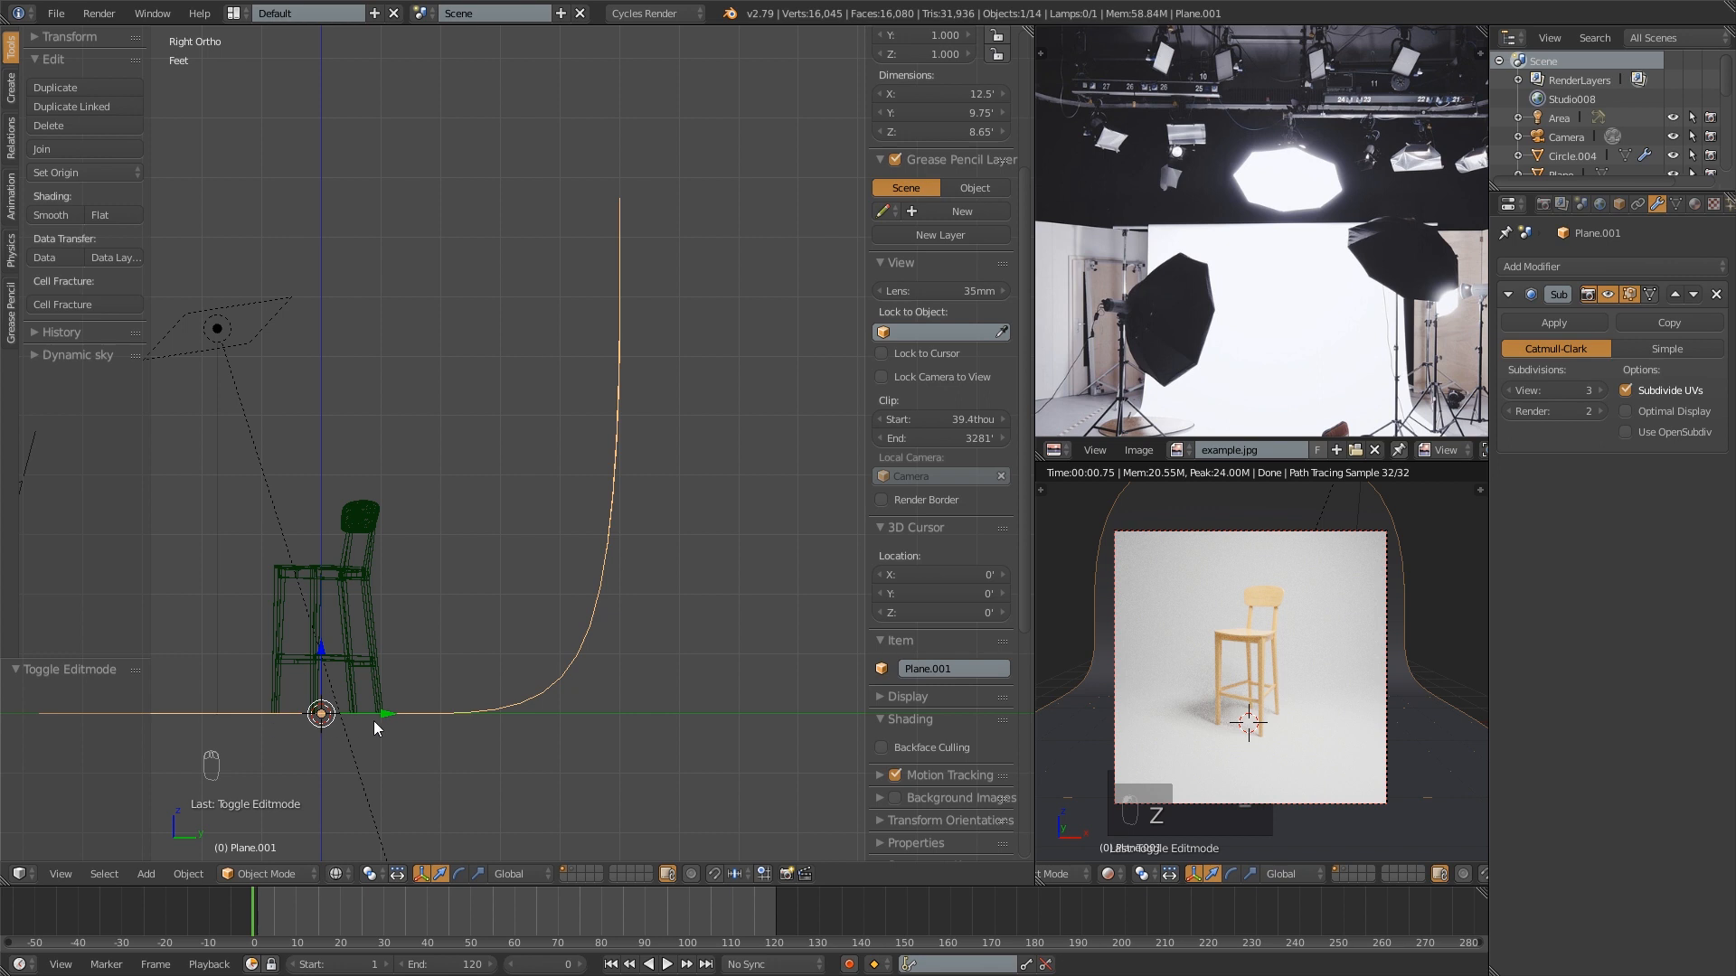
{"action": "mouse_move", "coordinate": [491, 710]}
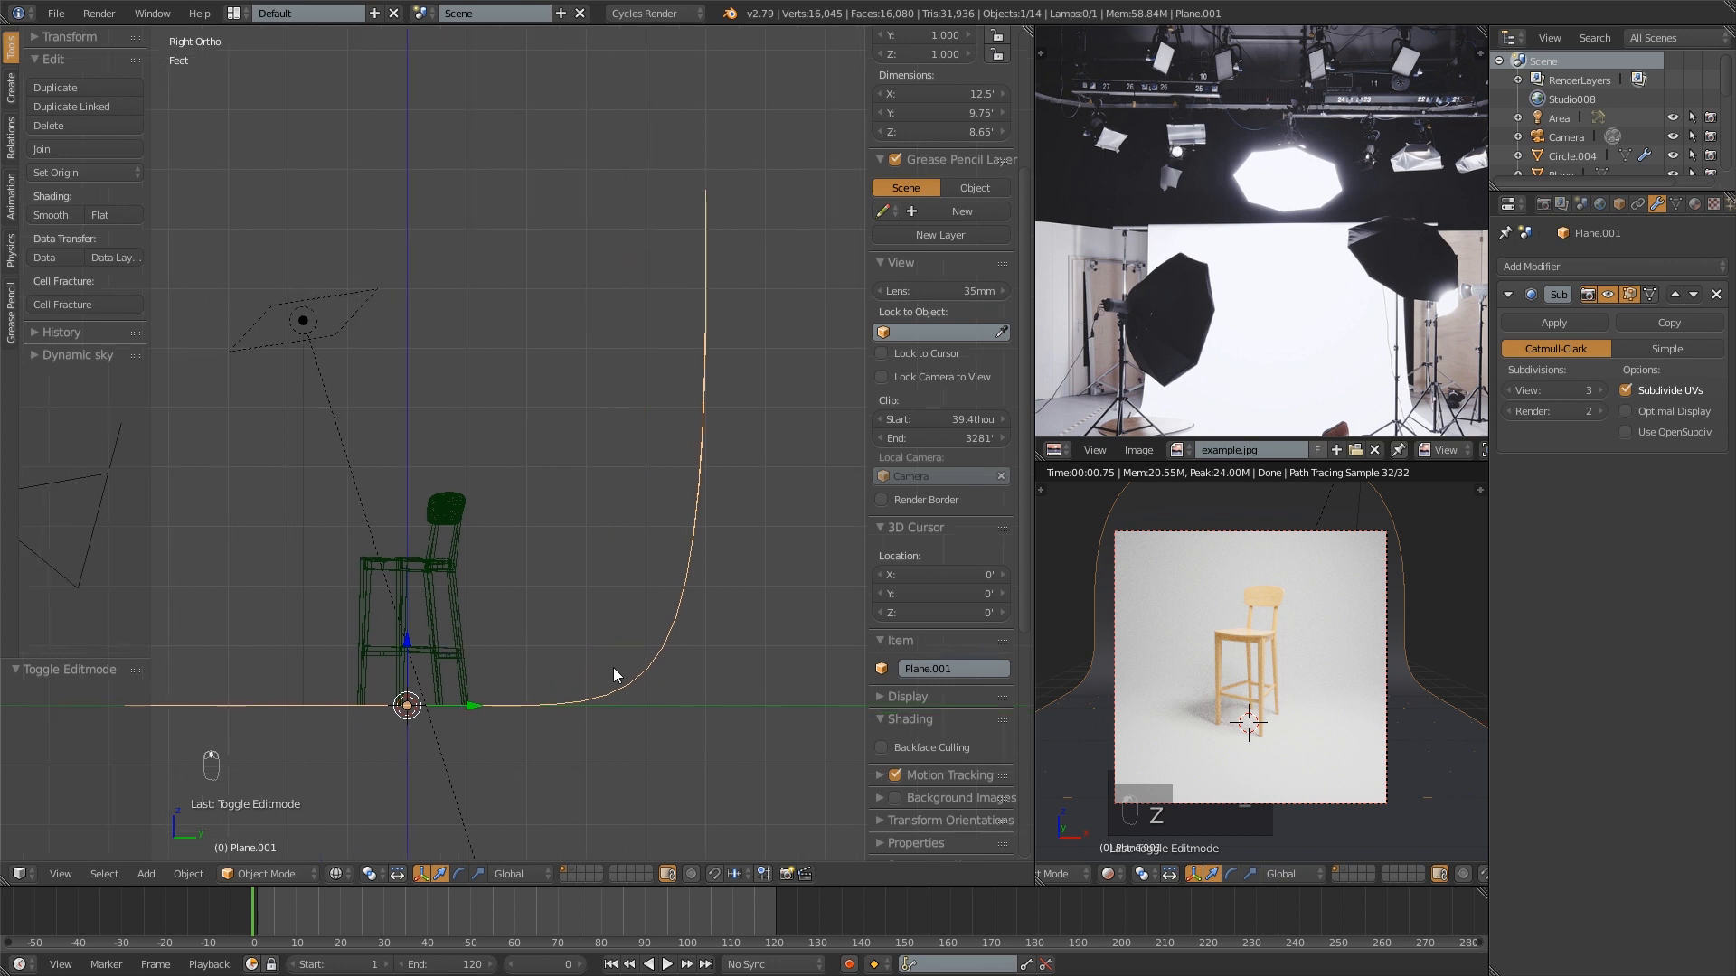
{"action": "mouse_move", "coordinate": [575, 874]}
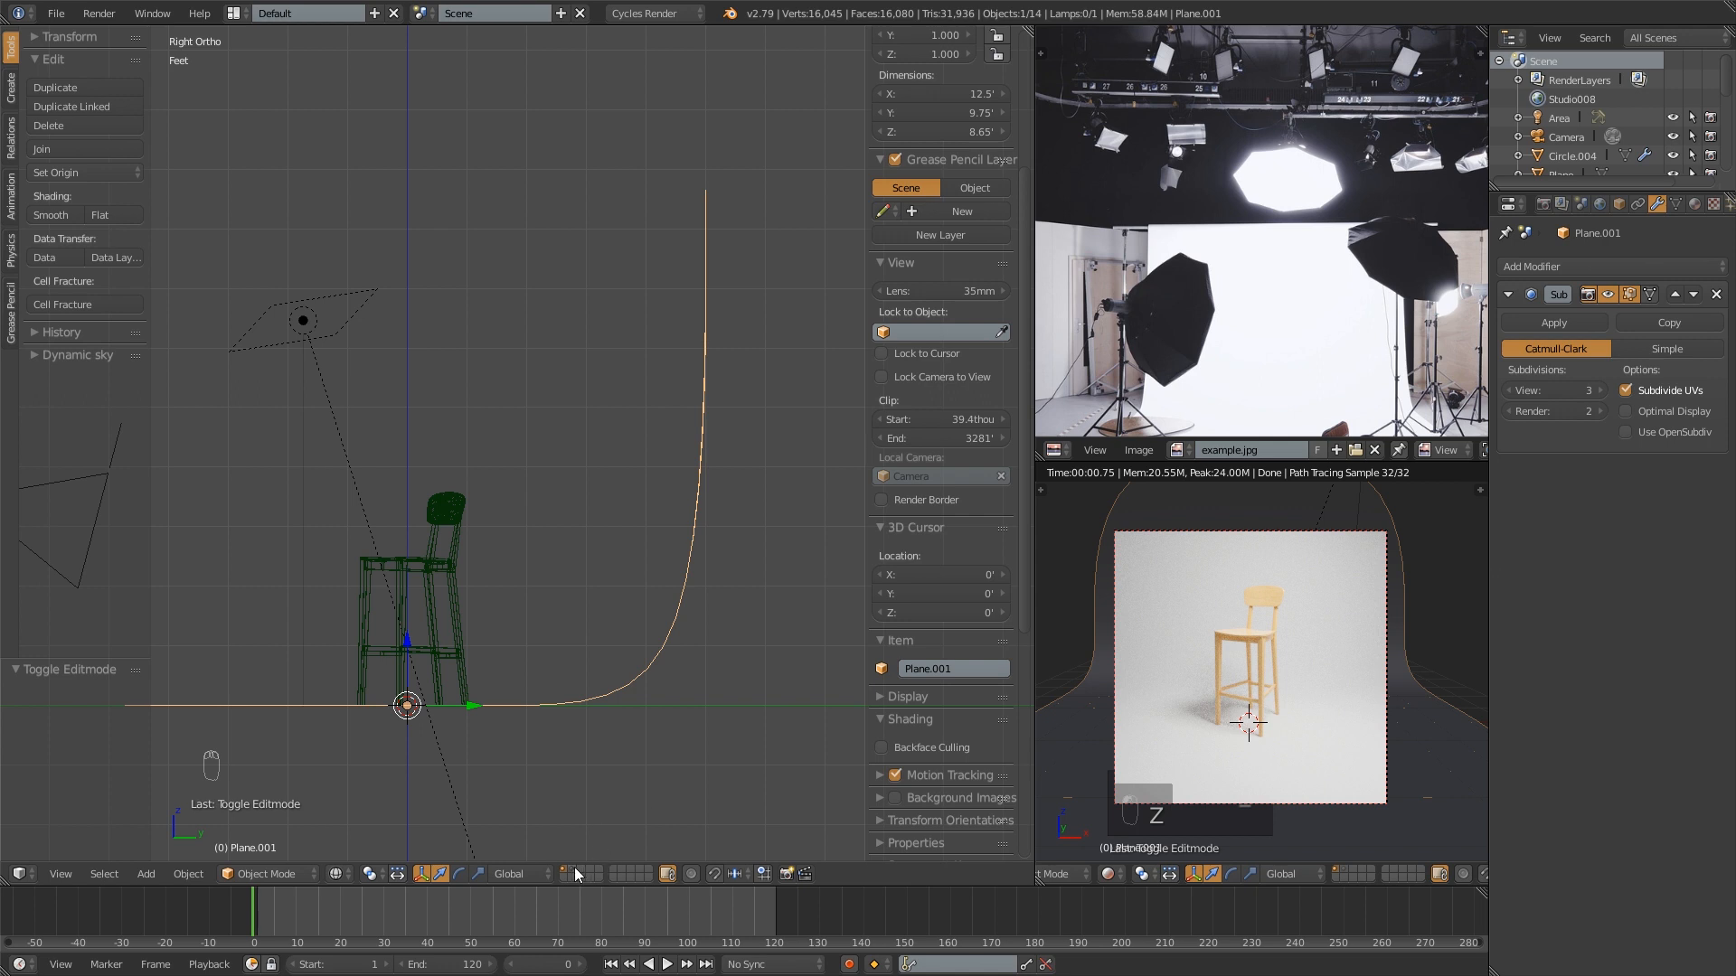
{"action": "mouse_move", "coordinate": [590, 864]}
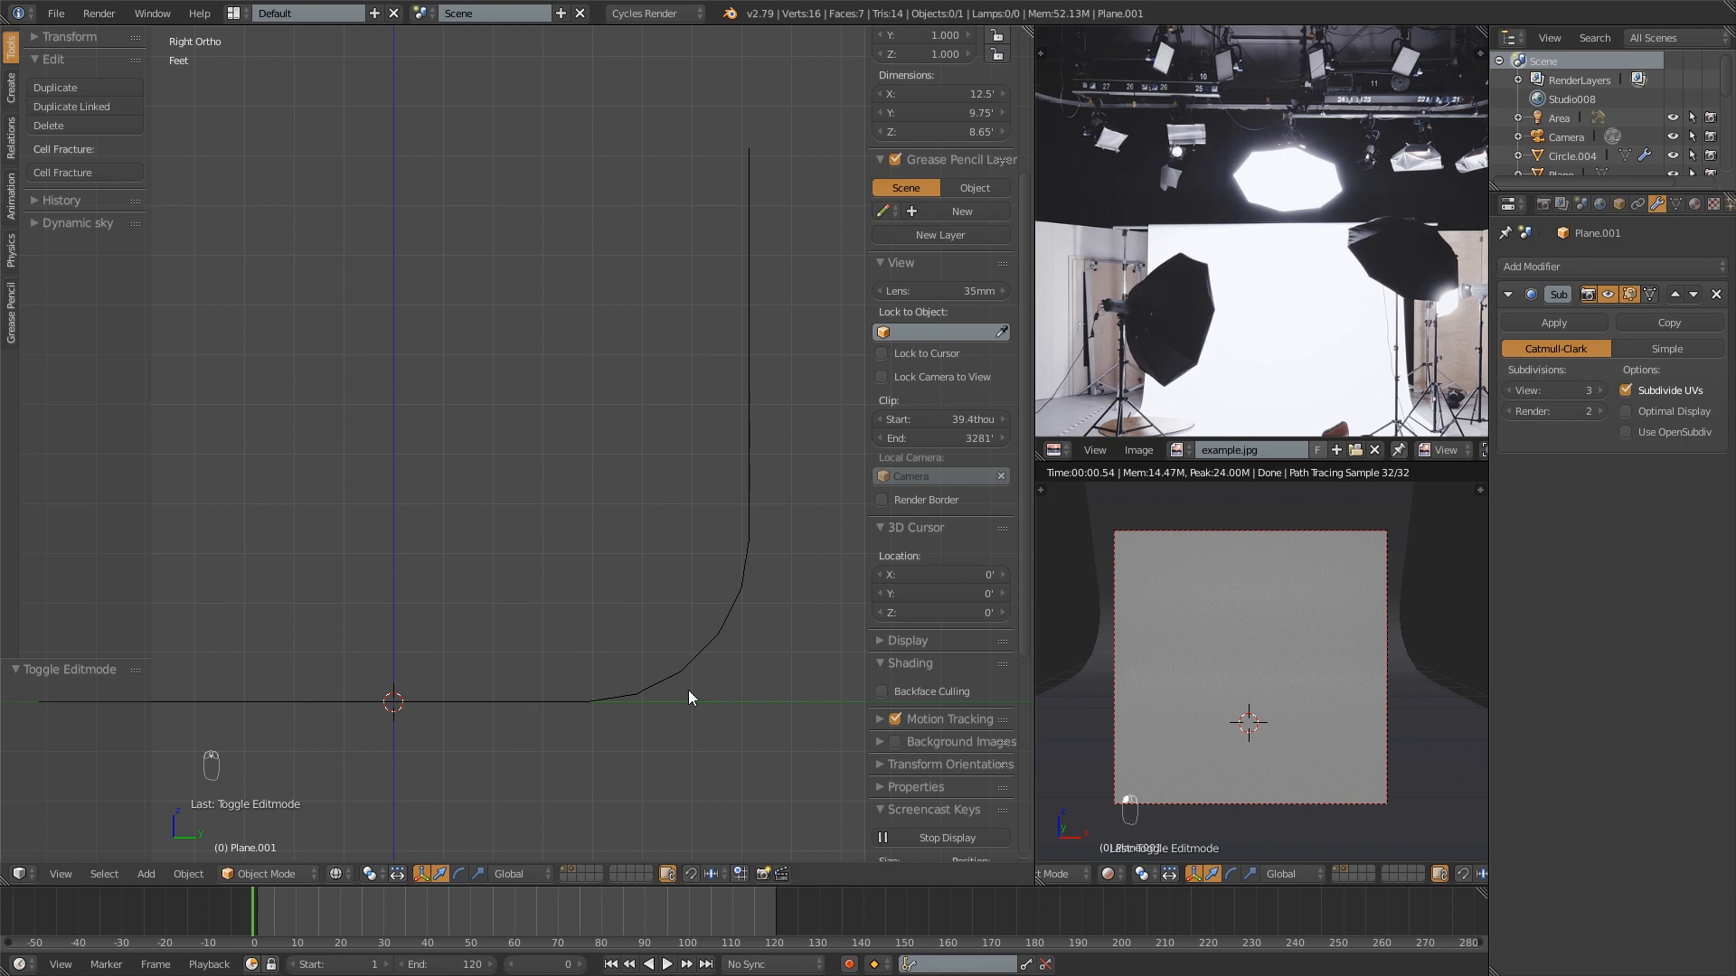
{"action": "mouse_move", "coordinate": [739, 583]}
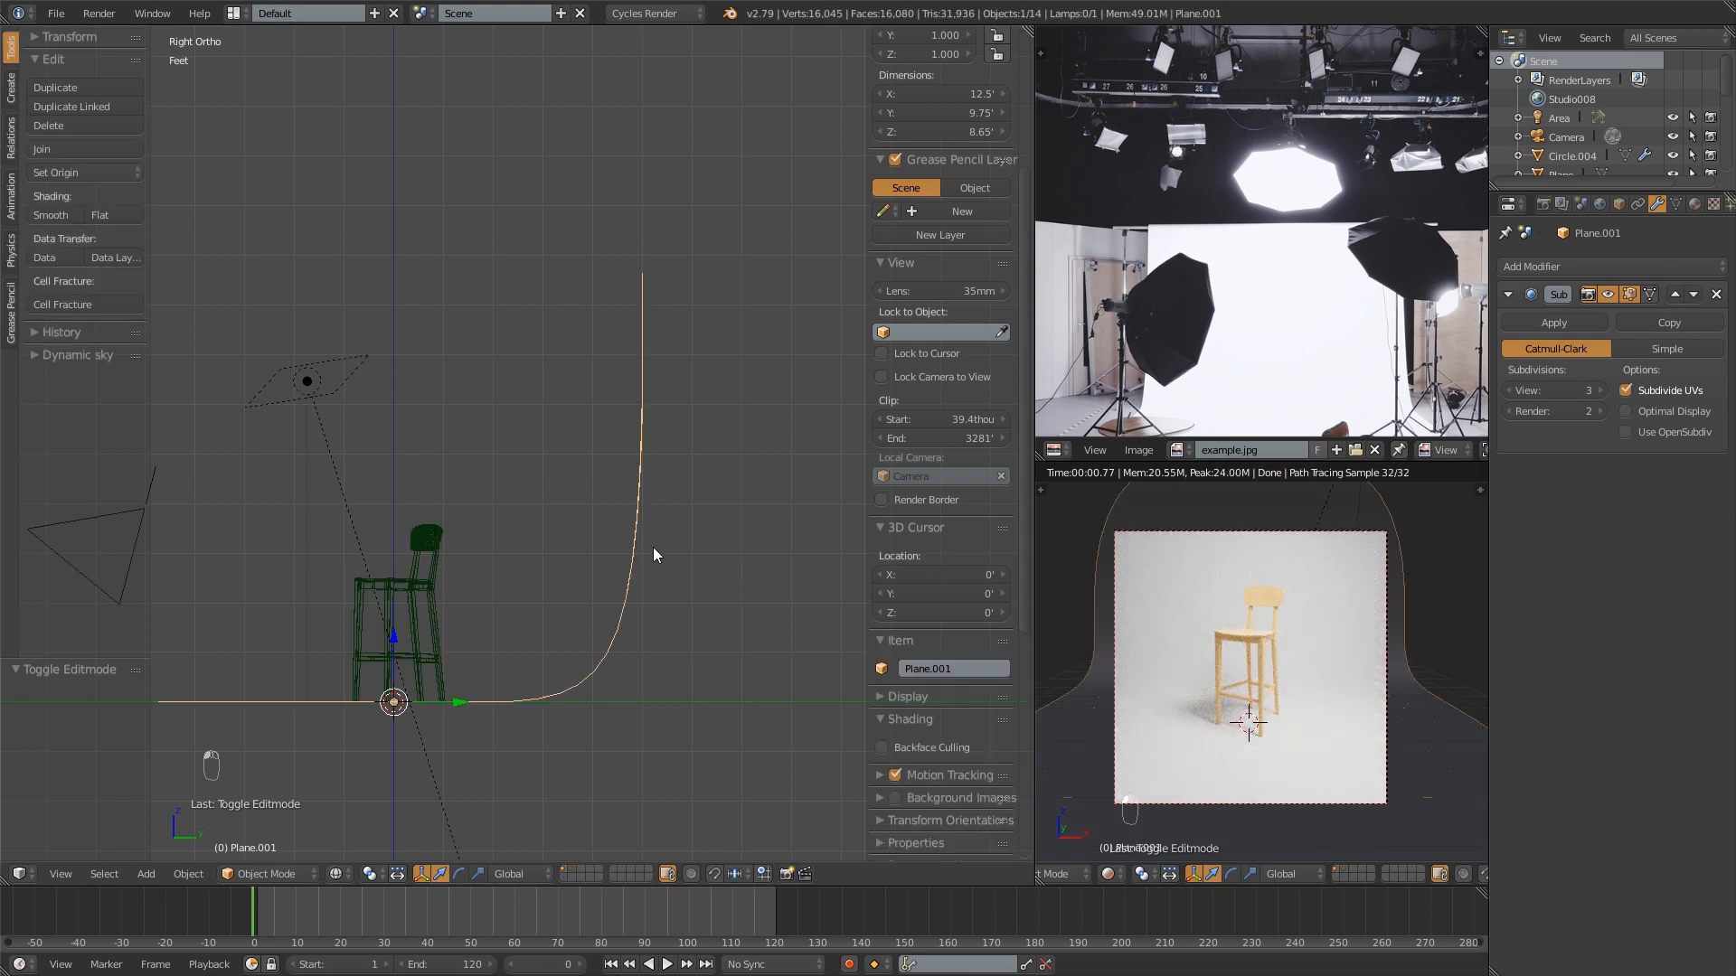
{"action": "mouse_move", "coordinate": [561, 660]}
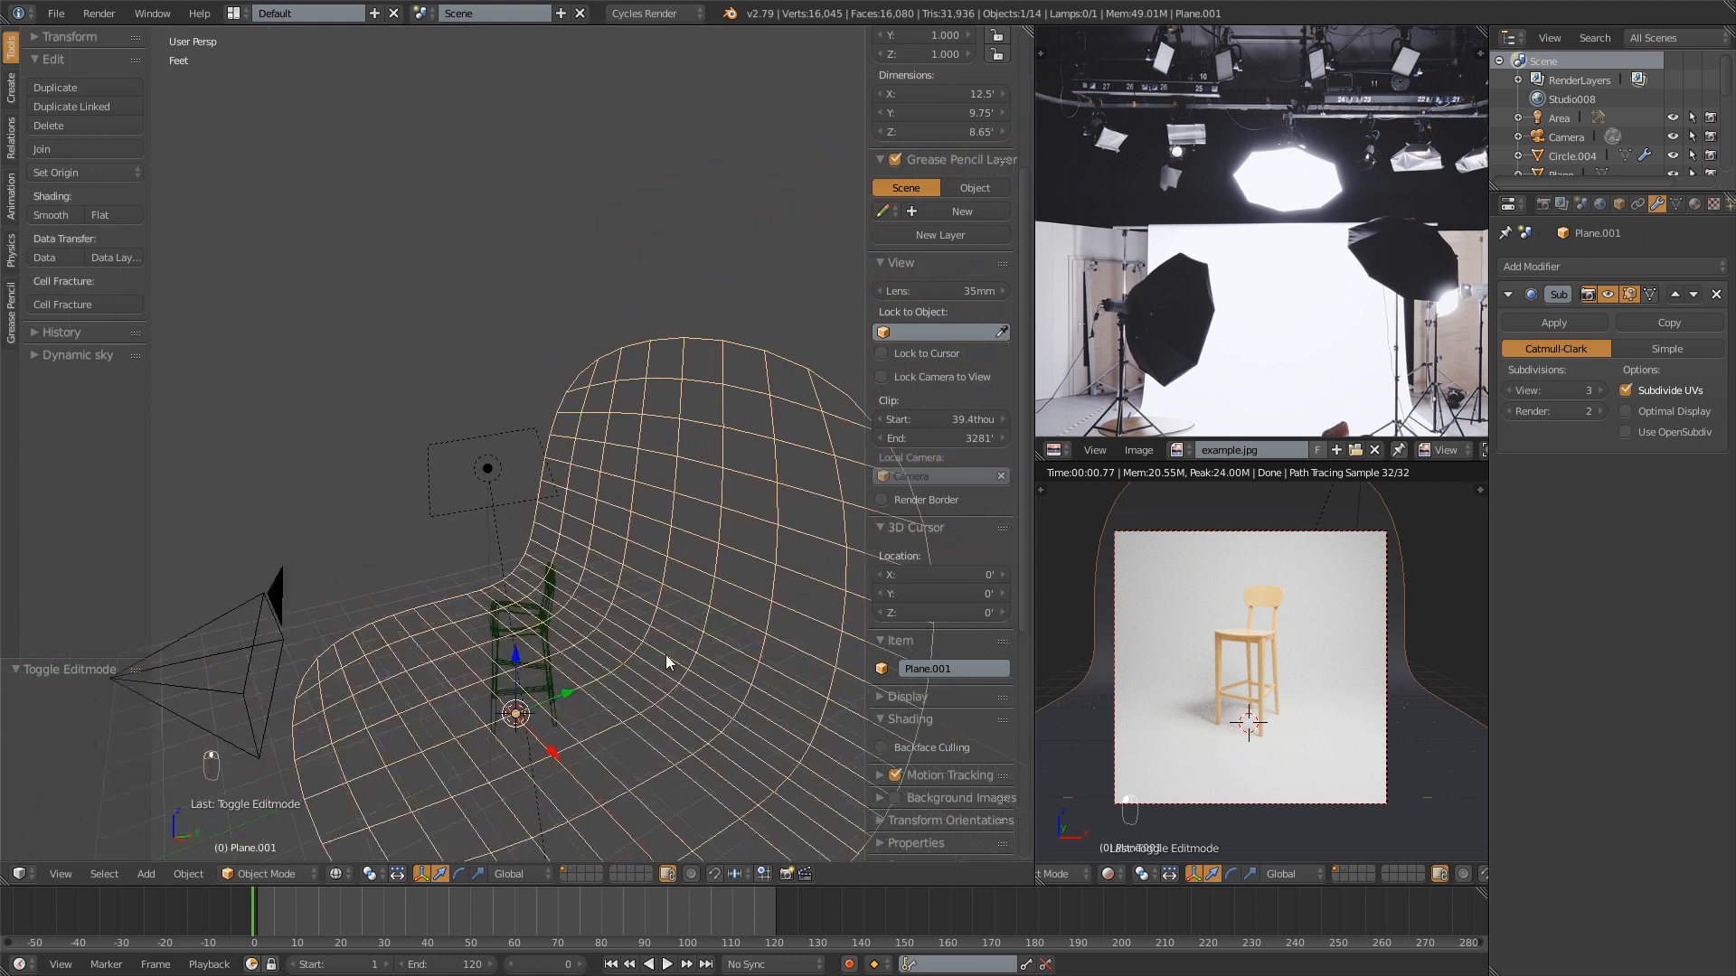
- Return to solid shading and send the backdrop to an empty hidden layer
{"action": "key", "text": "z"}
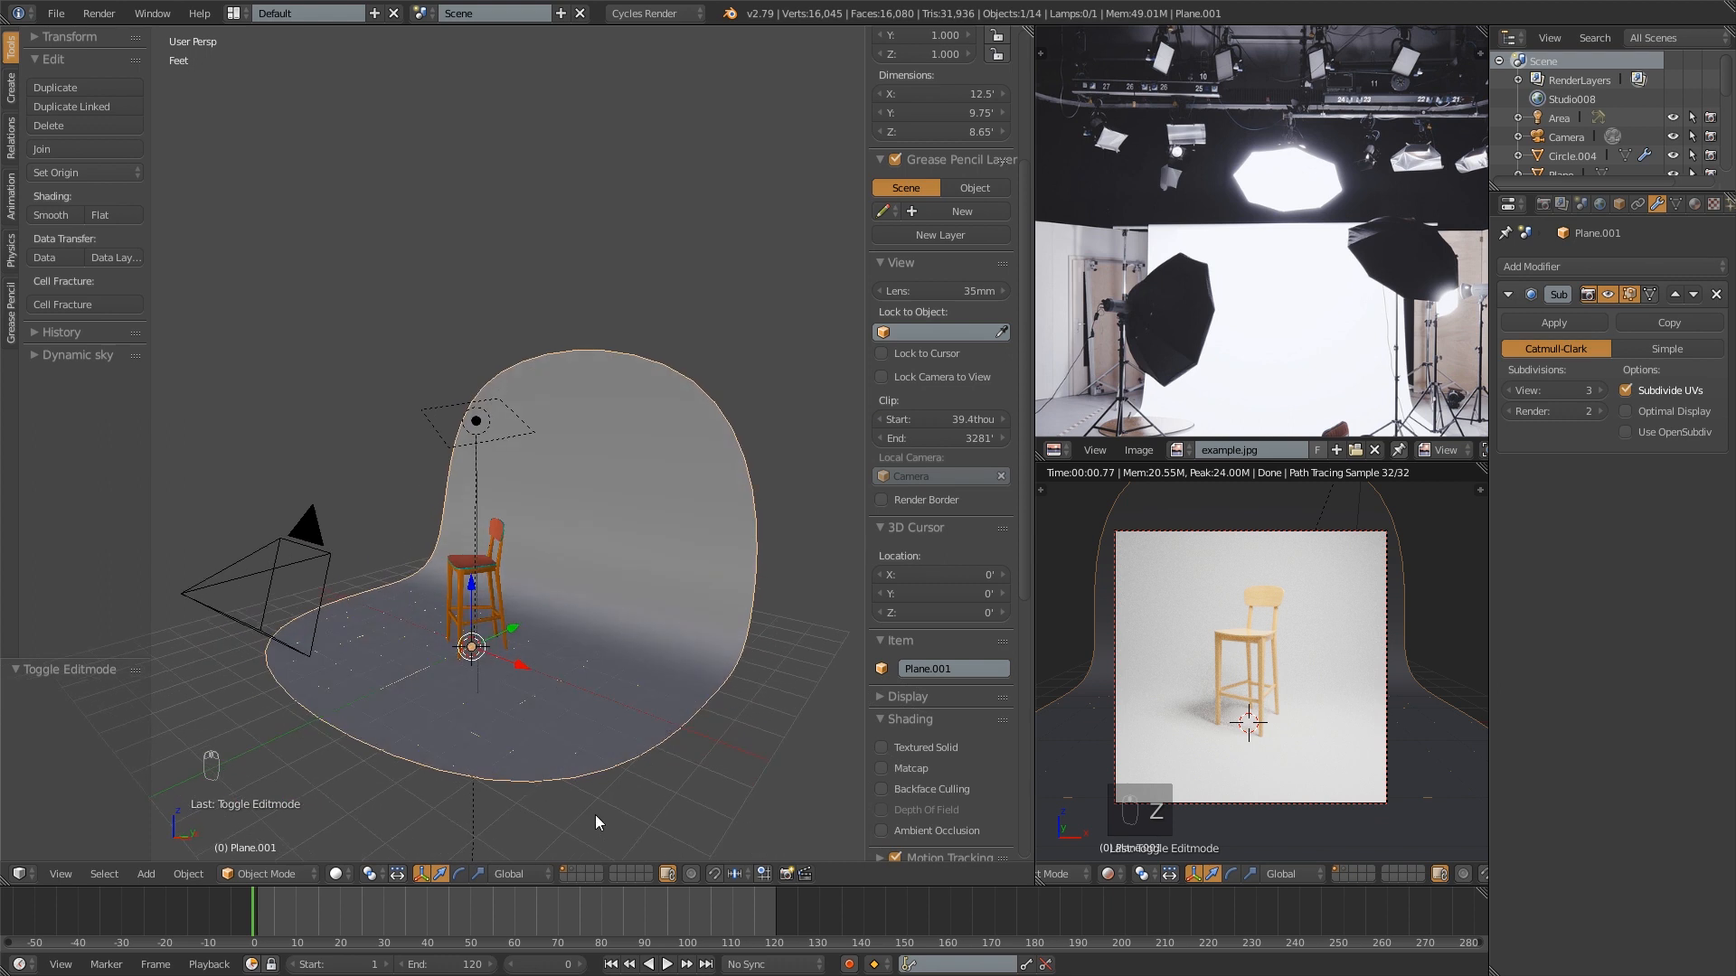
{"action": "key", "text": "m"}
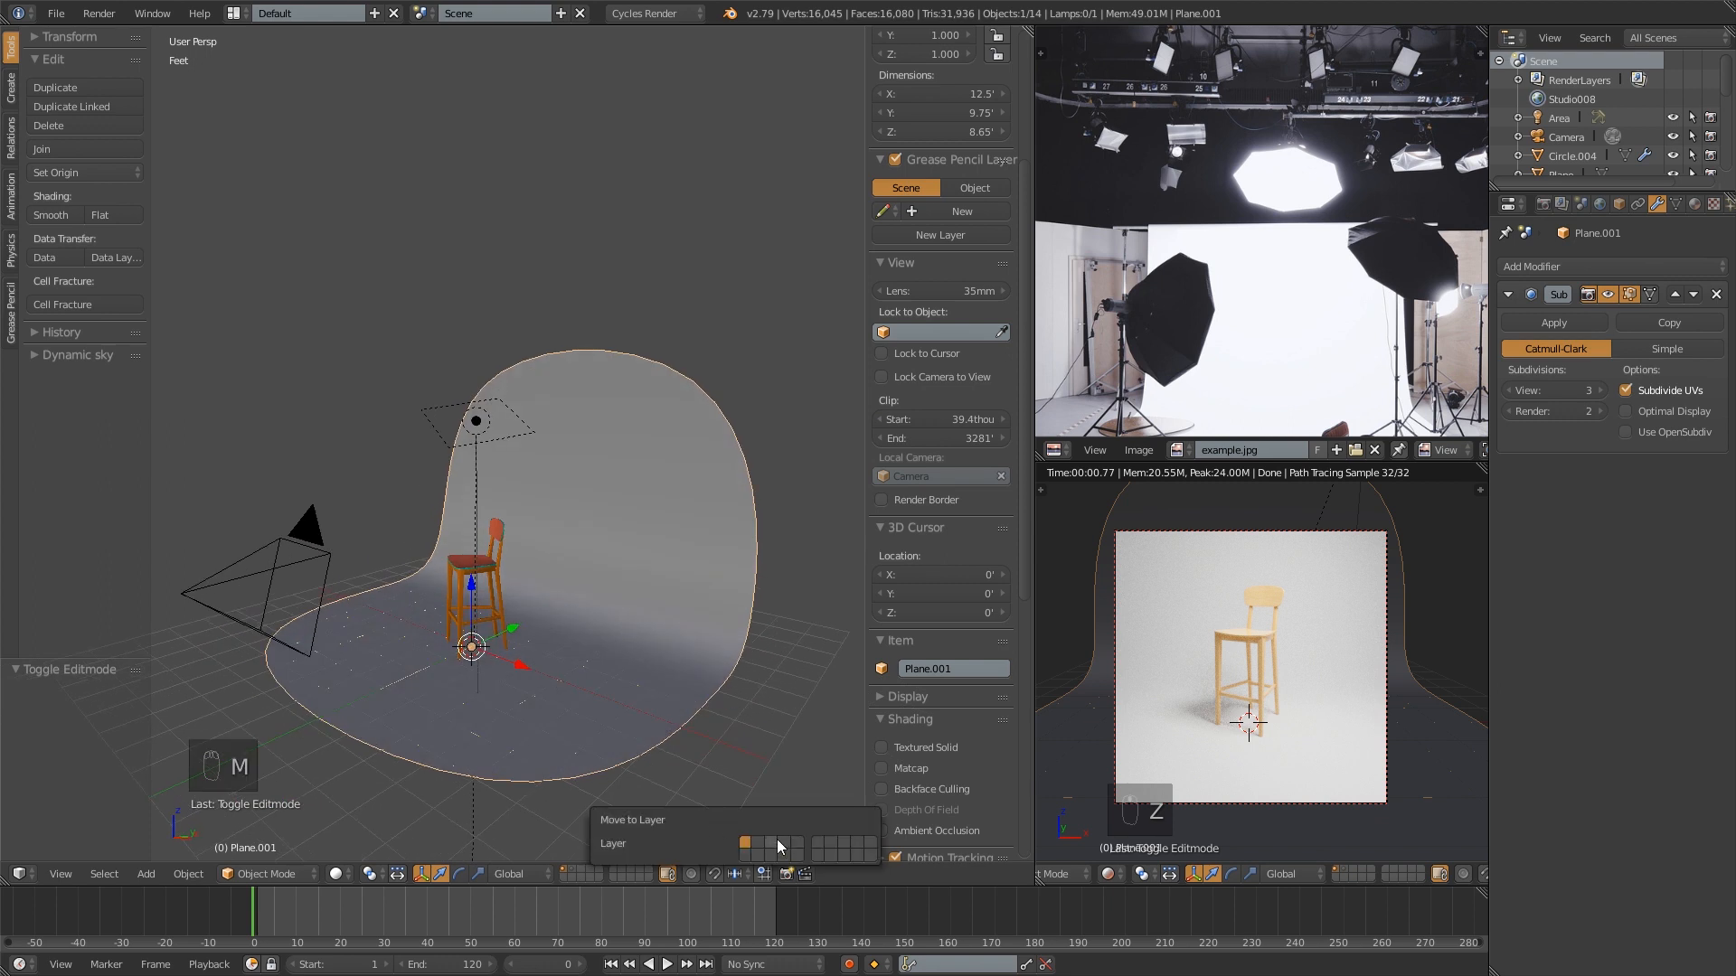
{"action": "left_click", "coordinate": [758, 844]}
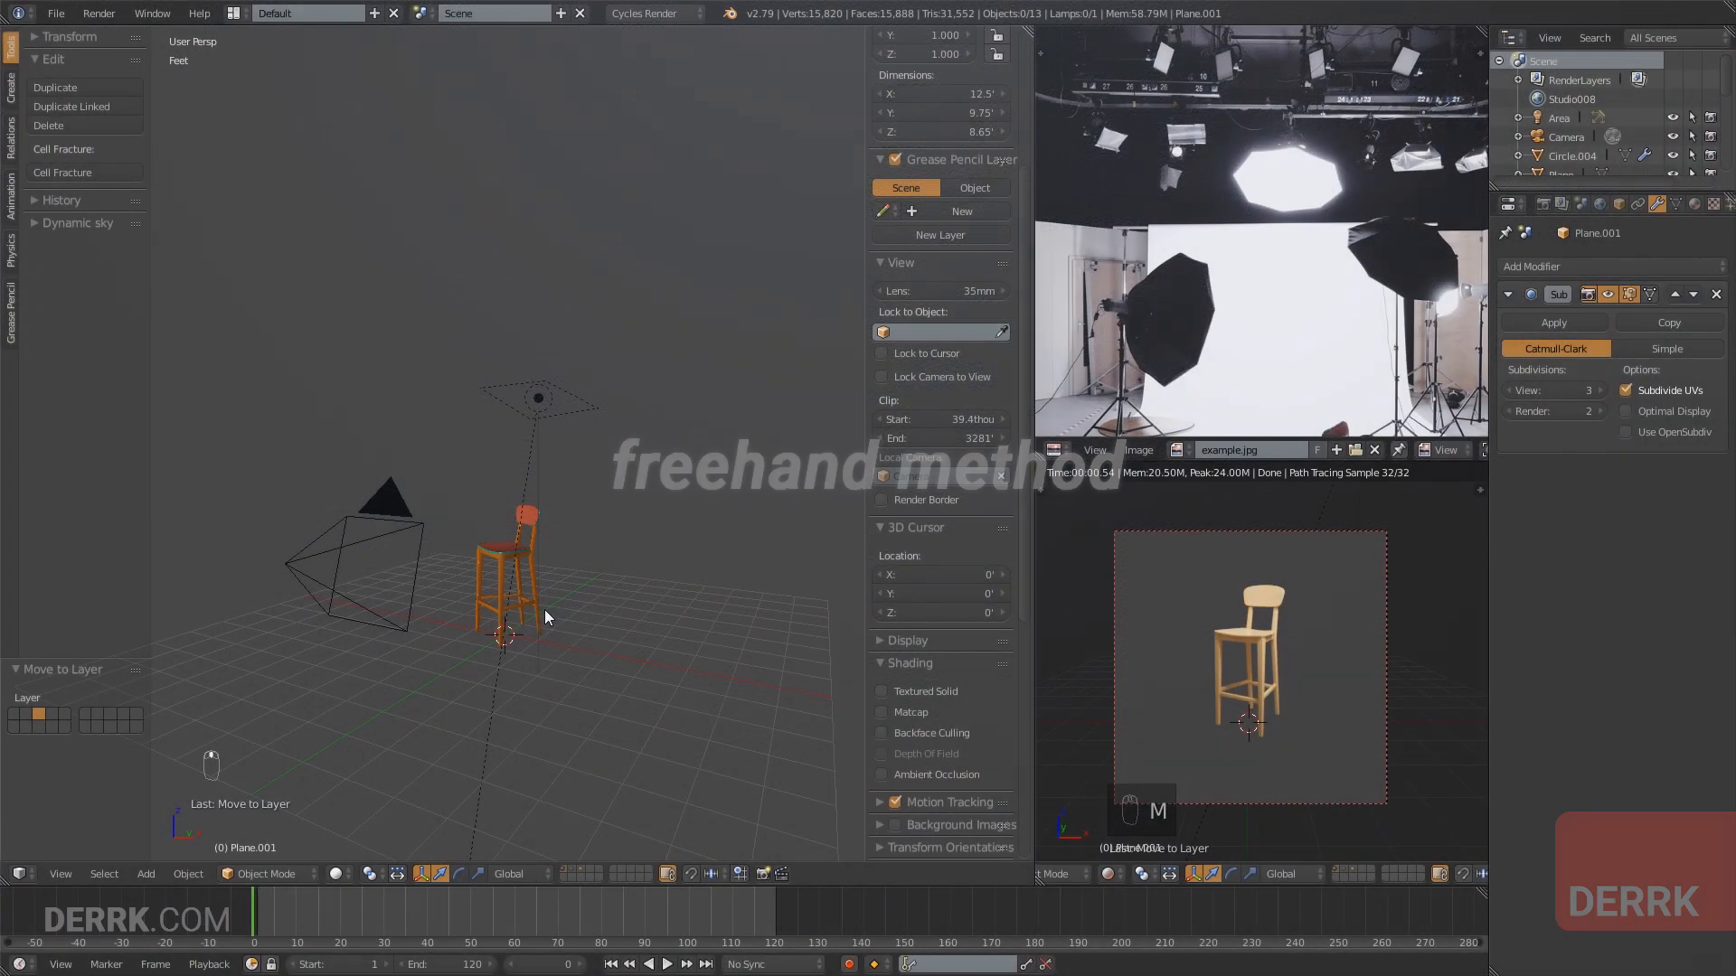
- Add an enlarged floor plane and extrude its back edge upward in wireframe side view
{"action": "key", "text": "shift+a"}
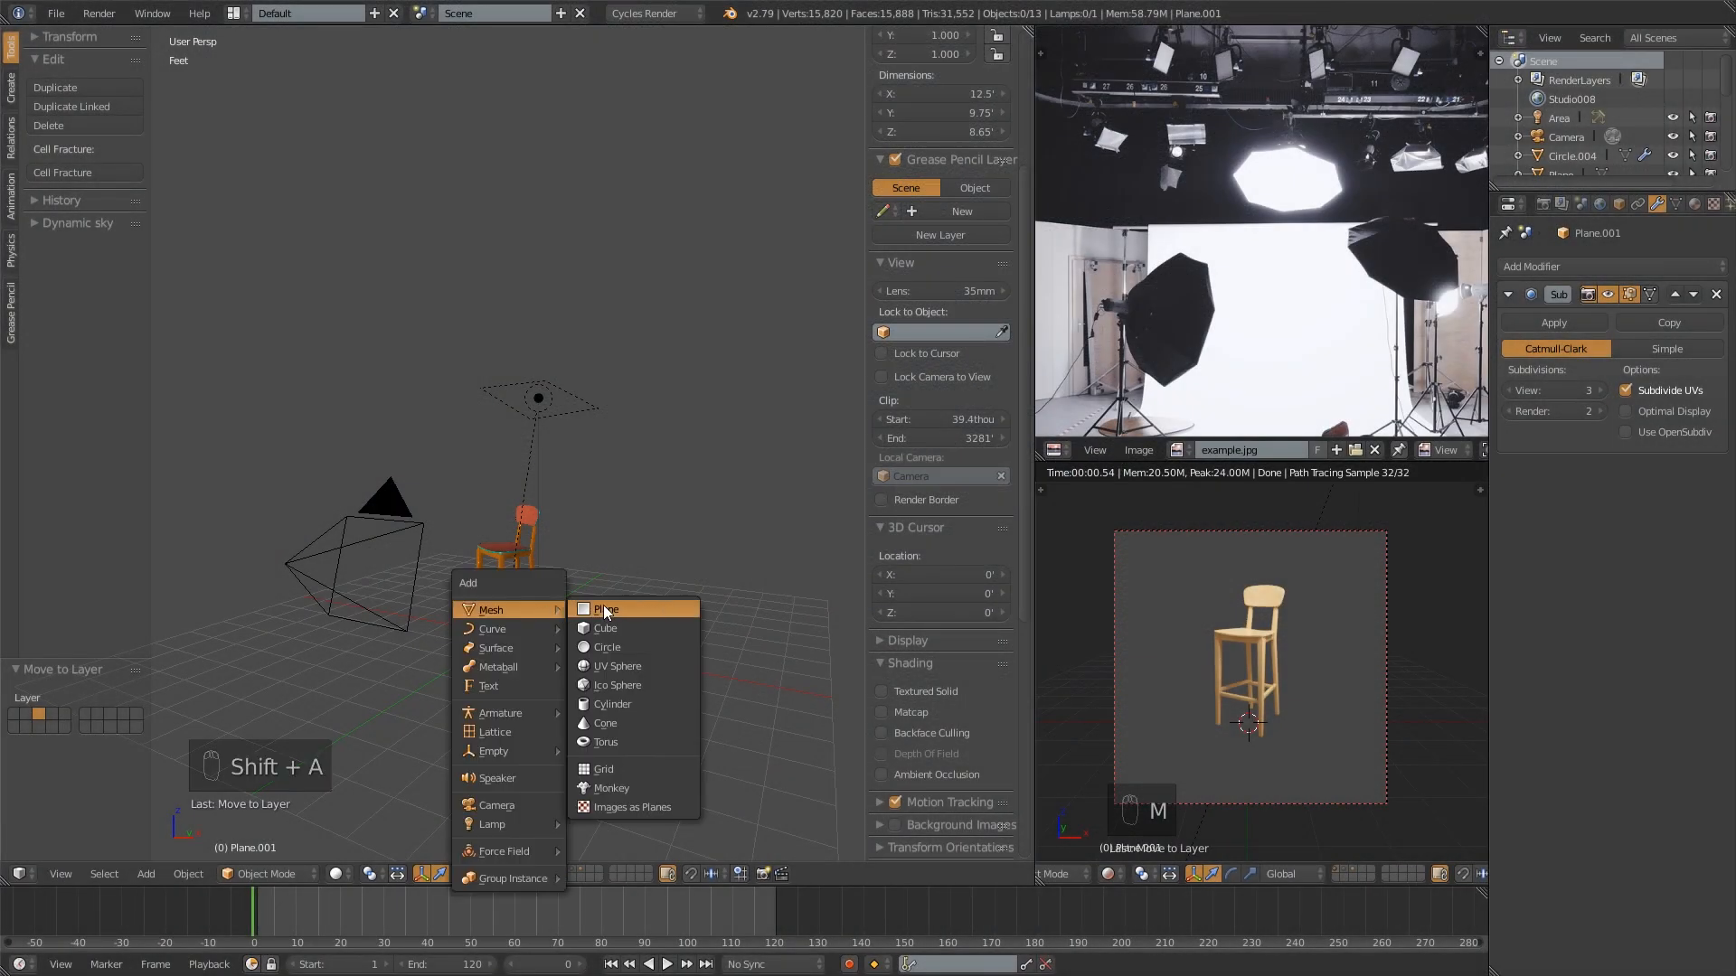
{"action": "left_click", "coordinate": [605, 608]}
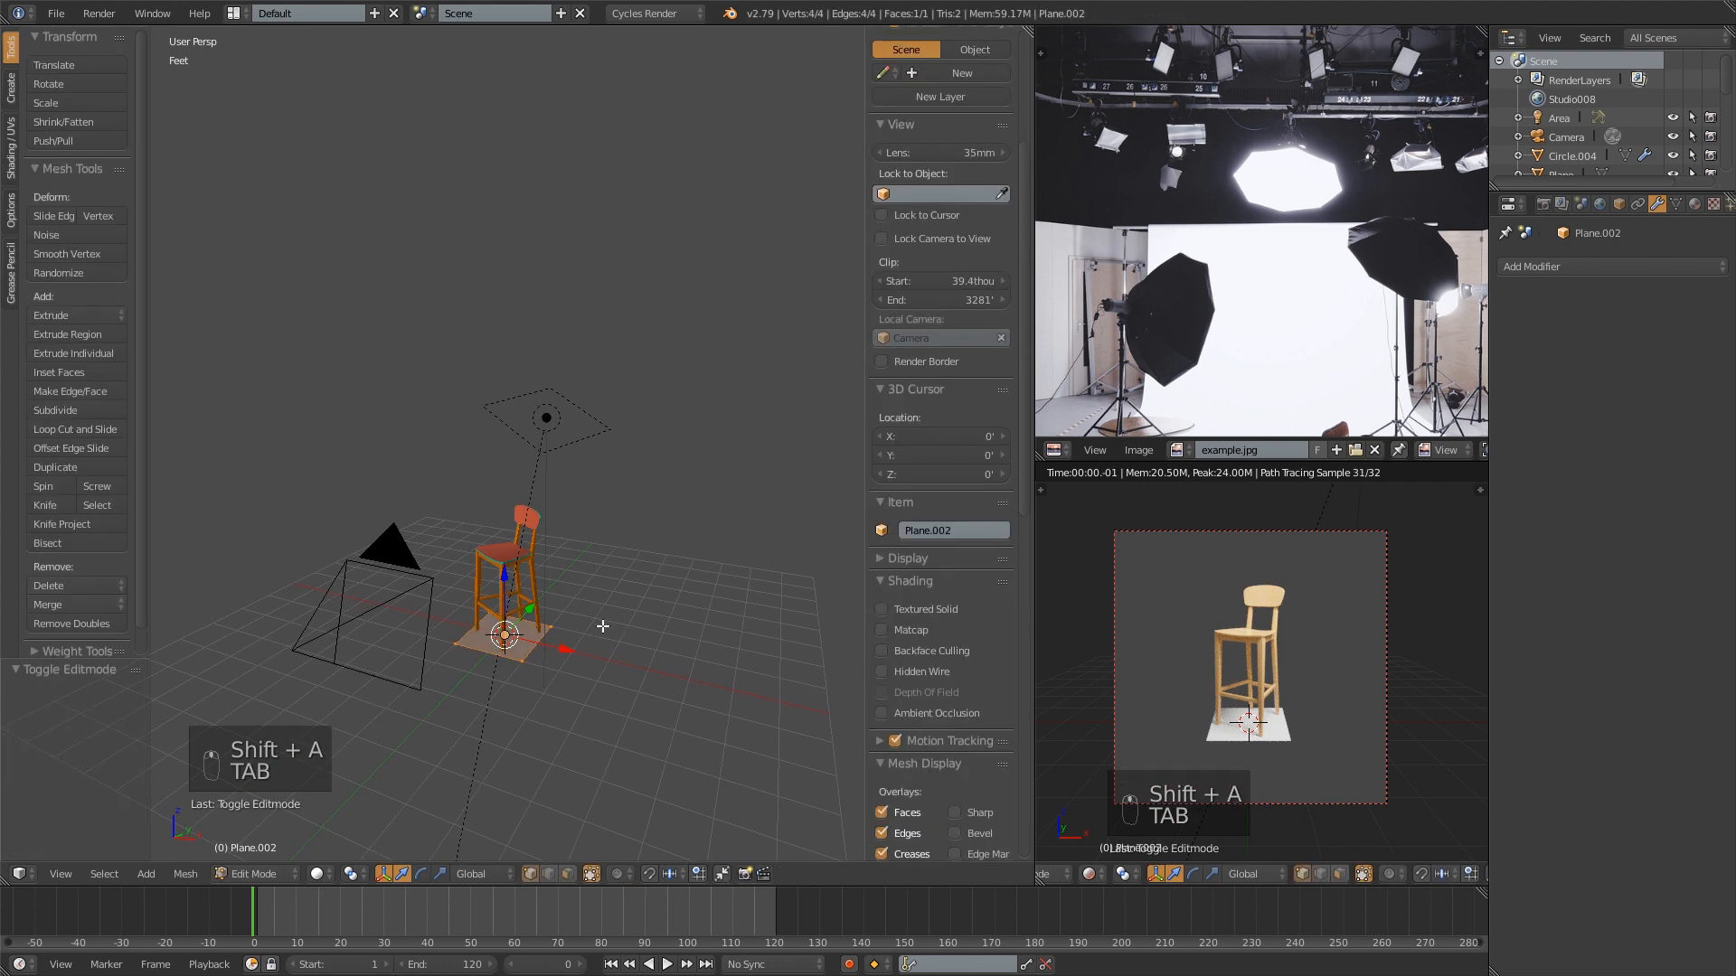
{"action": "key", "text": "Tab"}
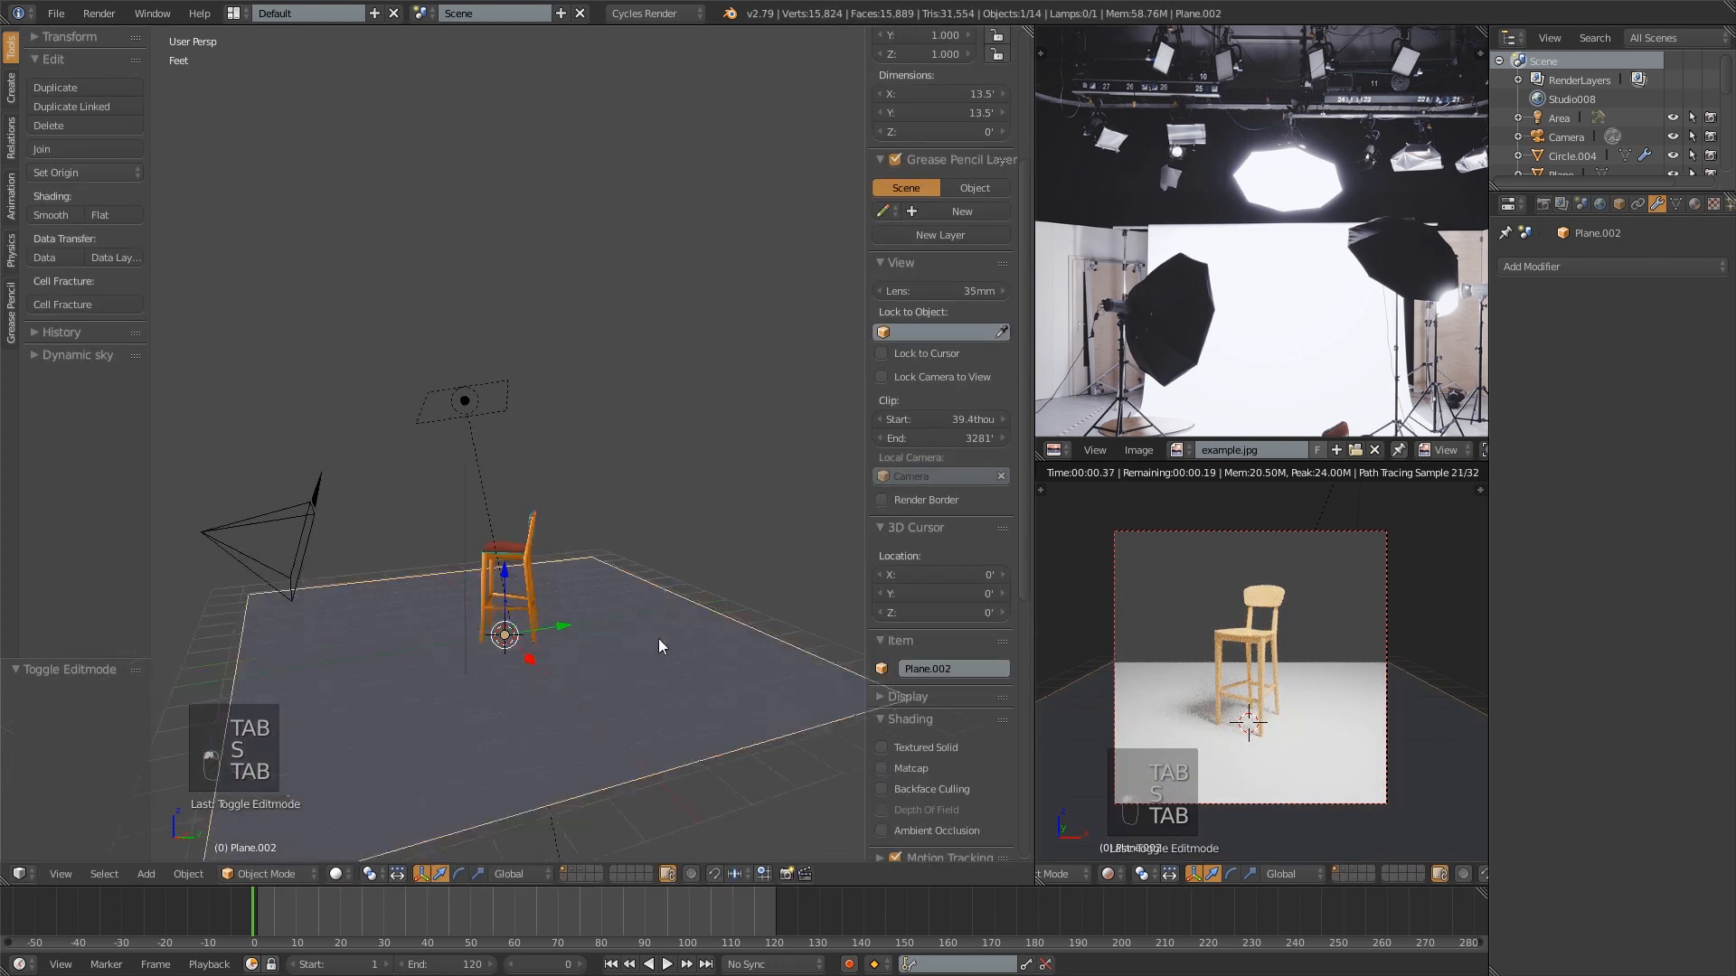
{"action": "key", "text": "Tab"}
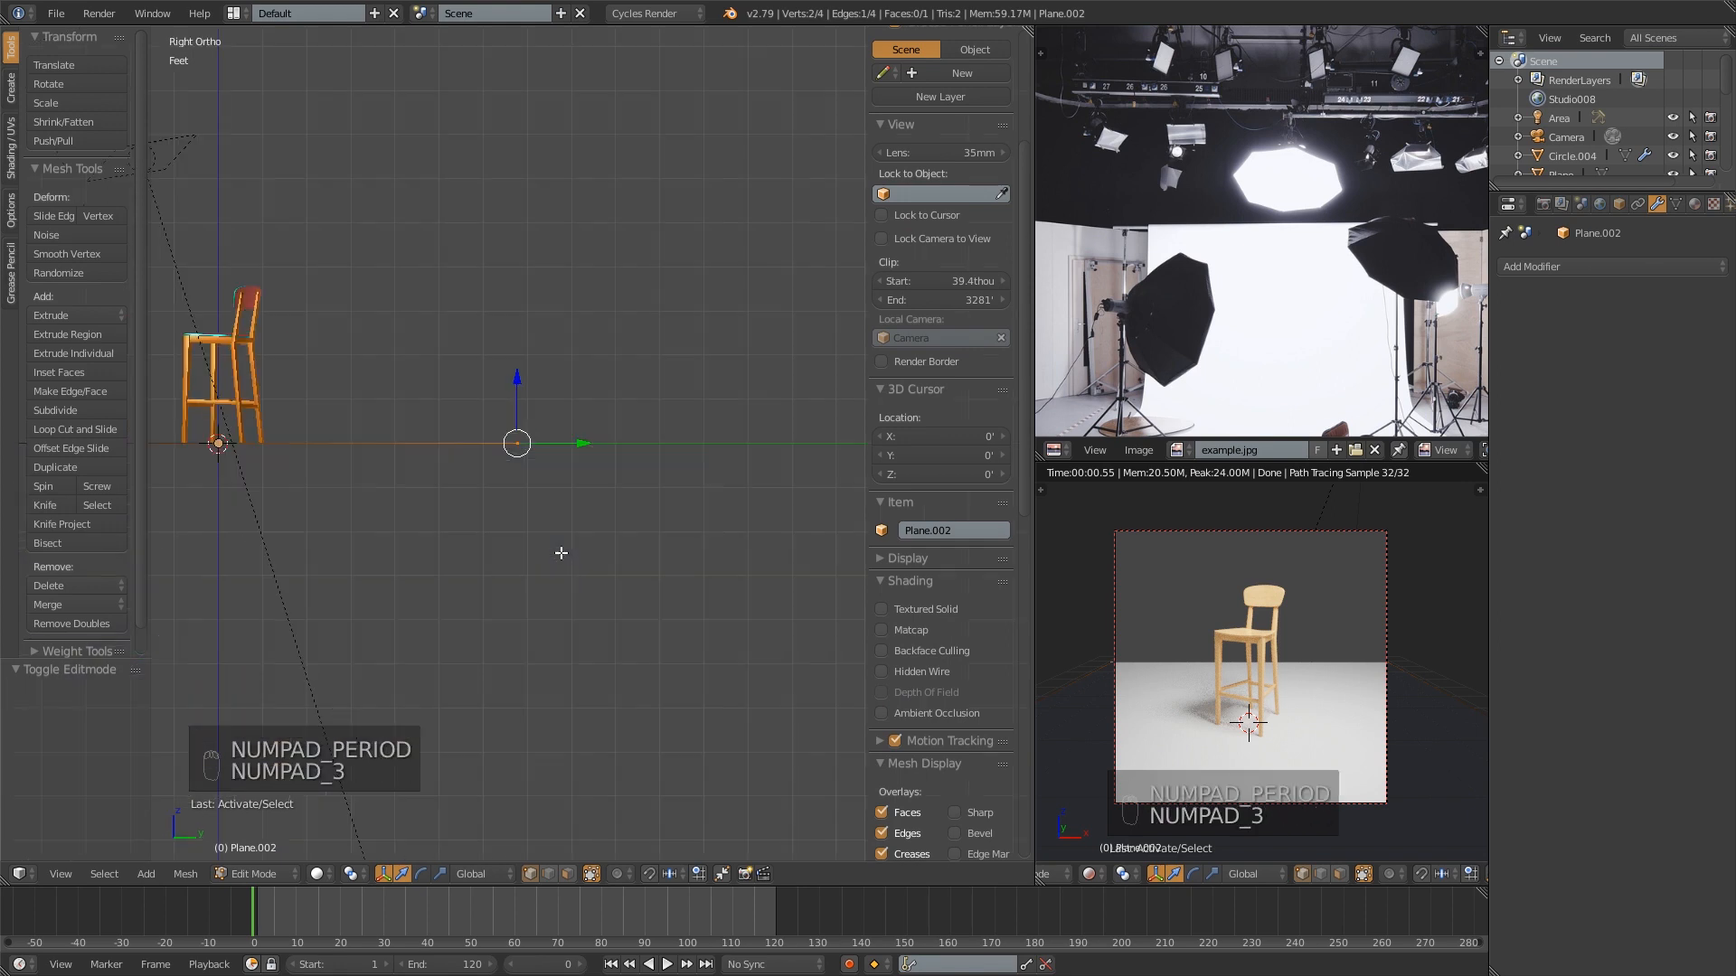
{"action": "key", "text": "z"}
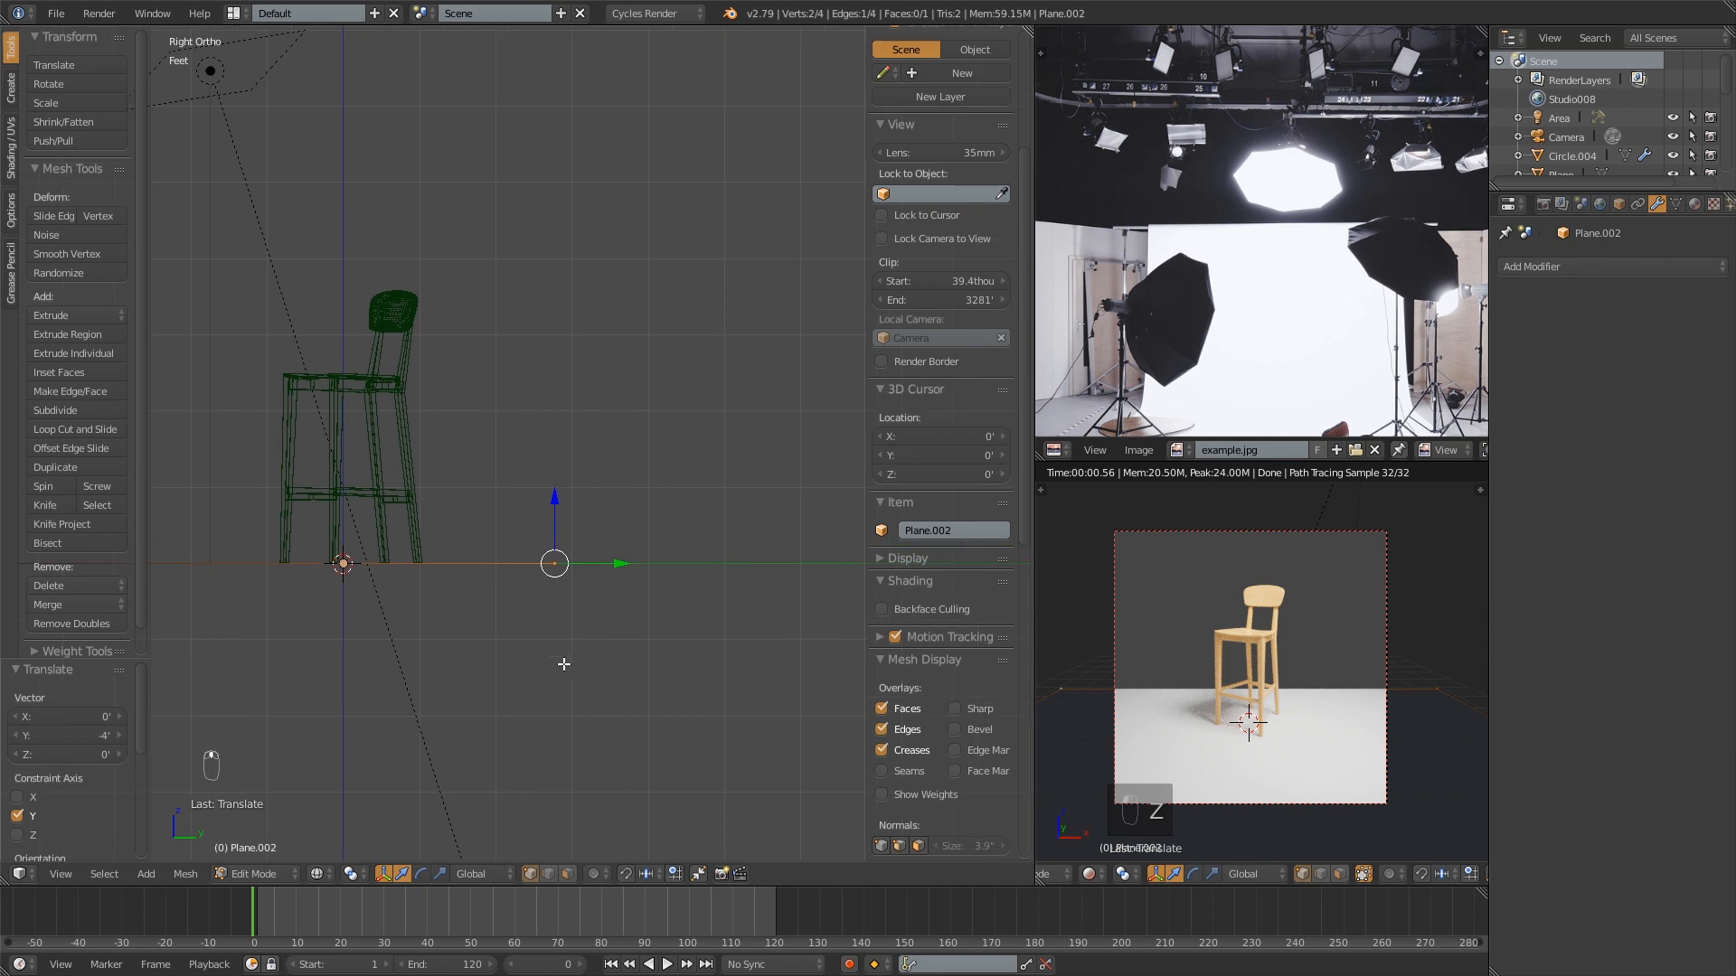
{"action": "key", "text": "e"}
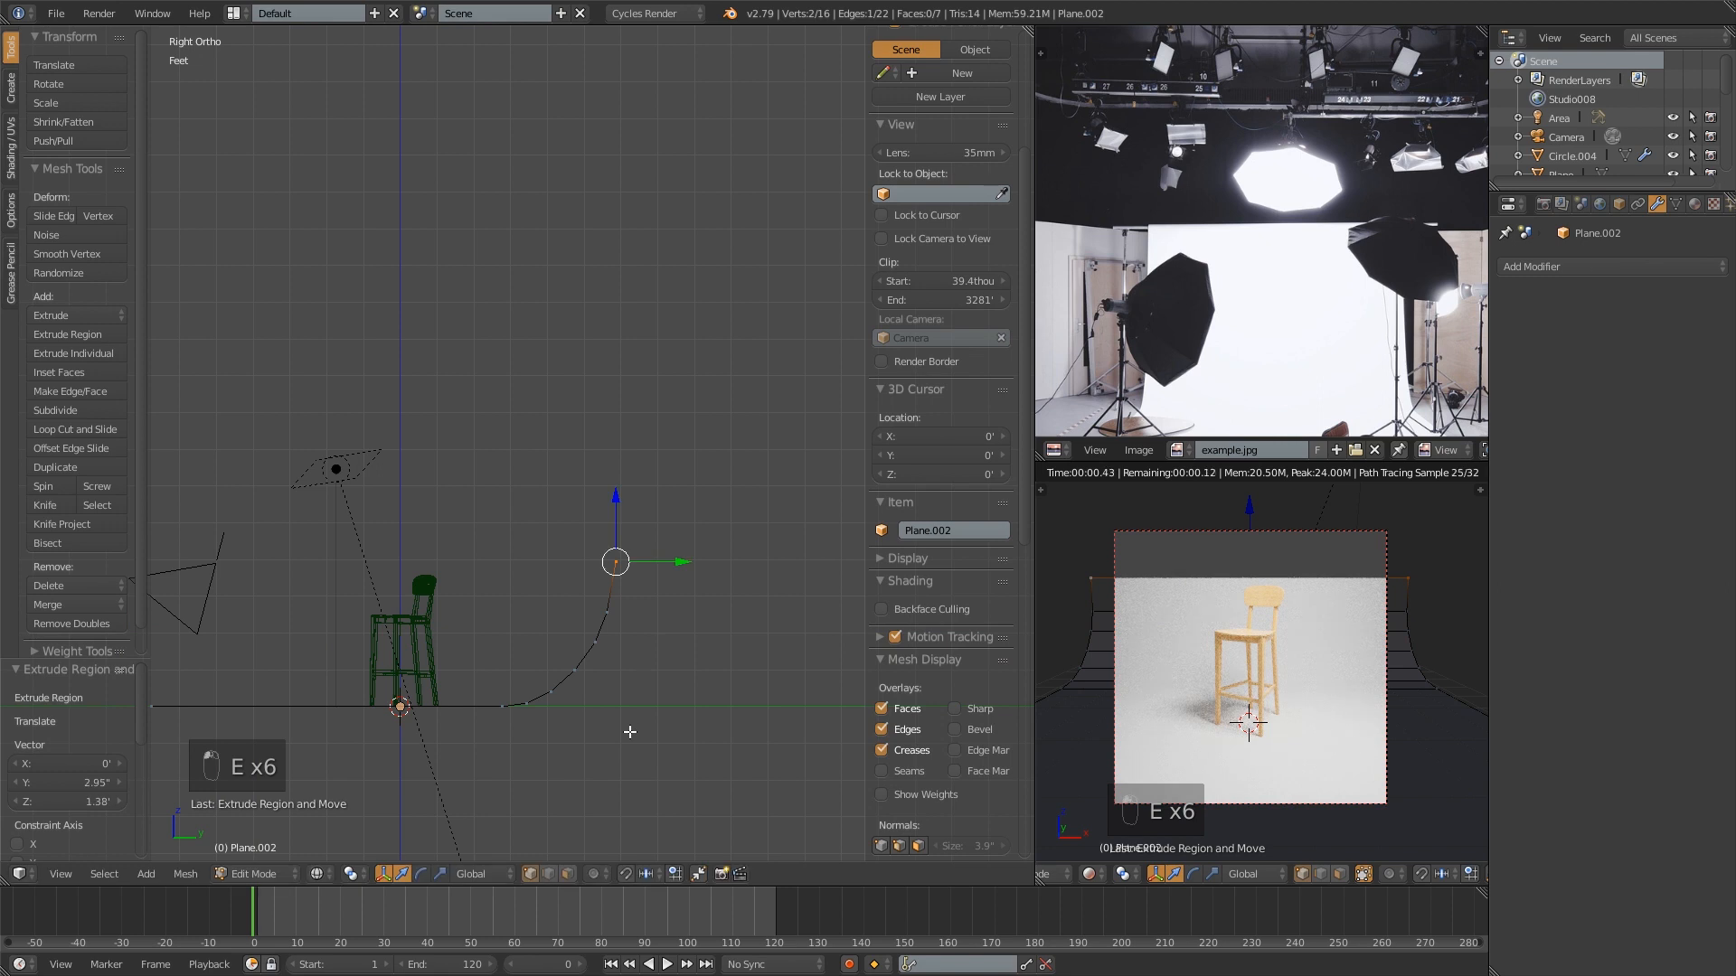
- Refine the extruded wall's top edge in solid view and apply Shade Smooth
{"action": "key", "text": "Tab"}
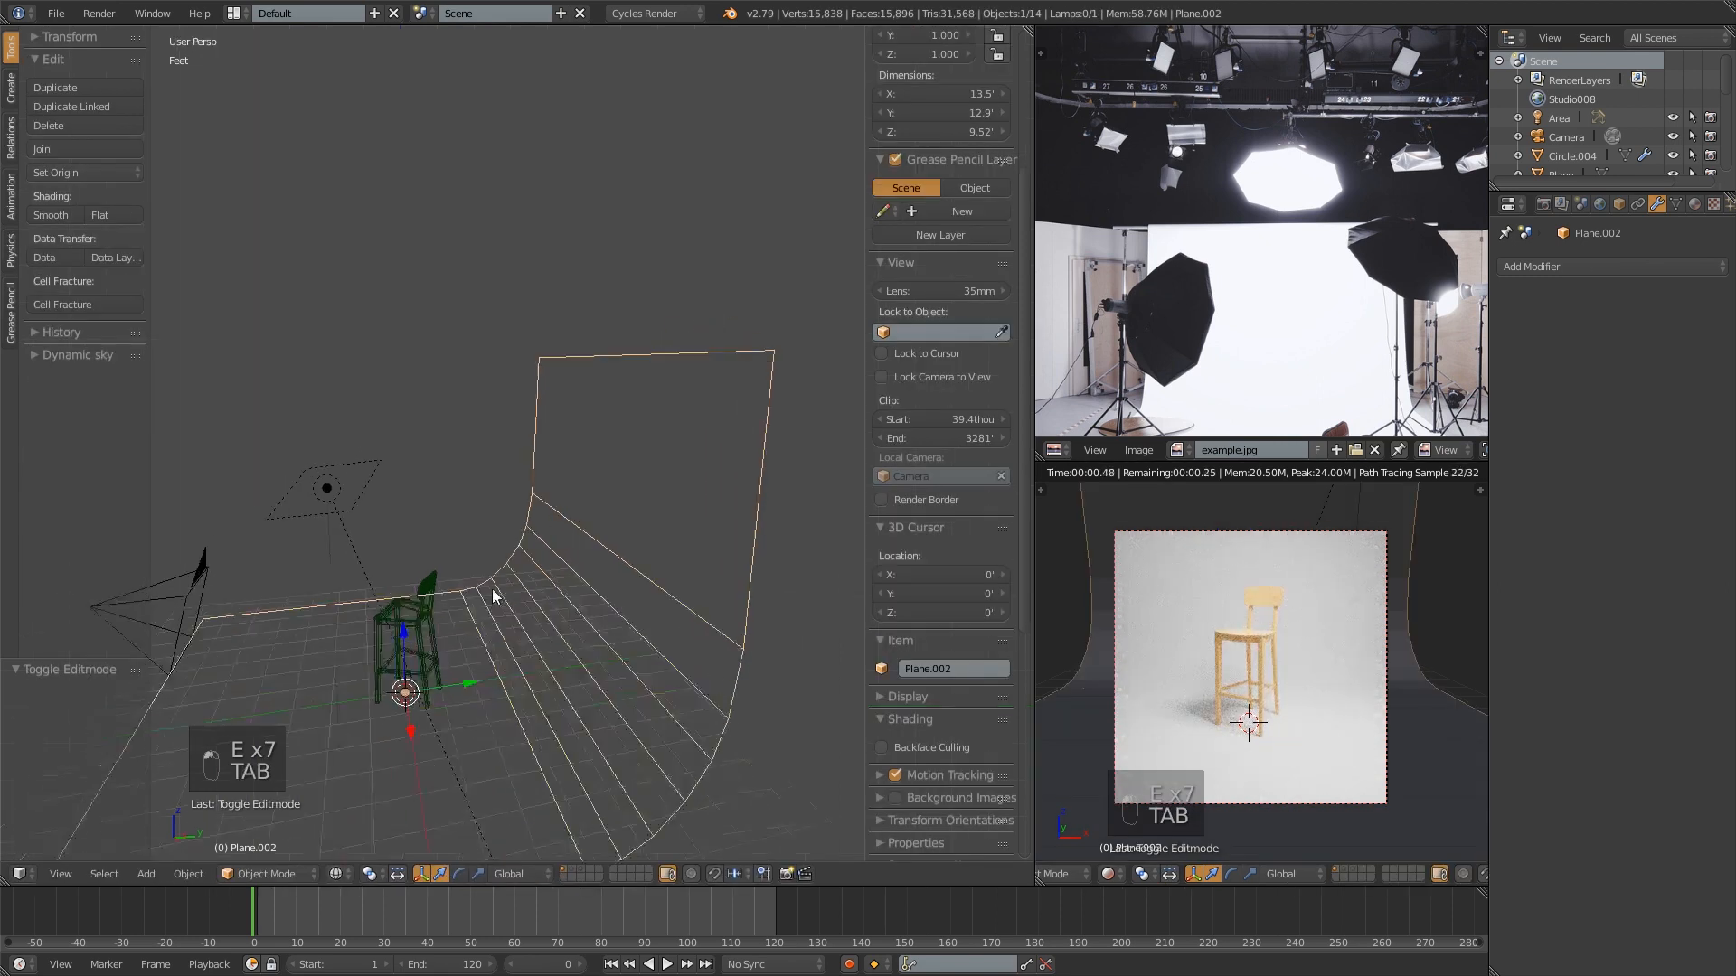
{"action": "key", "text": "z"}
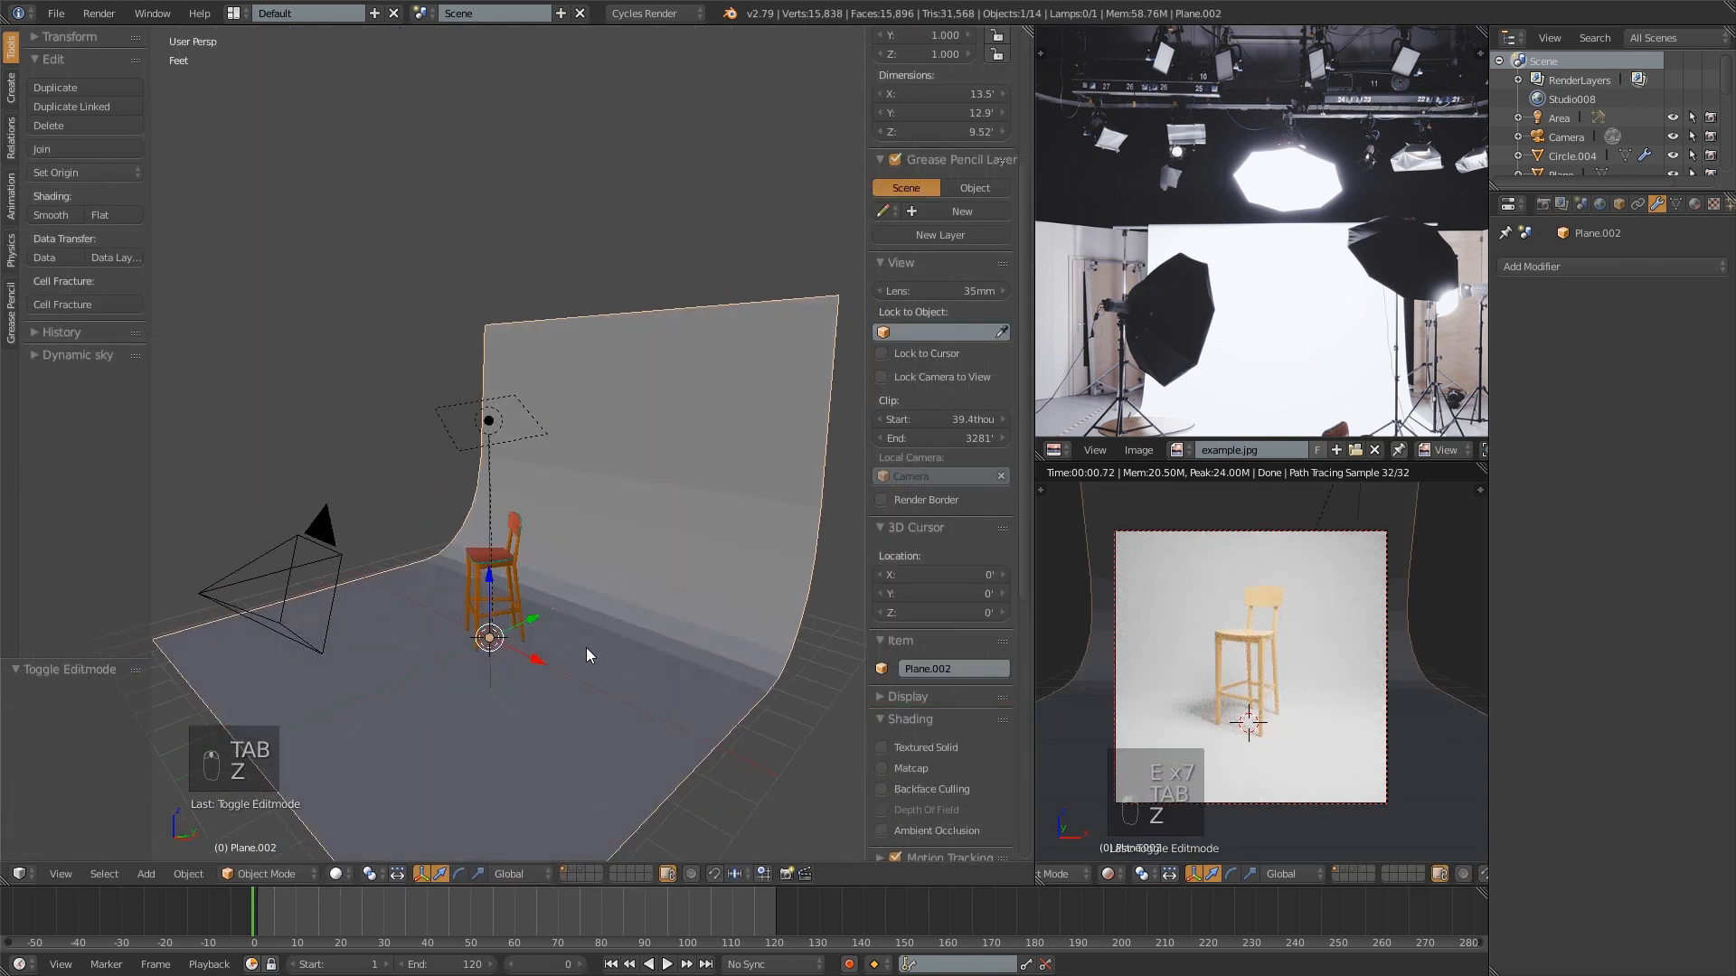
{"action": "key", "text": "Tab"}
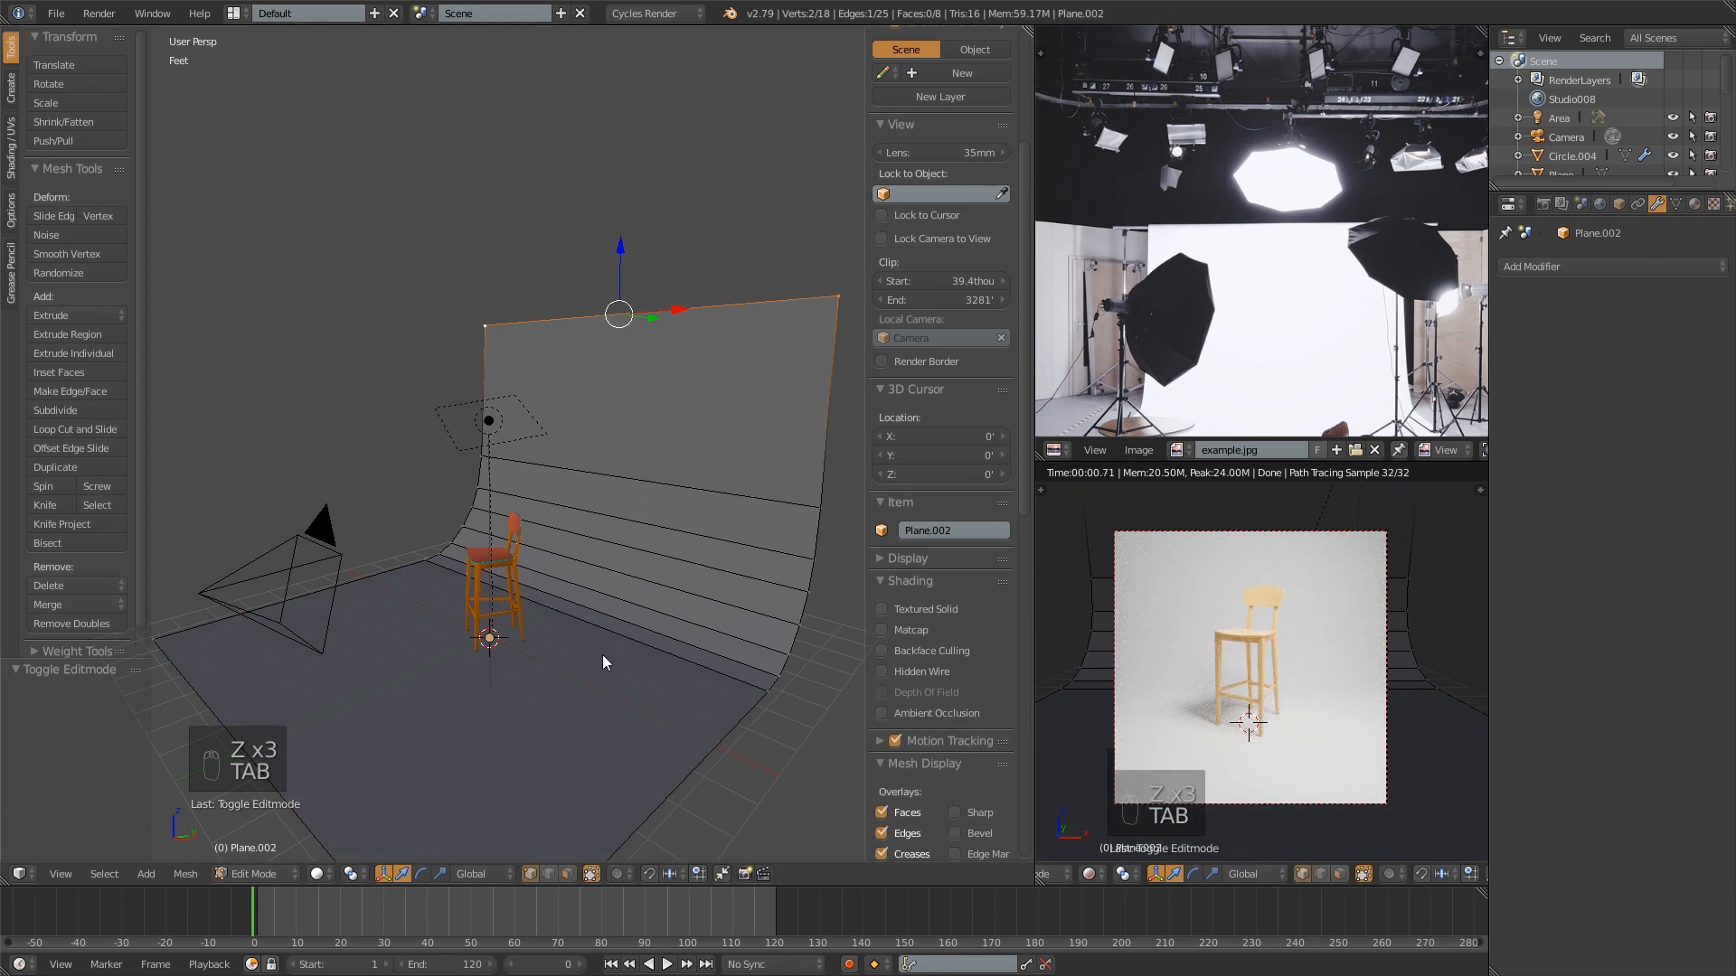
{"action": "key", "text": "Tab"}
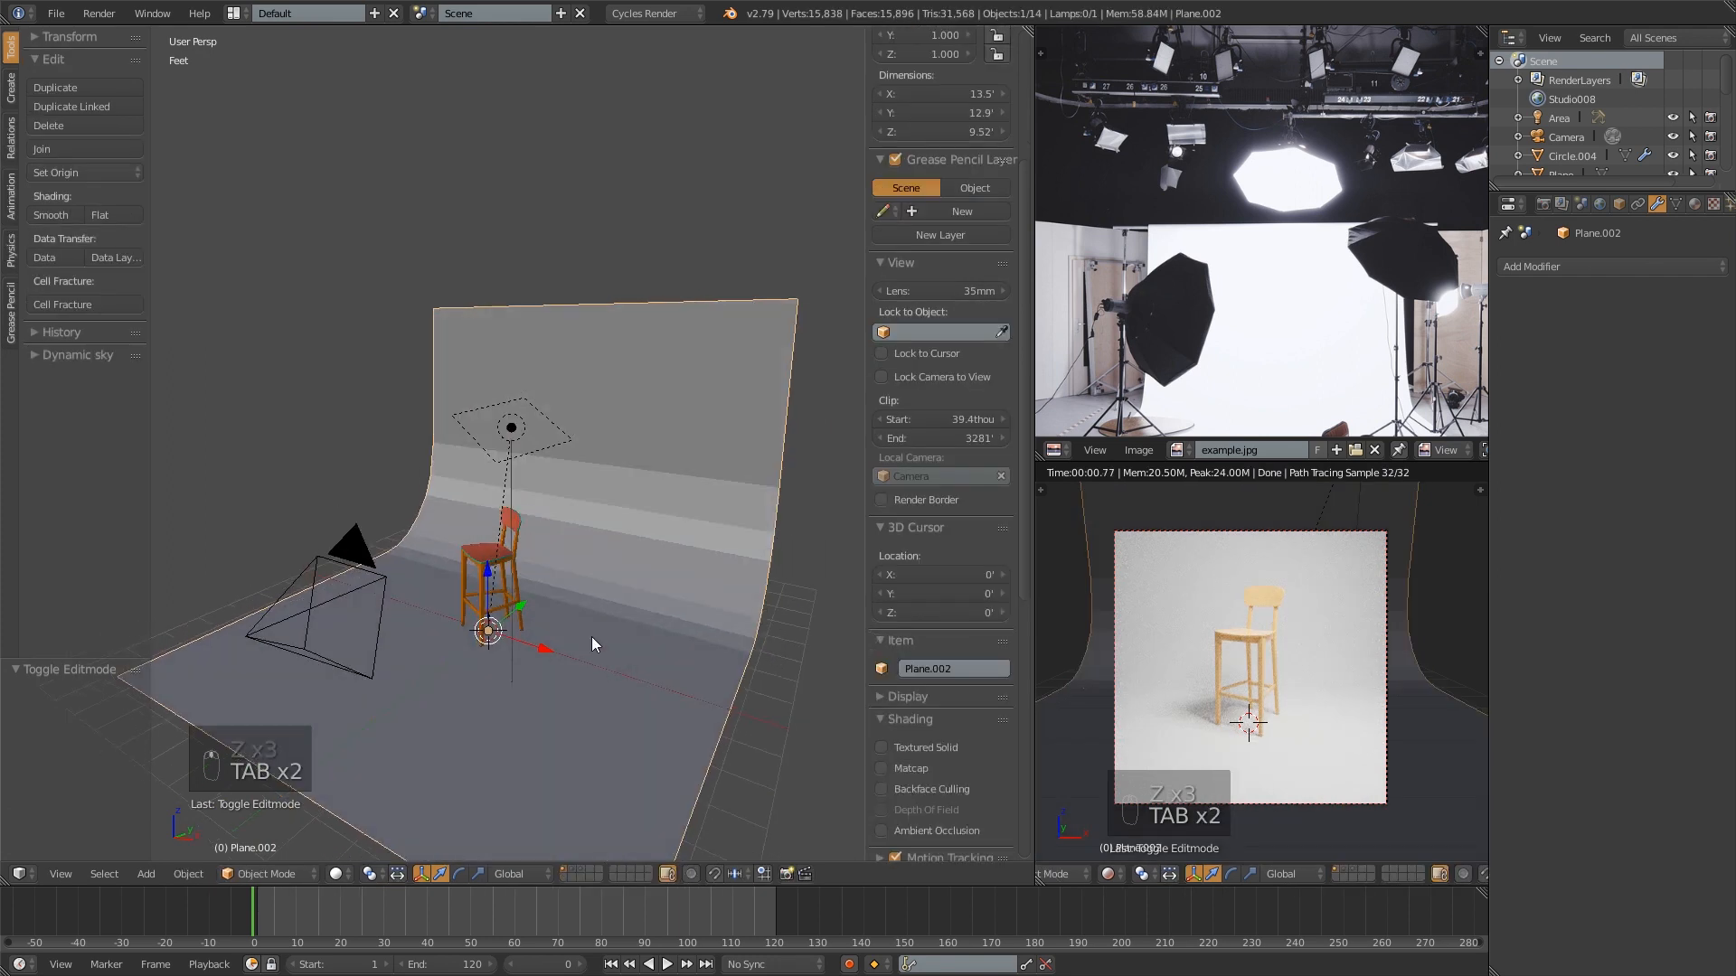
{"action": "left_click", "coordinate": [50, 215]}
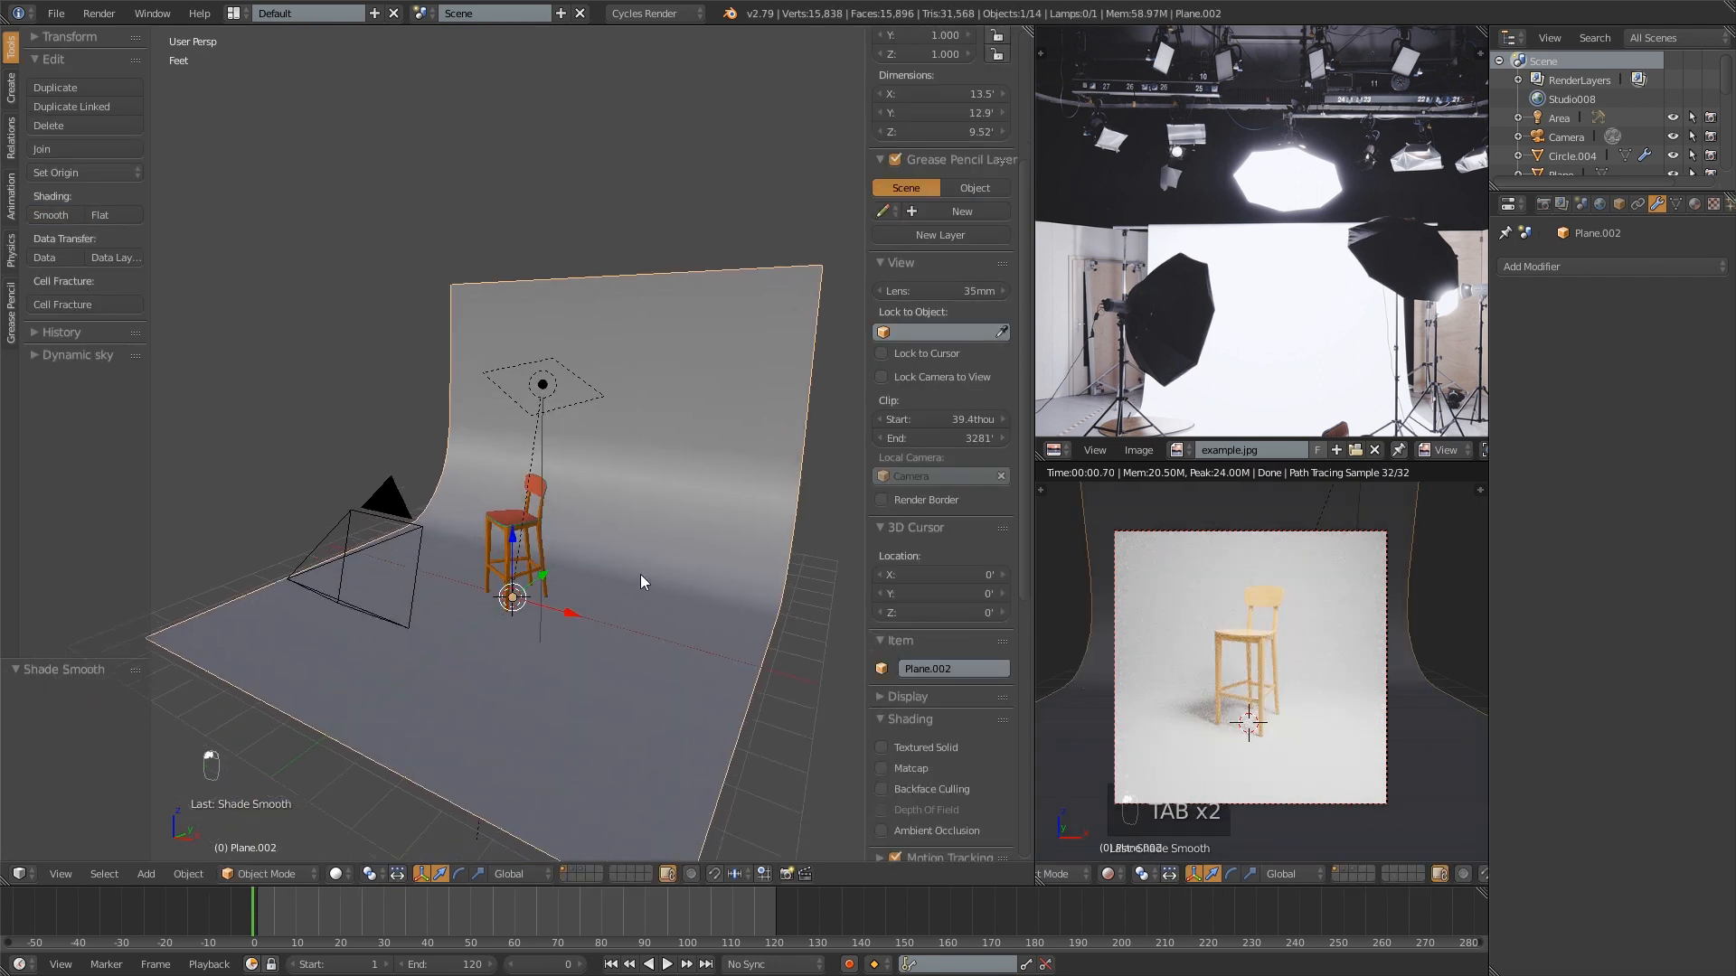
{"action": "key", "text": "z"}
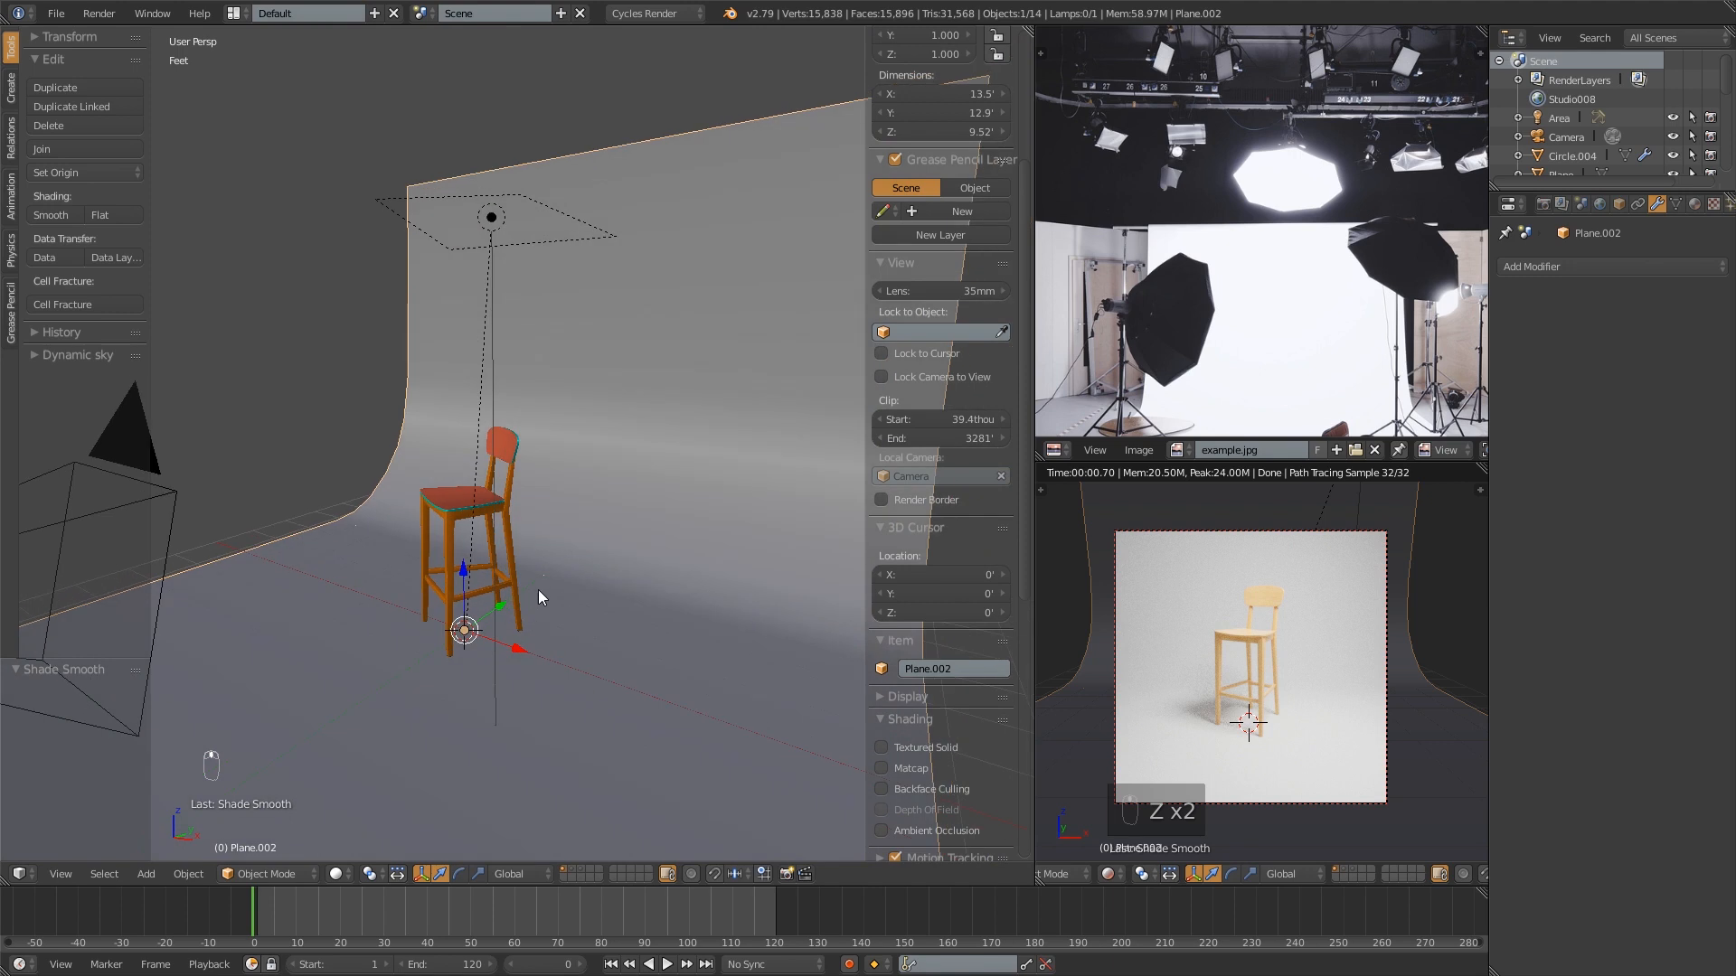
- Move the freehand backdrop to an empty layer with M
{"action": "left_click", "coordinate": [465, 521]}
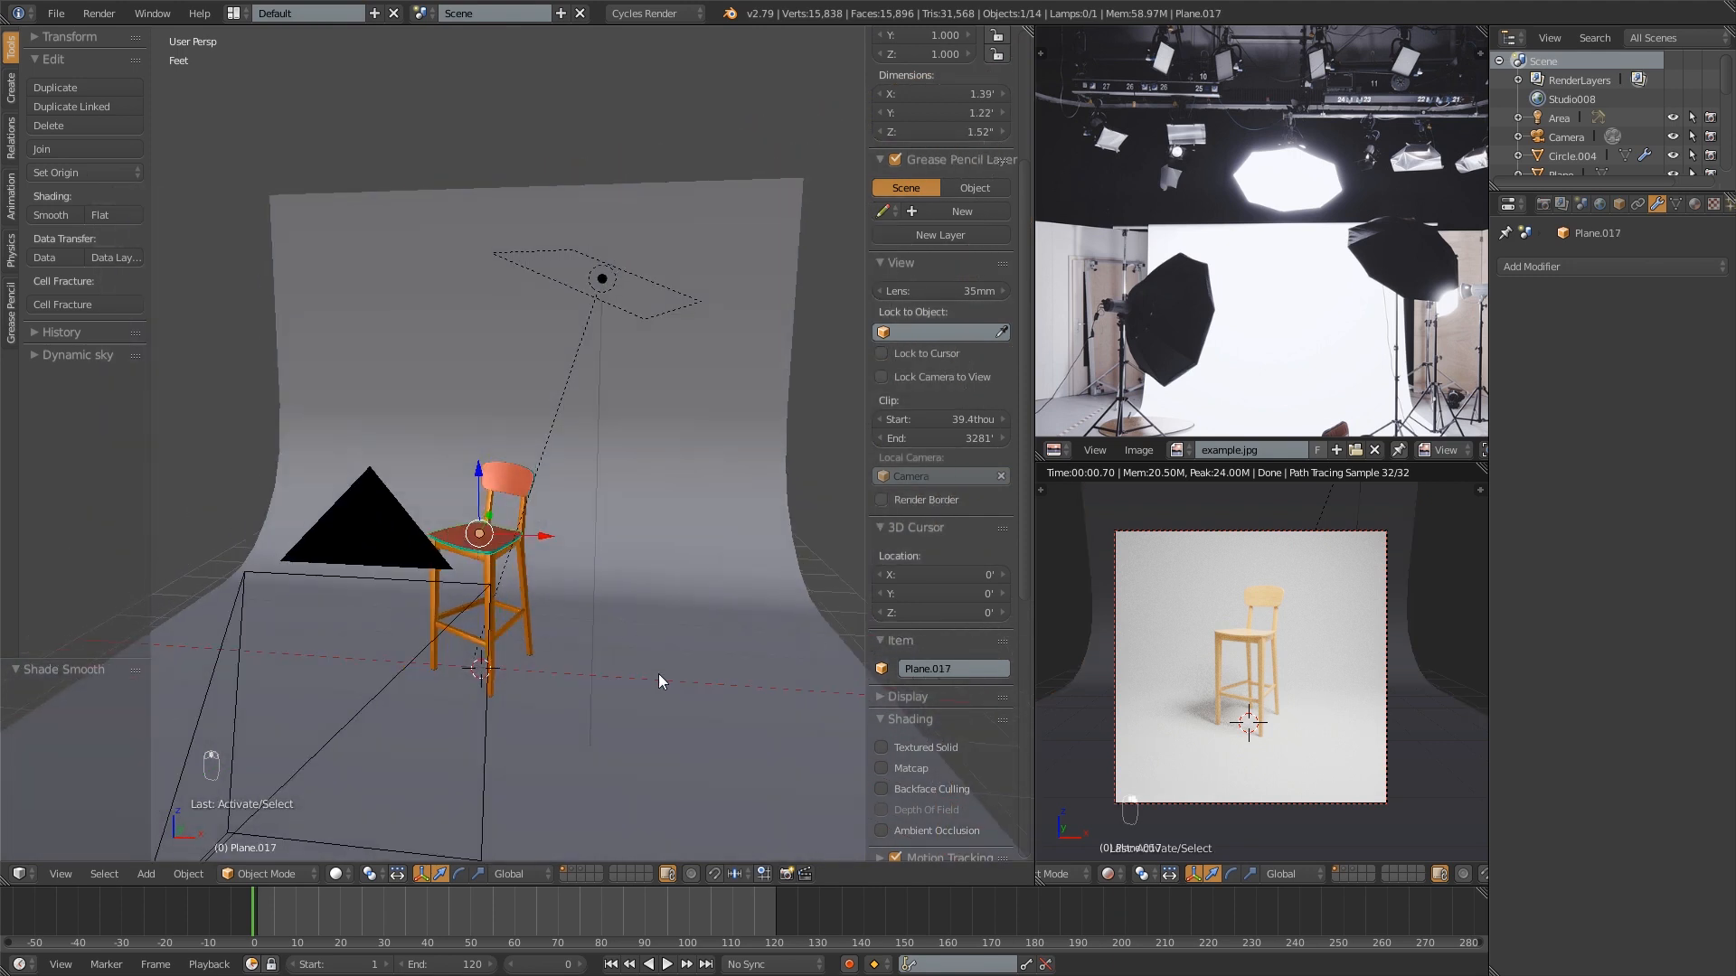
{"action": "key", "text": "m"}
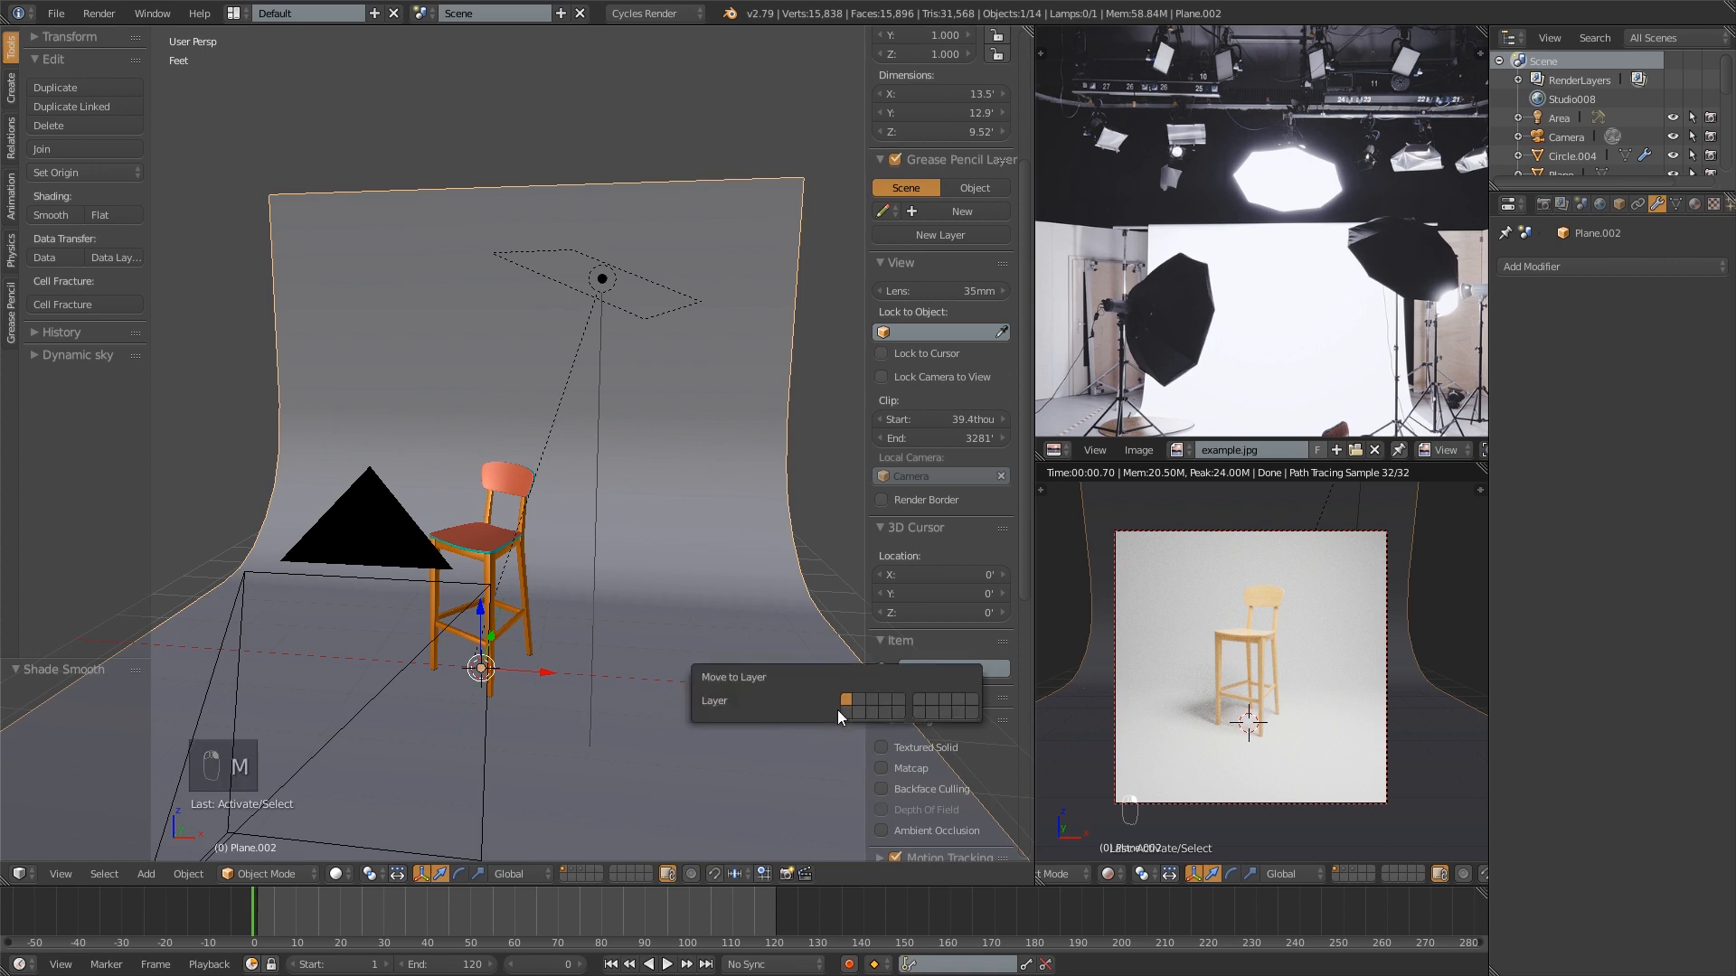
{"action": "left_click", "coordinate": [847, 699]}
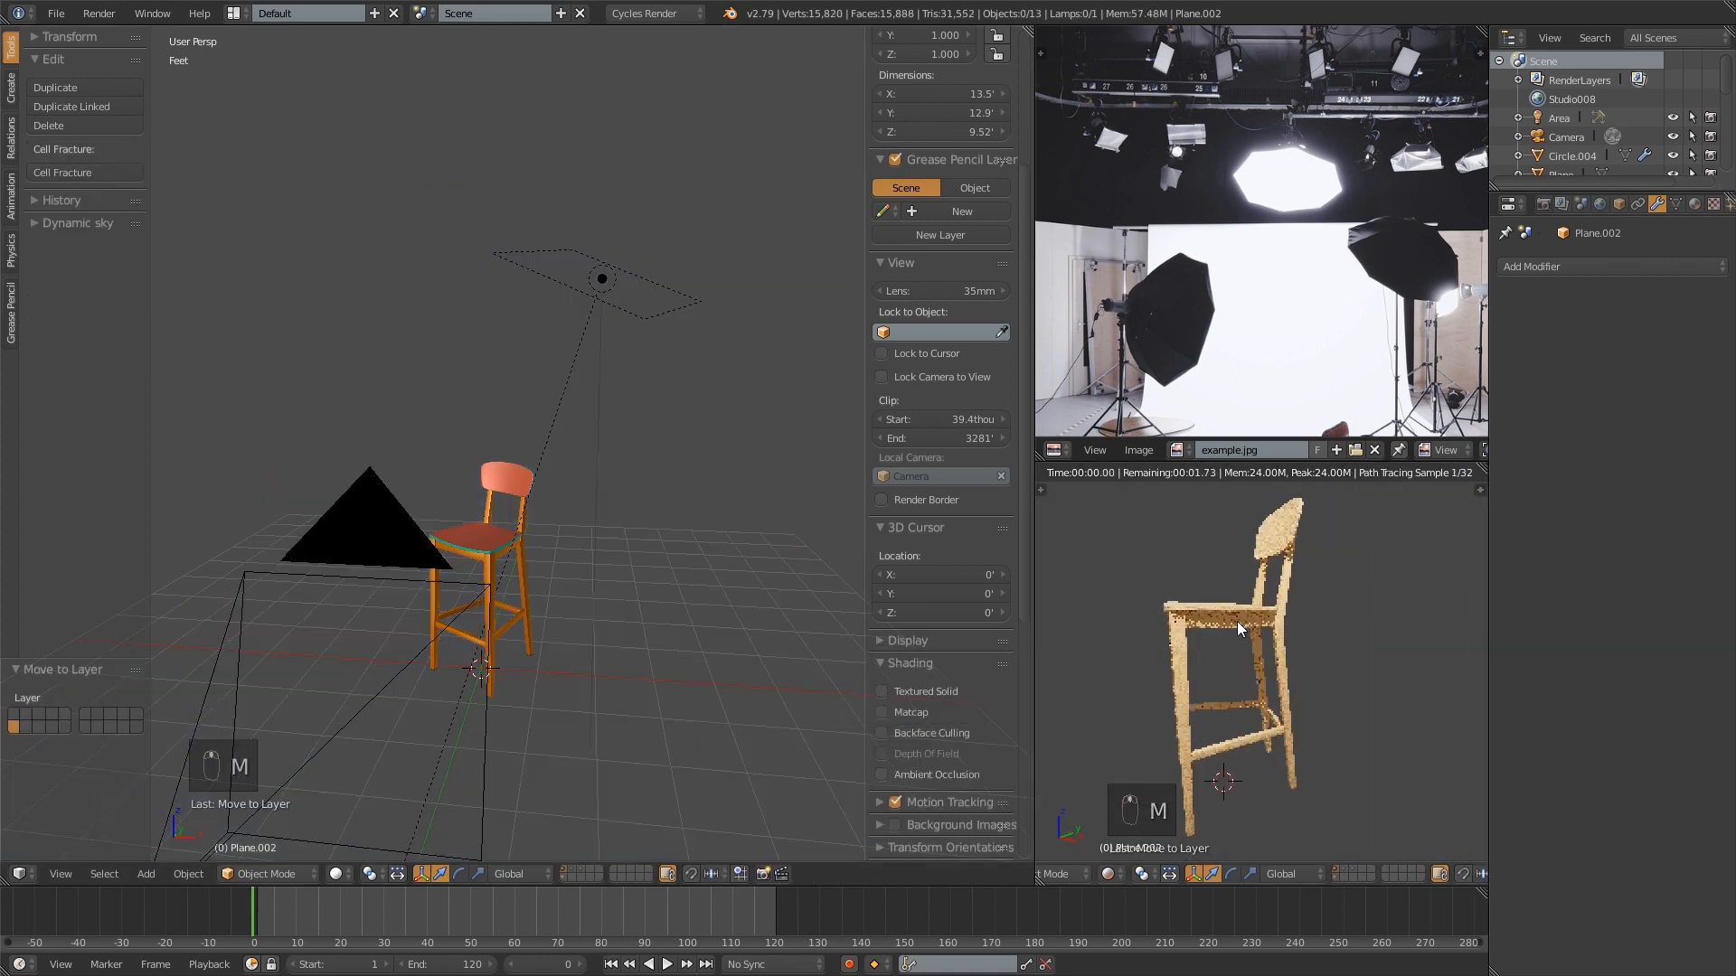